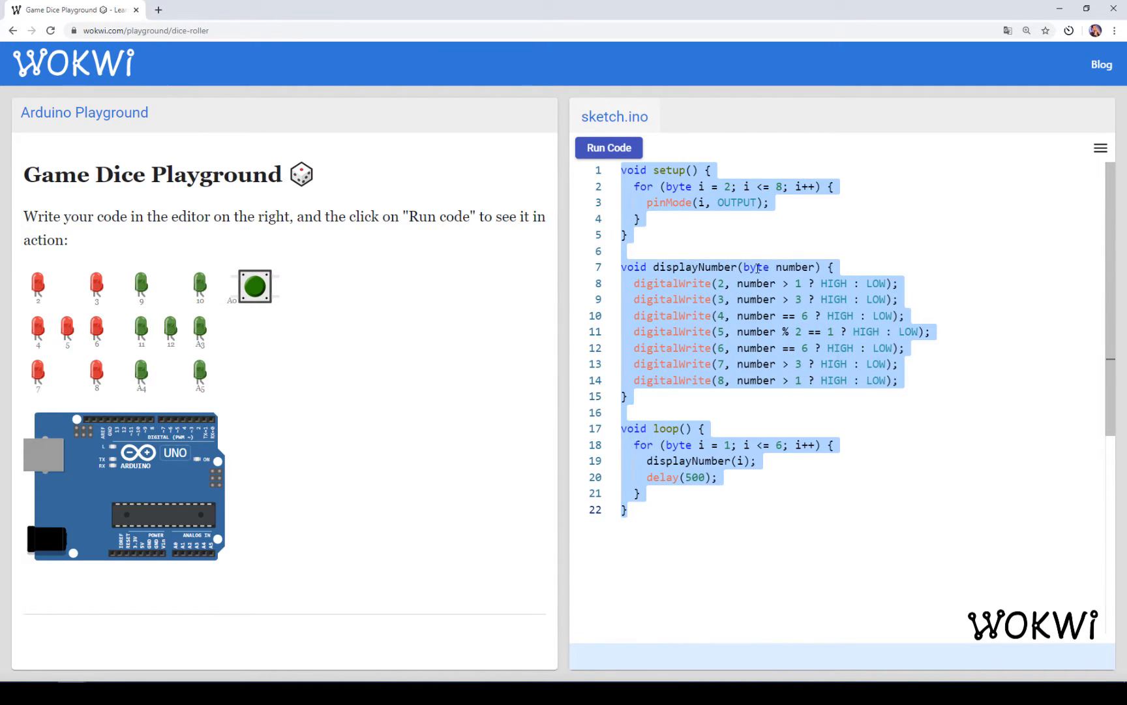
Build and run the pasted counting dice sketch so LEDs light on pins 2, 5 and 8.
{"action": "left_click", "coordinate": [773, 380]}
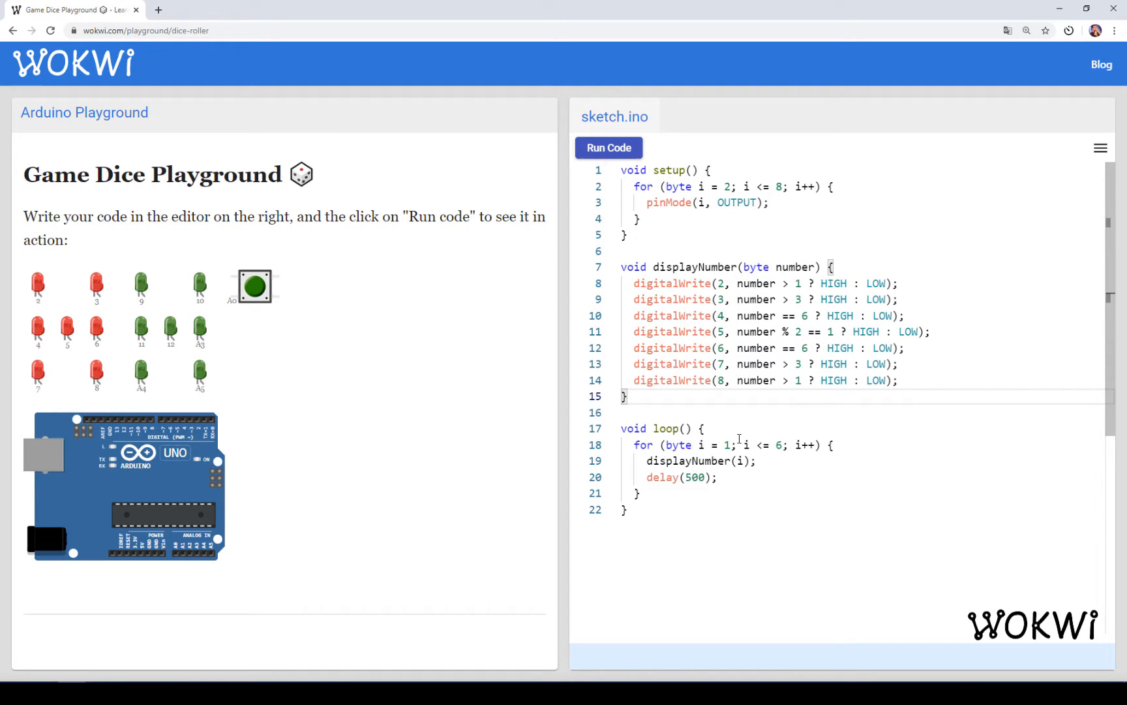
{"action": "left_click", "coordinate": [608, 148]}
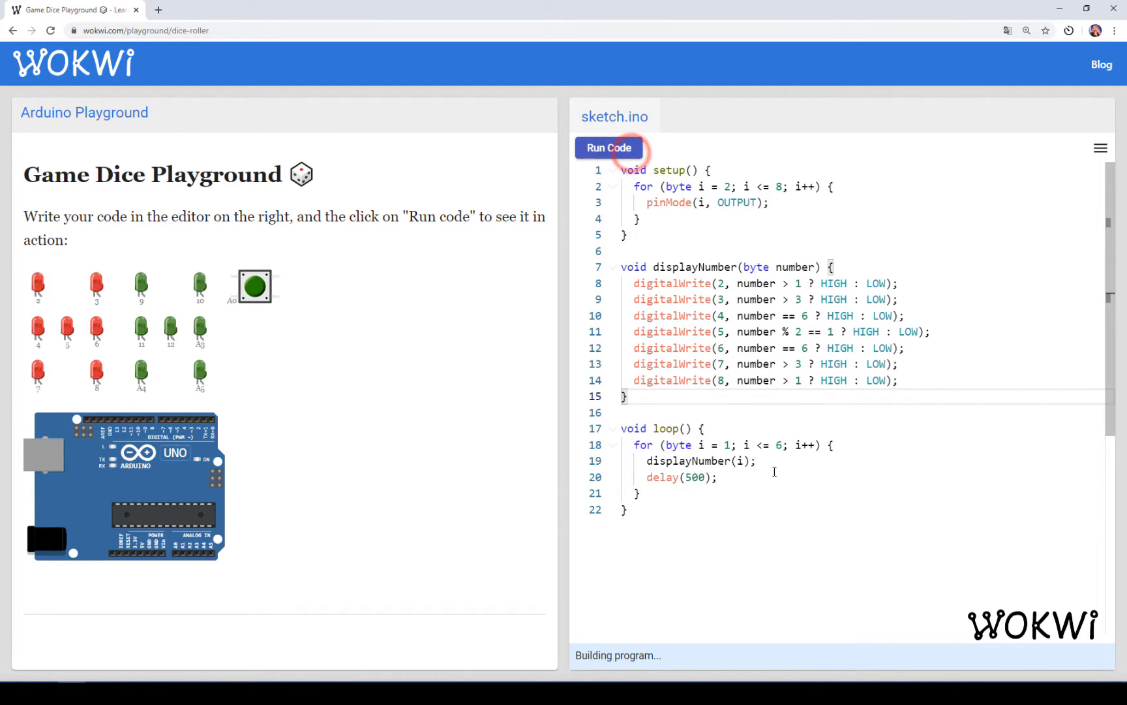
{"action": "left_click", "coordinate": [608, 147]}
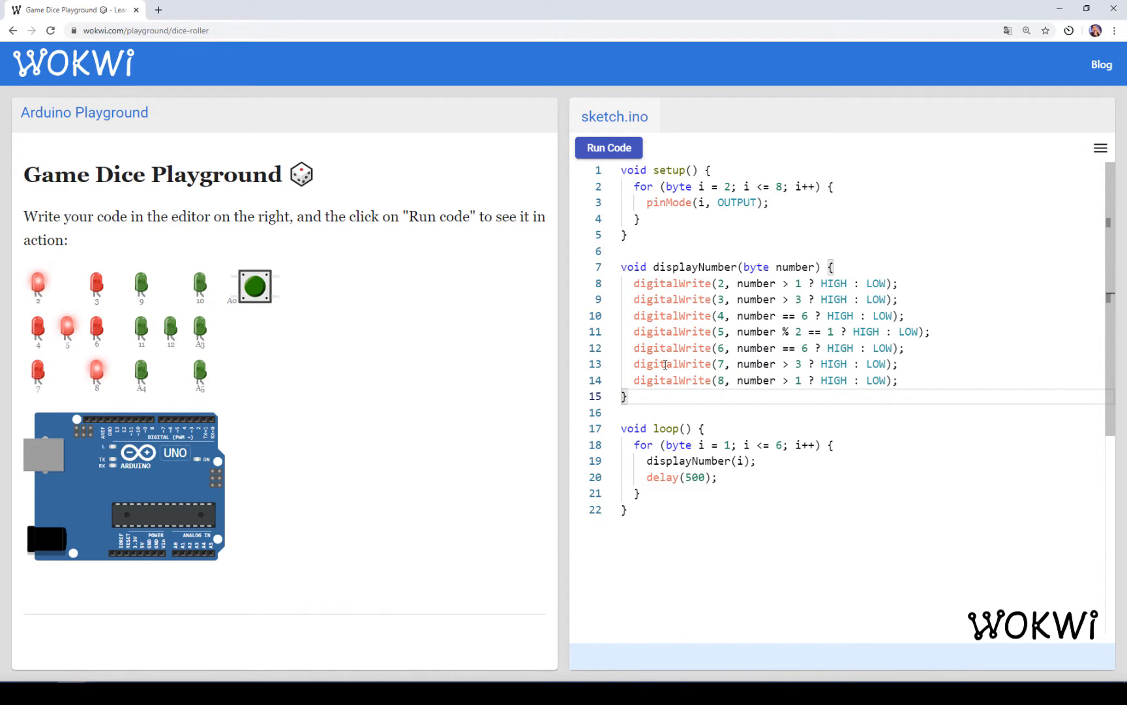
{"action": "left_click", "coordinate": [834, 428]}
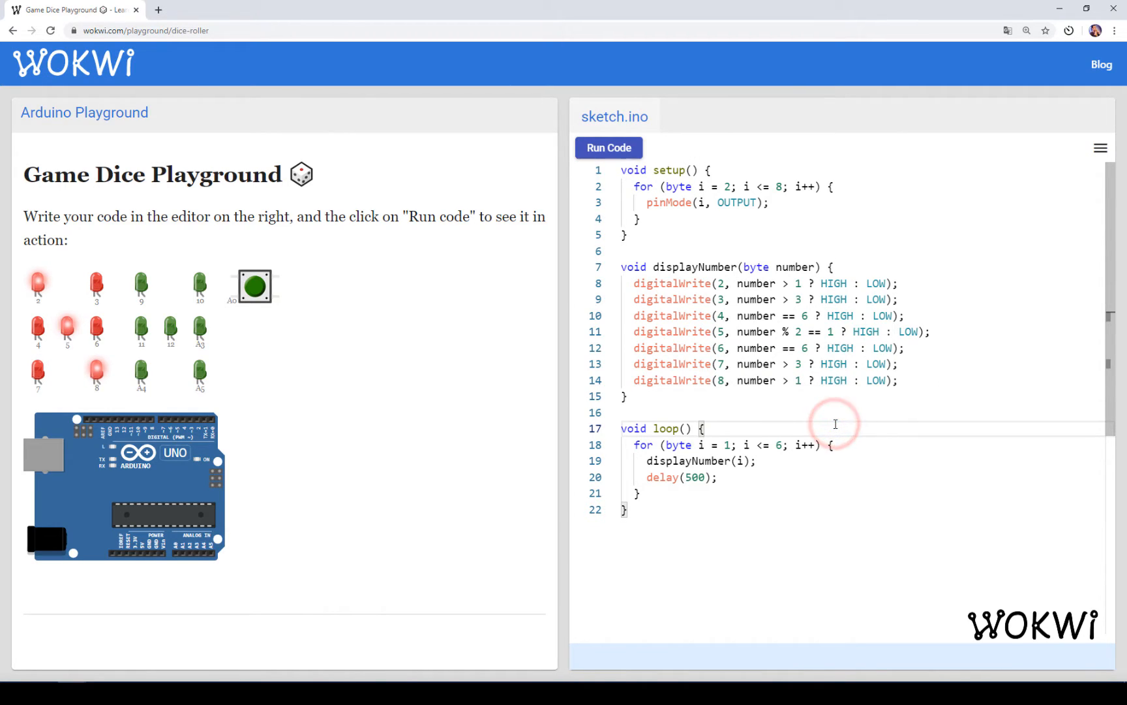
{"action": "left_click", "coordinate": [625, 397]}
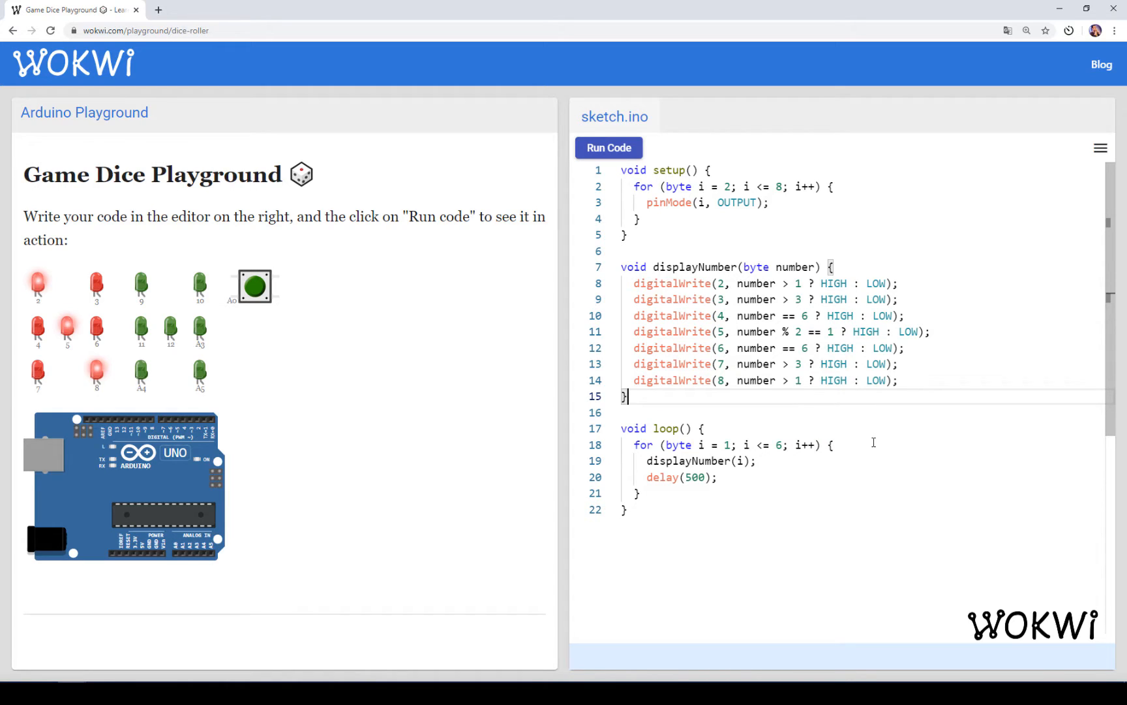
Replace the counting for loop with displayNumber(random(1, 7)) in loop().
{"action": "double_click", "coordinate": [701, 445]}
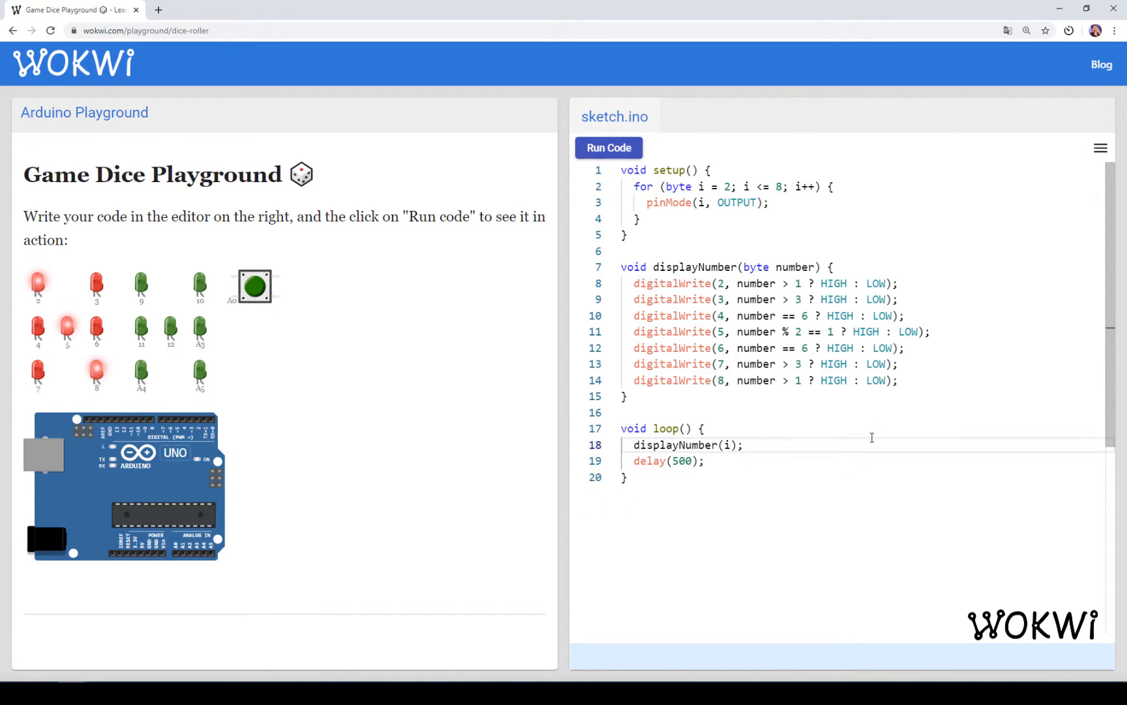
{"action": "key", "text": "Backspace"}
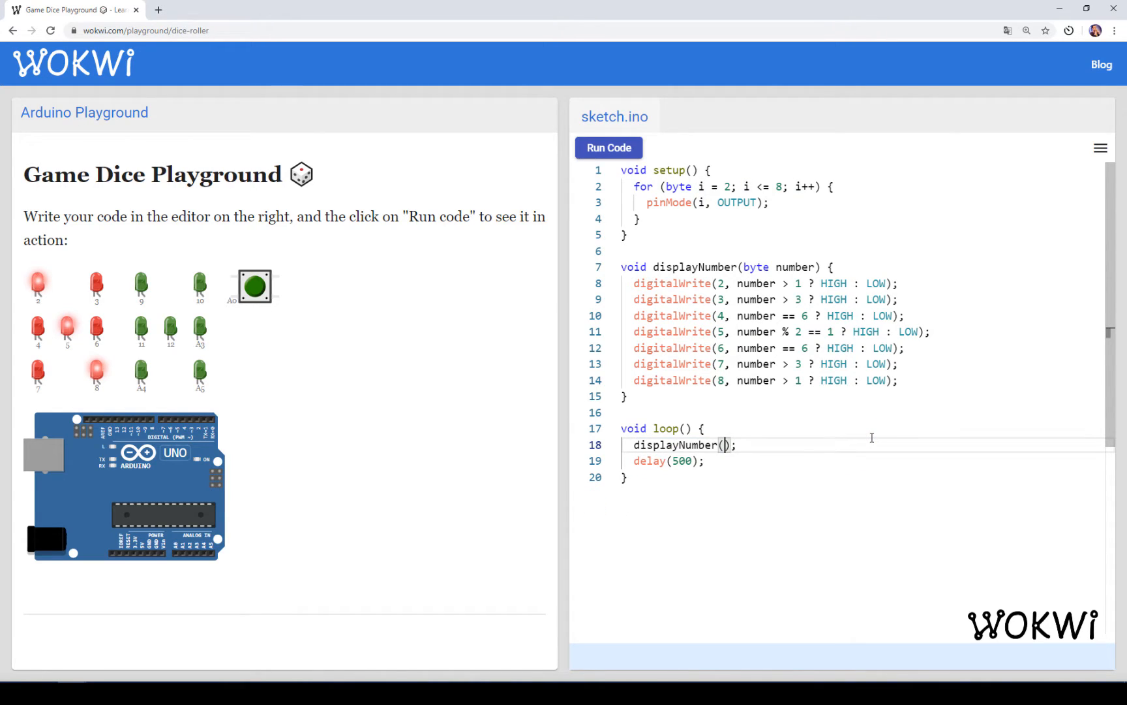
{"action": "type", "text": "random(1,"}
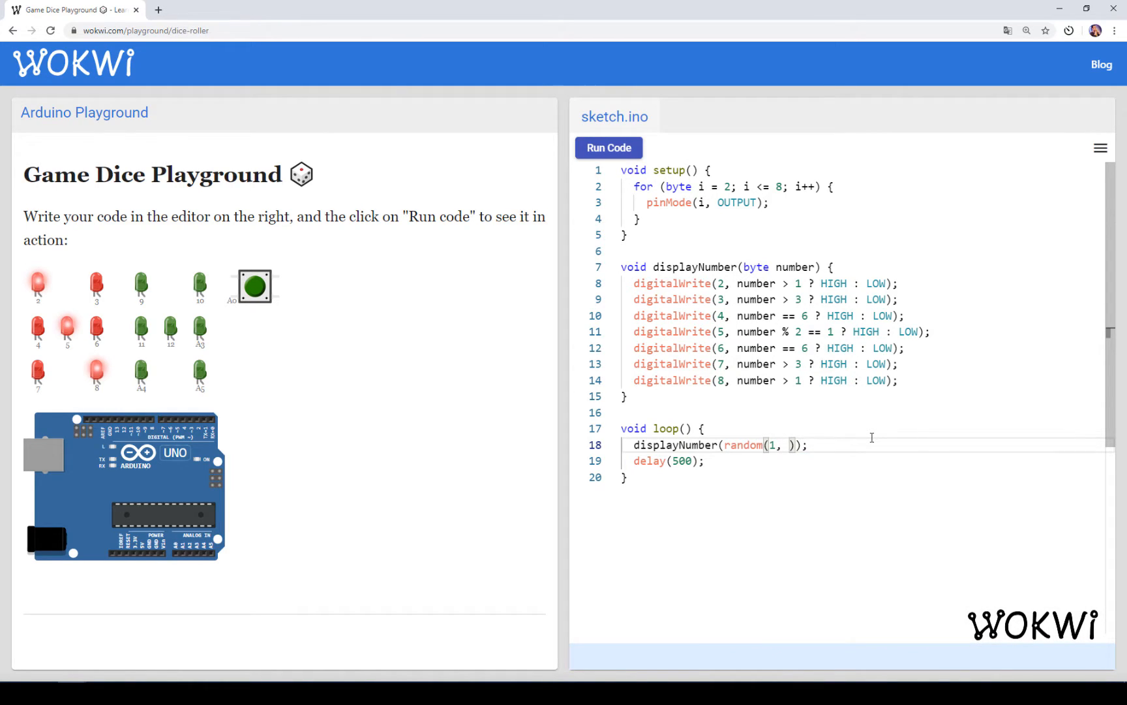
{"action": "type", "text": "7"}
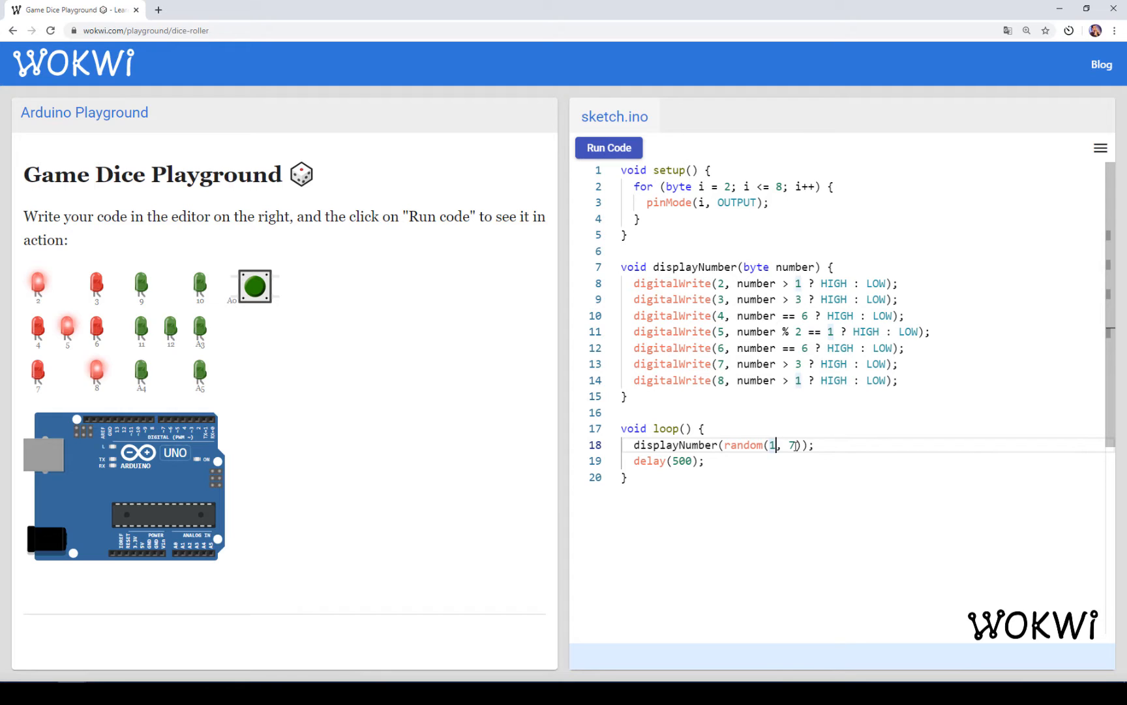
Run the random dice sketch, stop it, and run it again to compare rolls.
{"action": "left_click", "coordinate": [607, 147]}
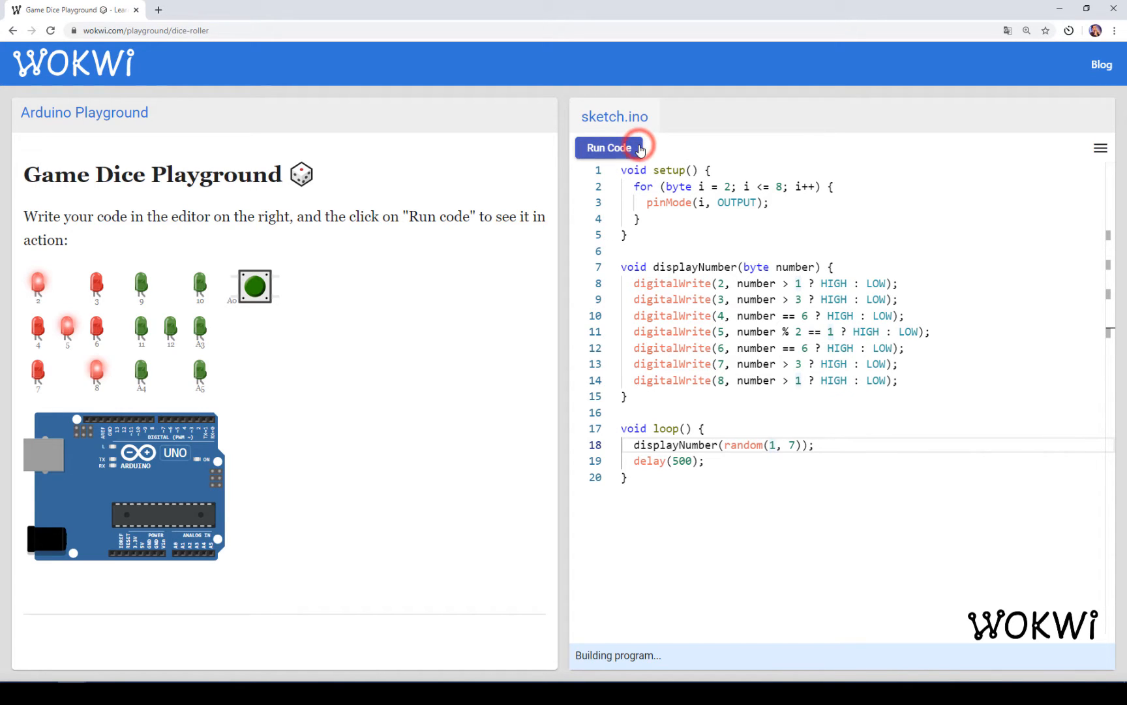
{"action": "left_click", "coordinate": [607, 148]}
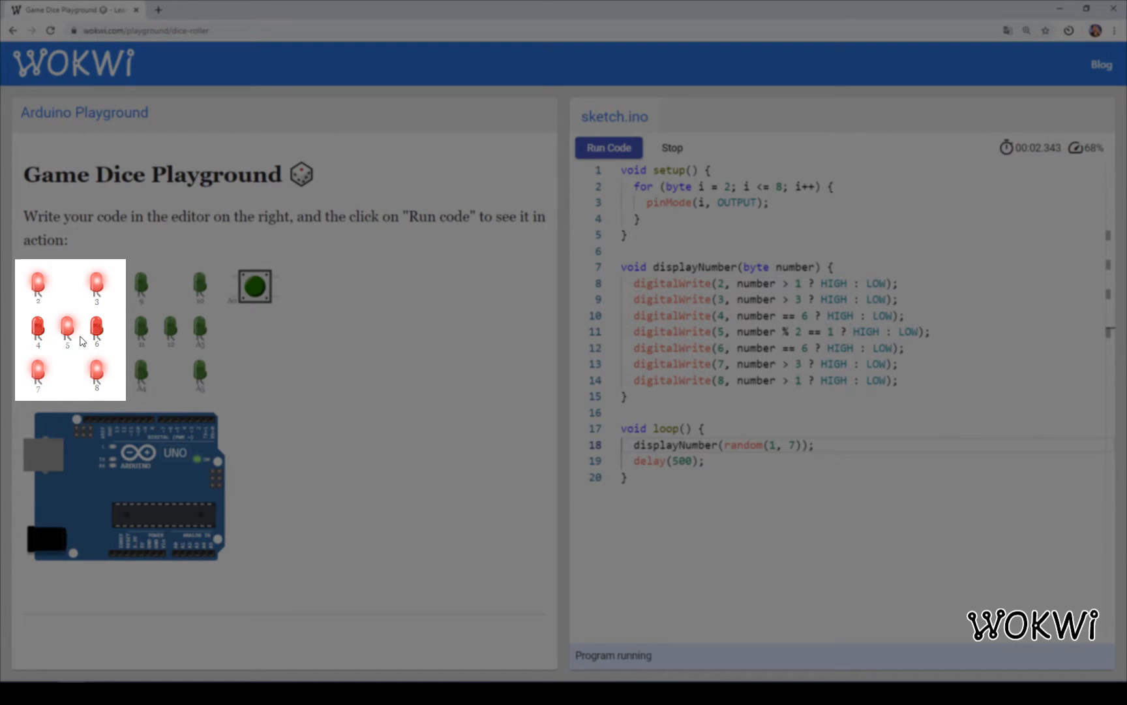
{"action": "left_click", "coordinate": [670, 147]}
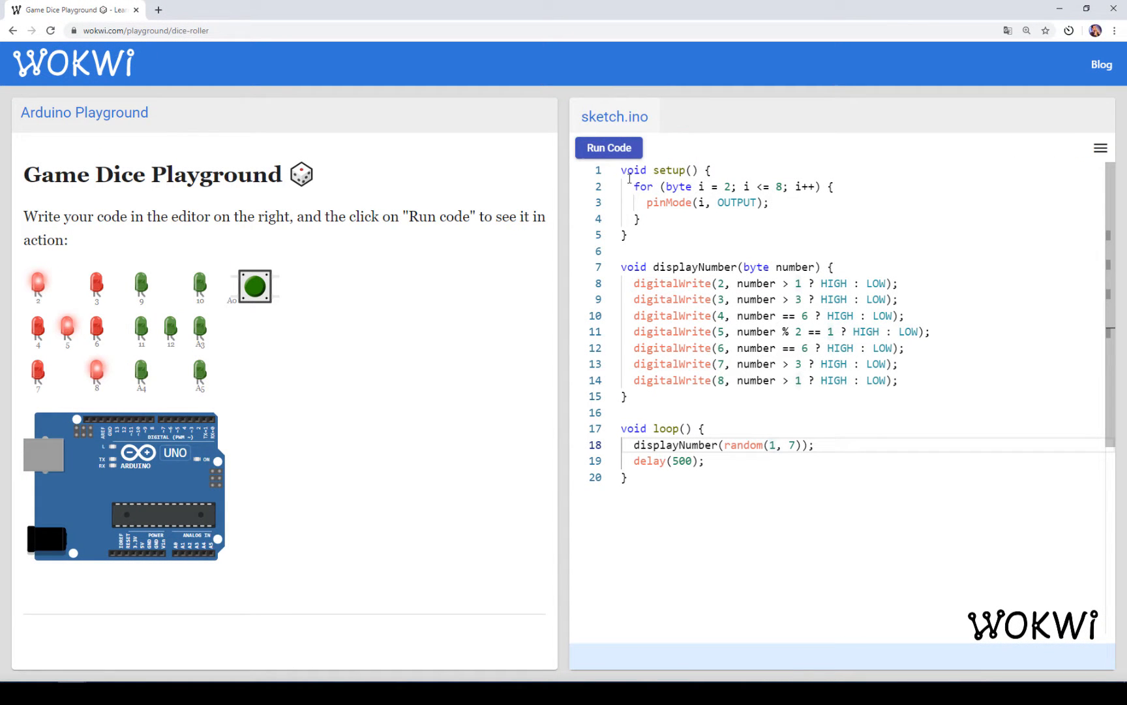
{"action": "left_click", "coordinate": [607, 147]}
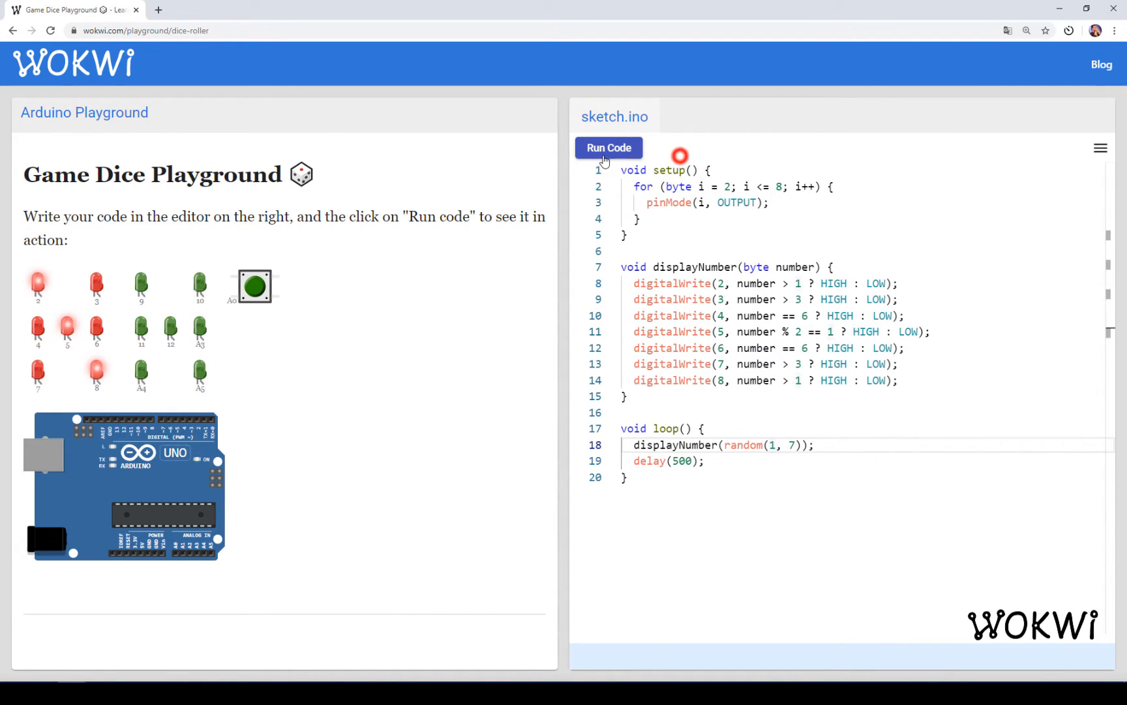
{"action": "left_click", "coordinate": [608, 147]}
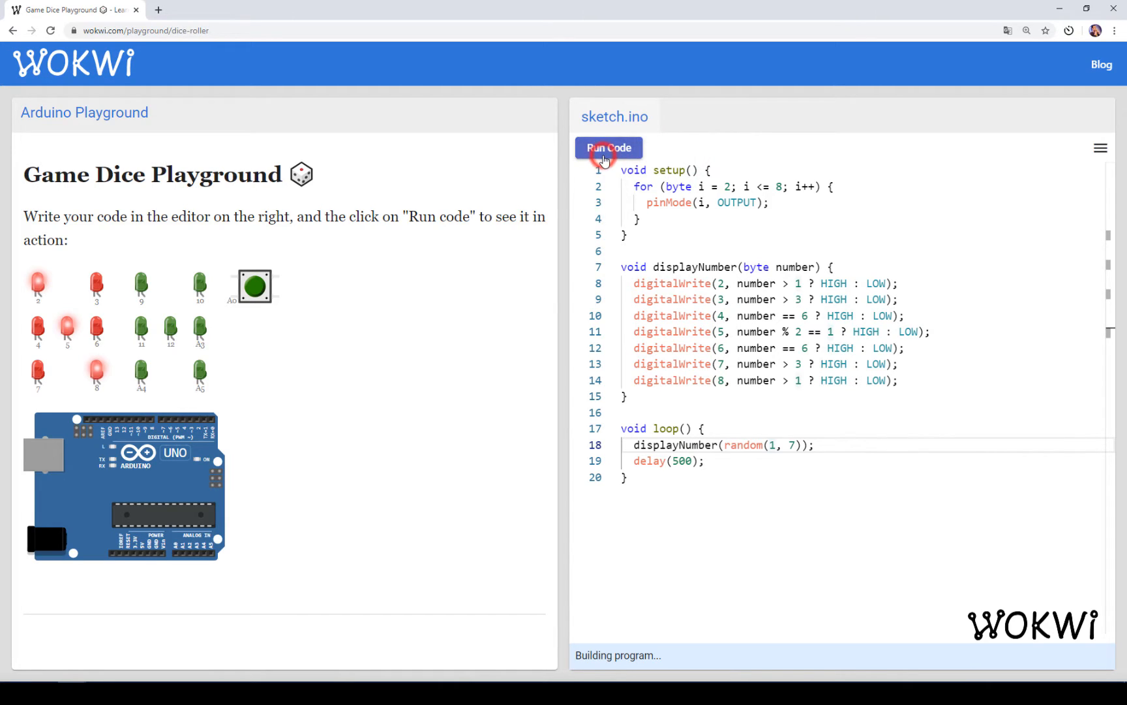
{"action": "left_click", "coordinate": [608, 147]}
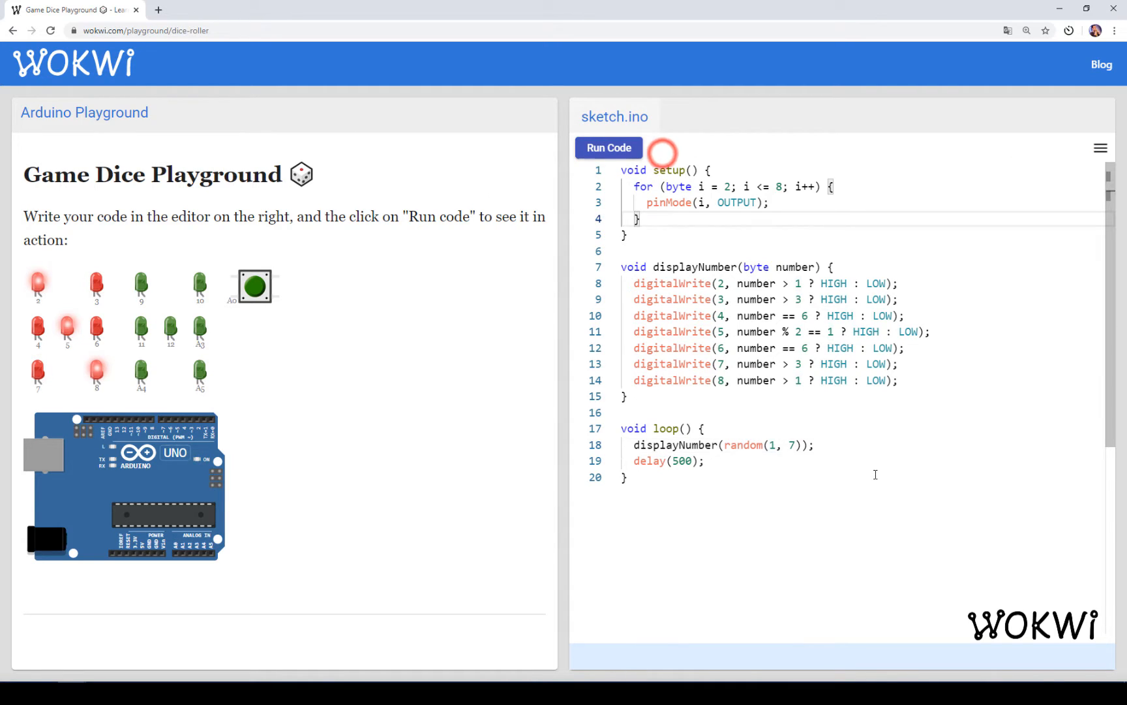
Add Serial.begin(115200), store random(1, 7) in num, print num, run and collapse the Serial Monitor.
{"action": "type", "text": "D"}
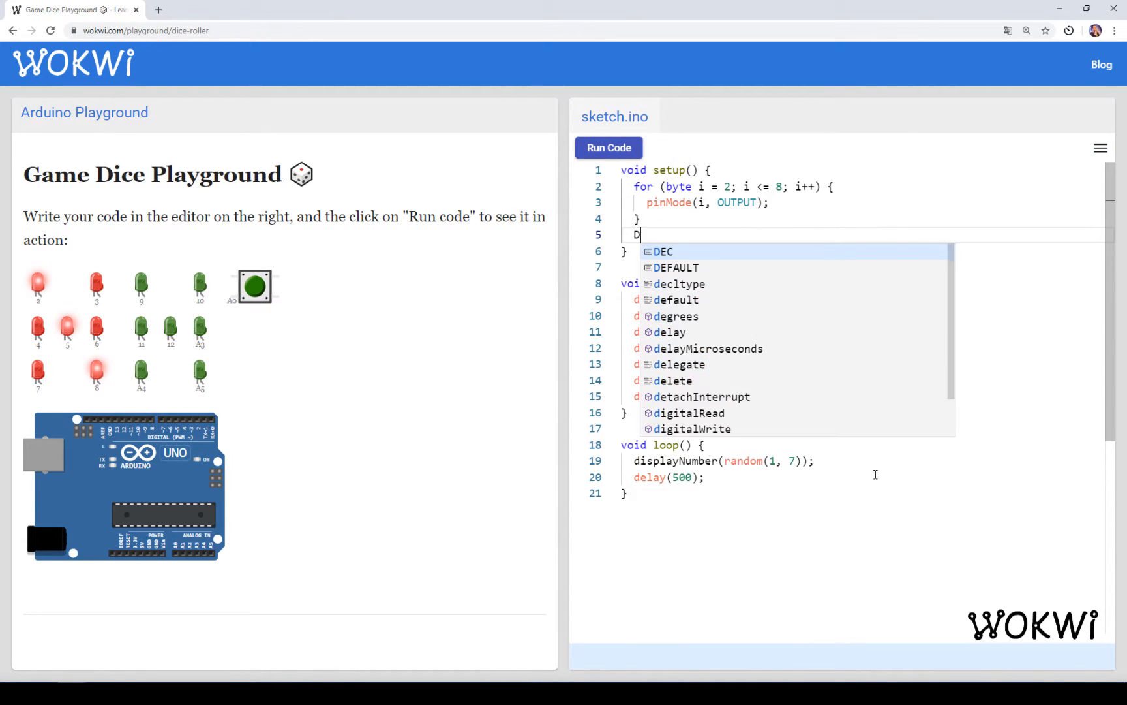
{"action": "type", "text": "erial.begin(115200);"}
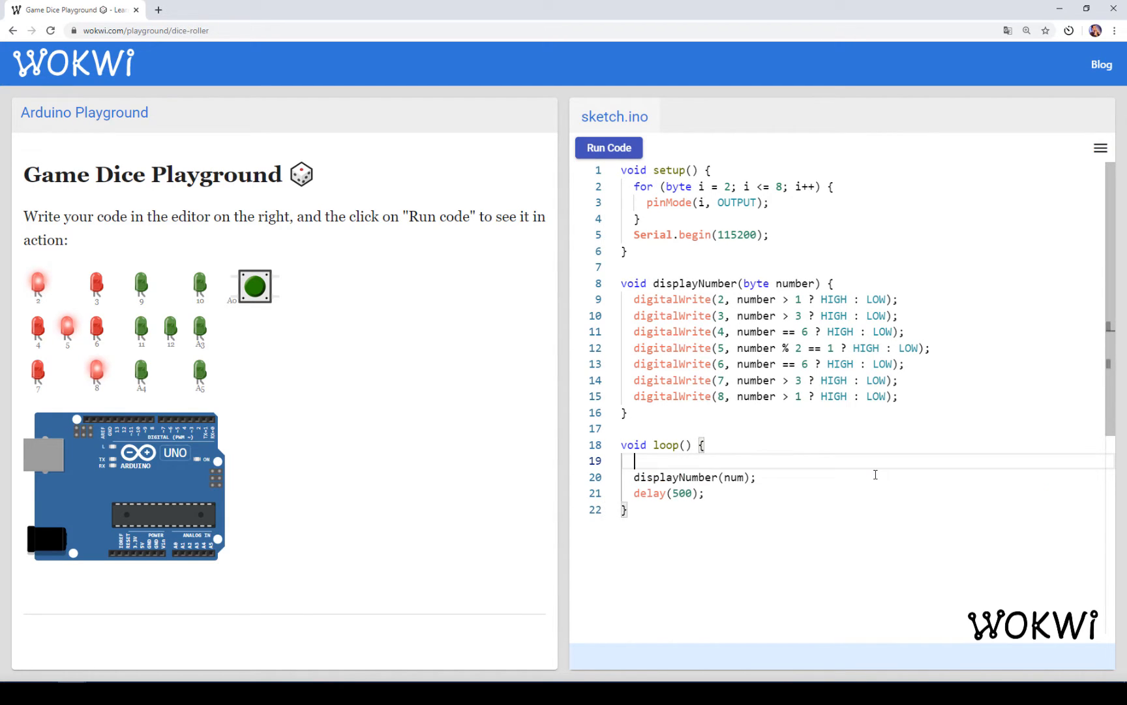
{"action": "type", "text": "int num = v"}
{"action": "type", "text": "Serial.println(n);"}
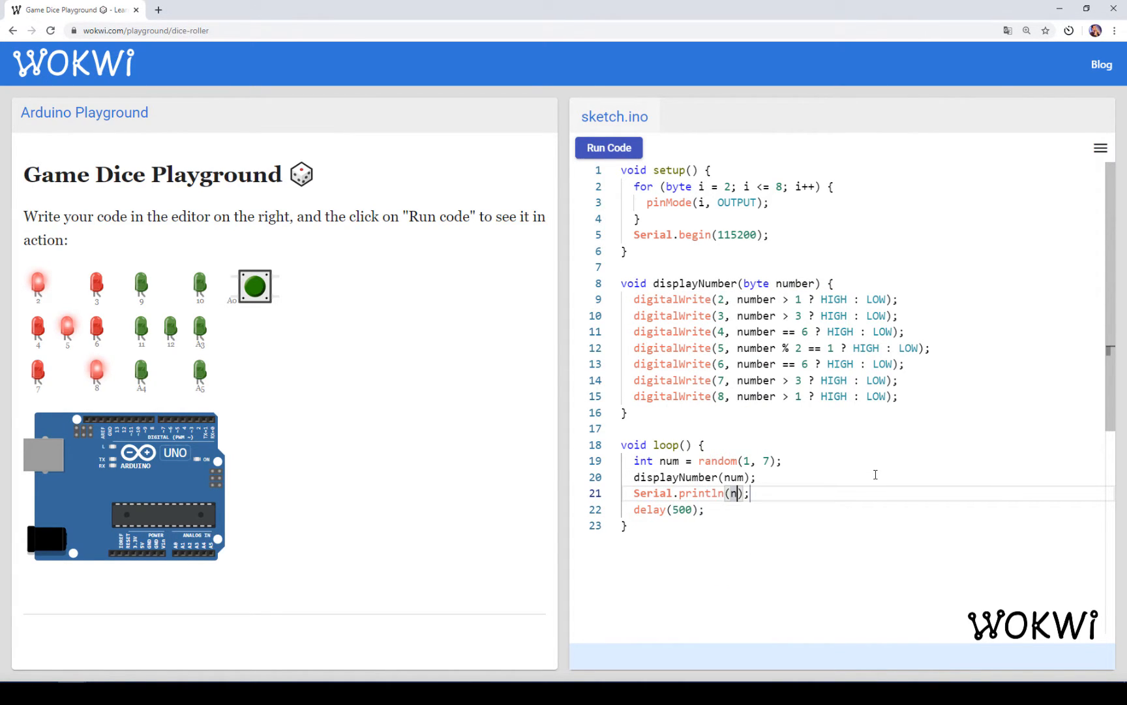
{"action": "left_click", "coordinate": [607, 148]}
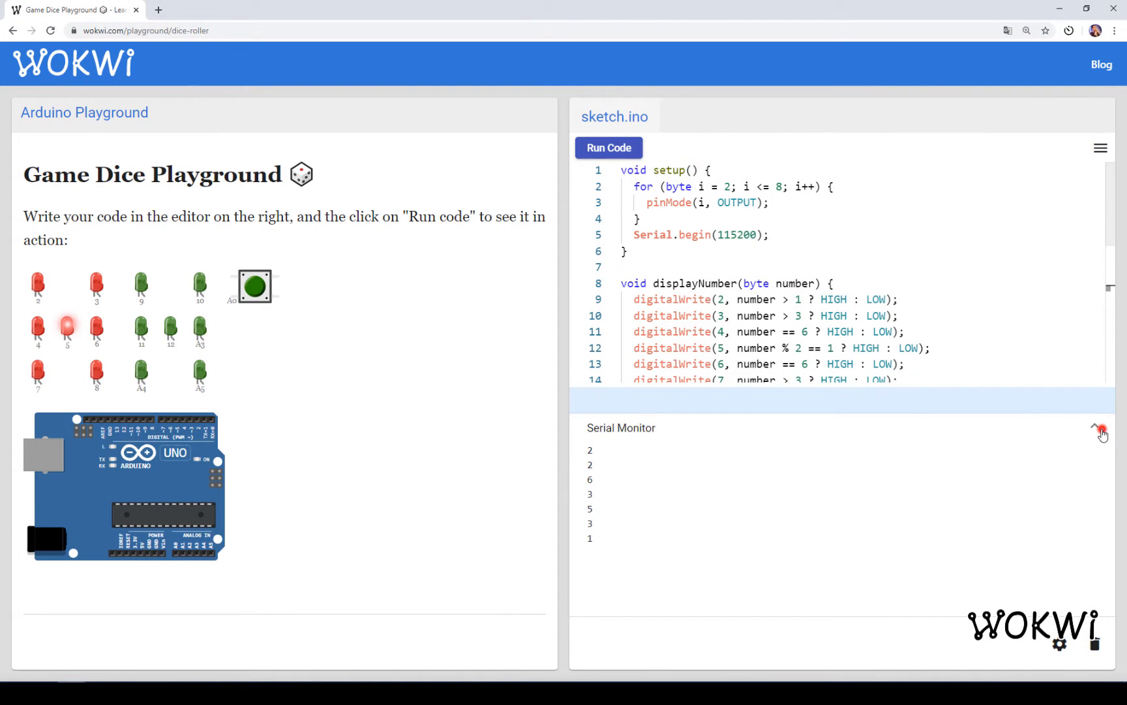
{"action": "left_click", "coordinate": [1102, 431]}
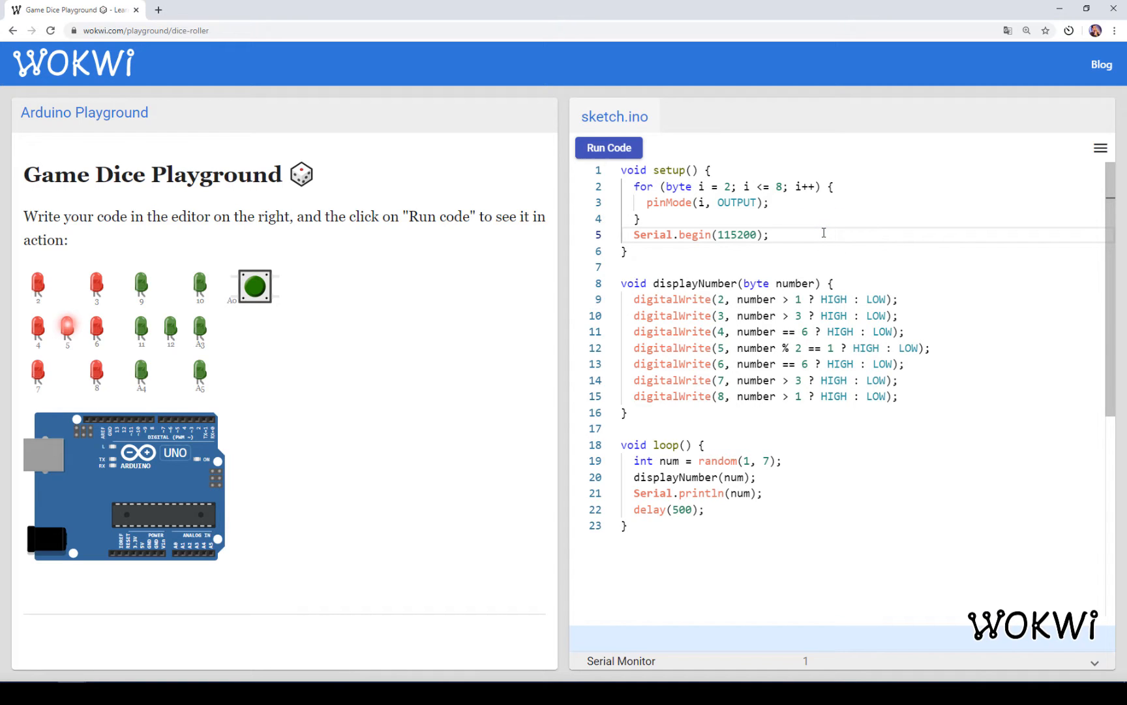
Add randomSeed(42) in setup() and run the sketch twice to compare the printed rolls.
{"action": "type", "text": "spe"}
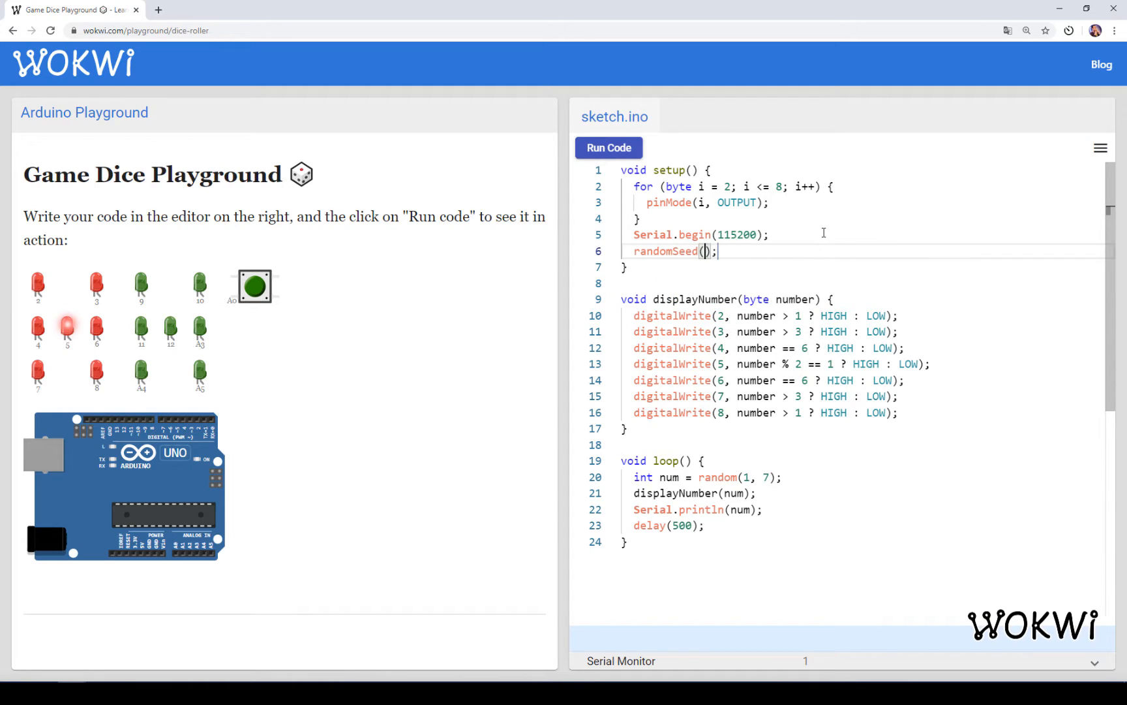
{"action": "type", "text": "42"}
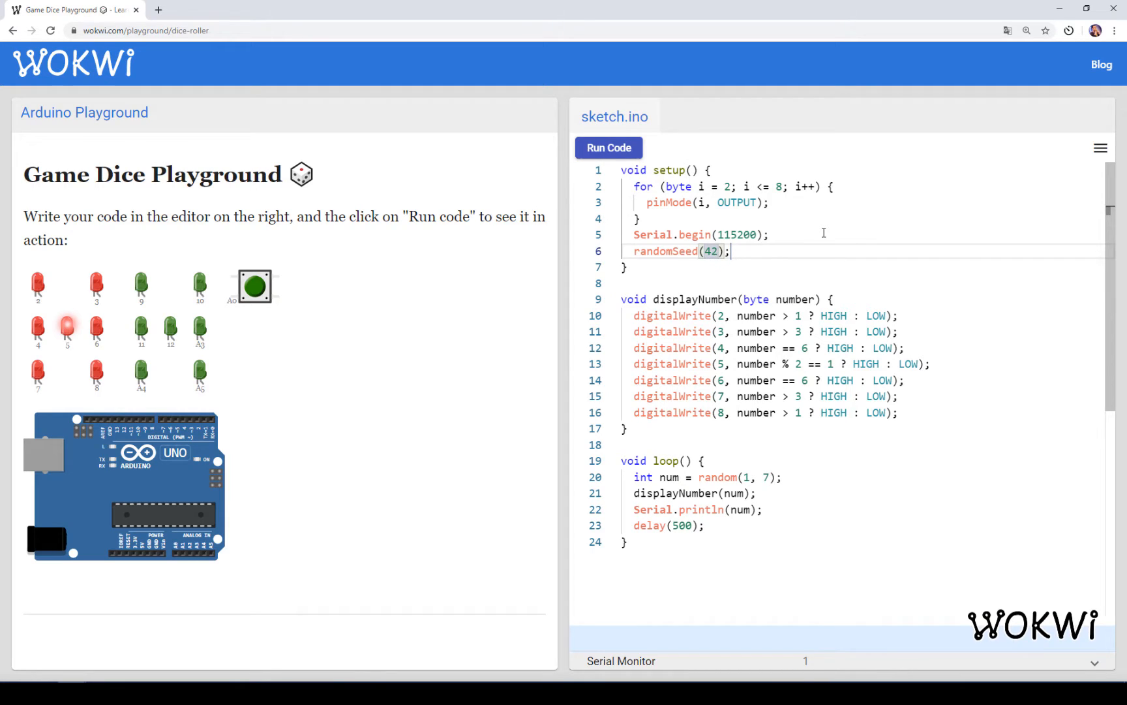
{"action": "left_click", "coordinate": [607, 147]}
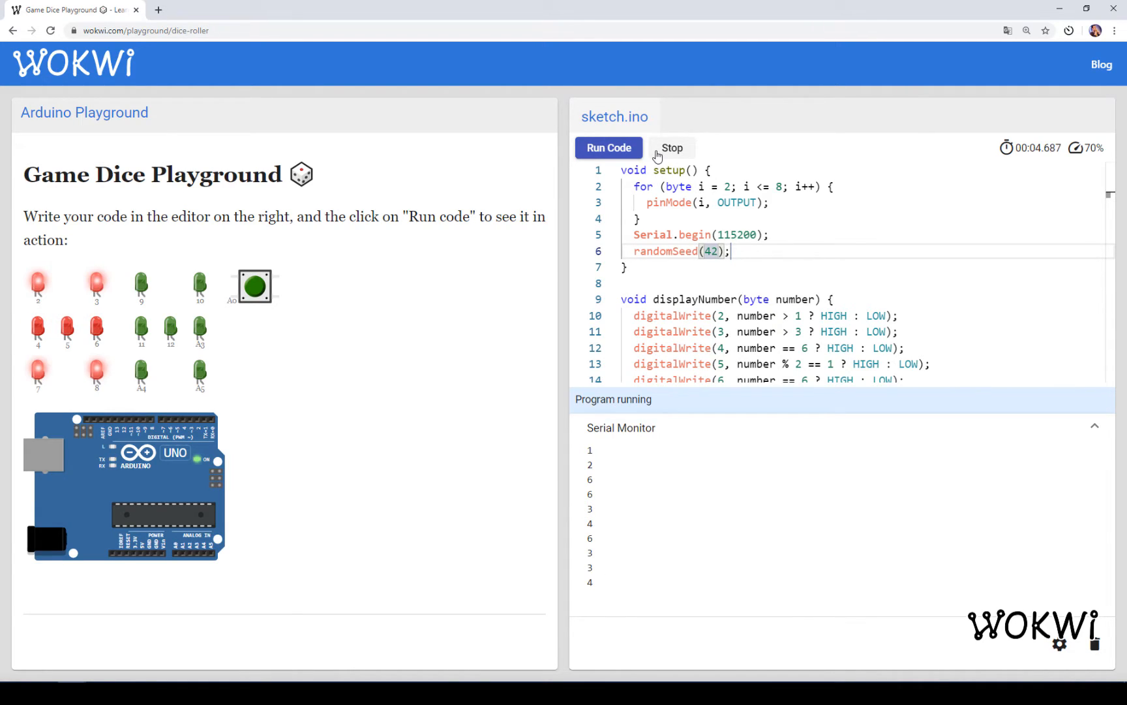
{"action": "left_click", "coordinate": [671, 147]}
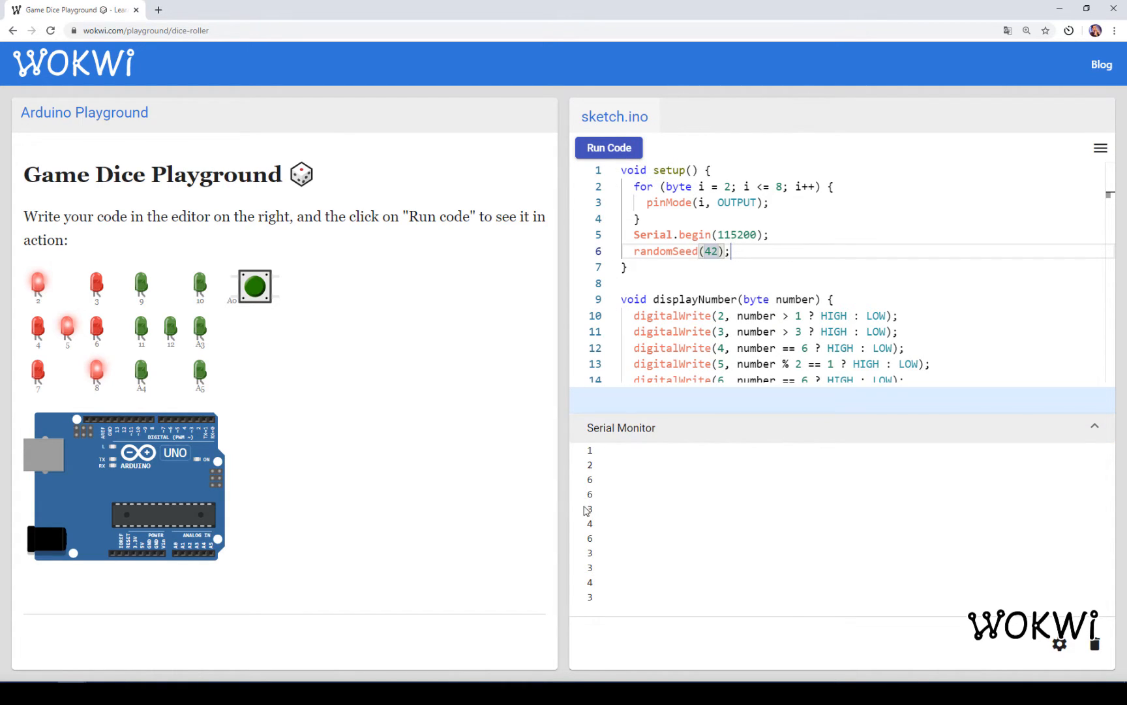
{"action": "left_click", "coordinate": [608, 147]}
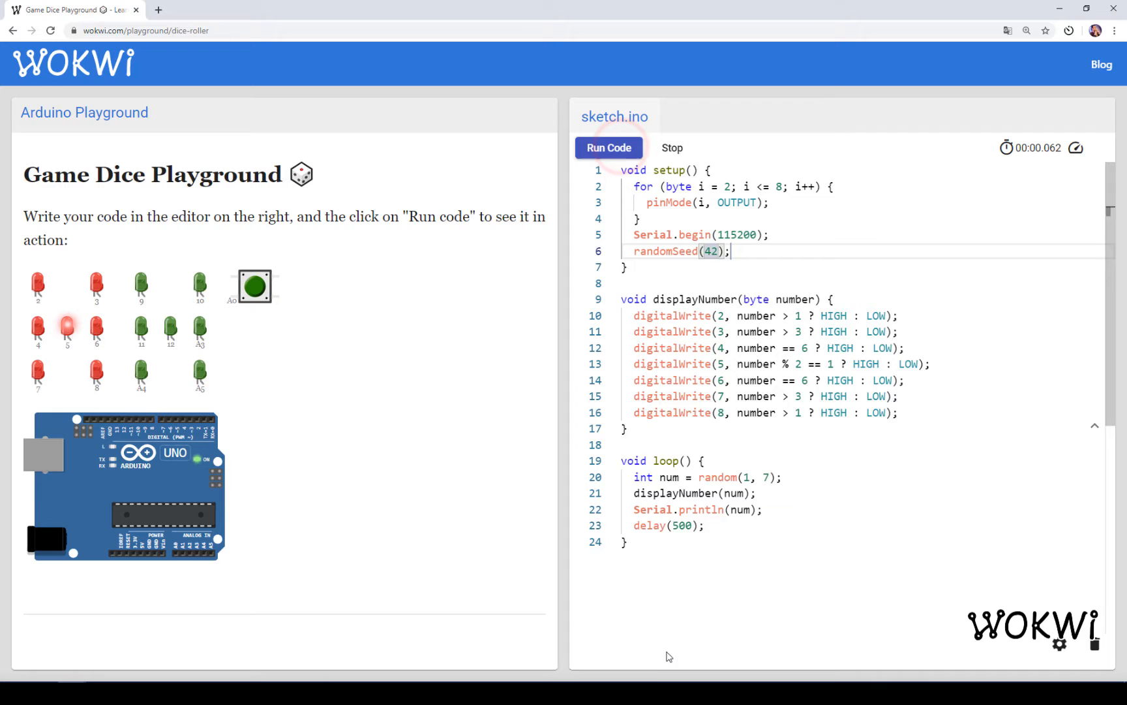
{"action": "left_click", "coordinate": [609, 148]}
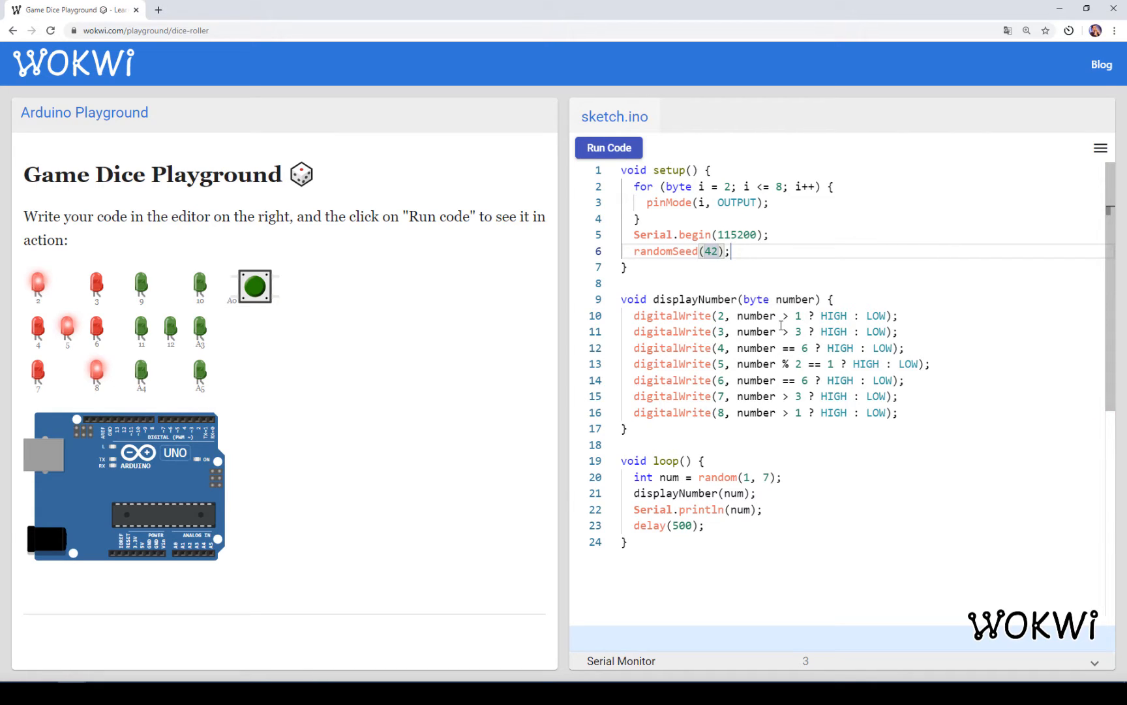
{"action": "mouse_move", "coordinate": [773, 252]}
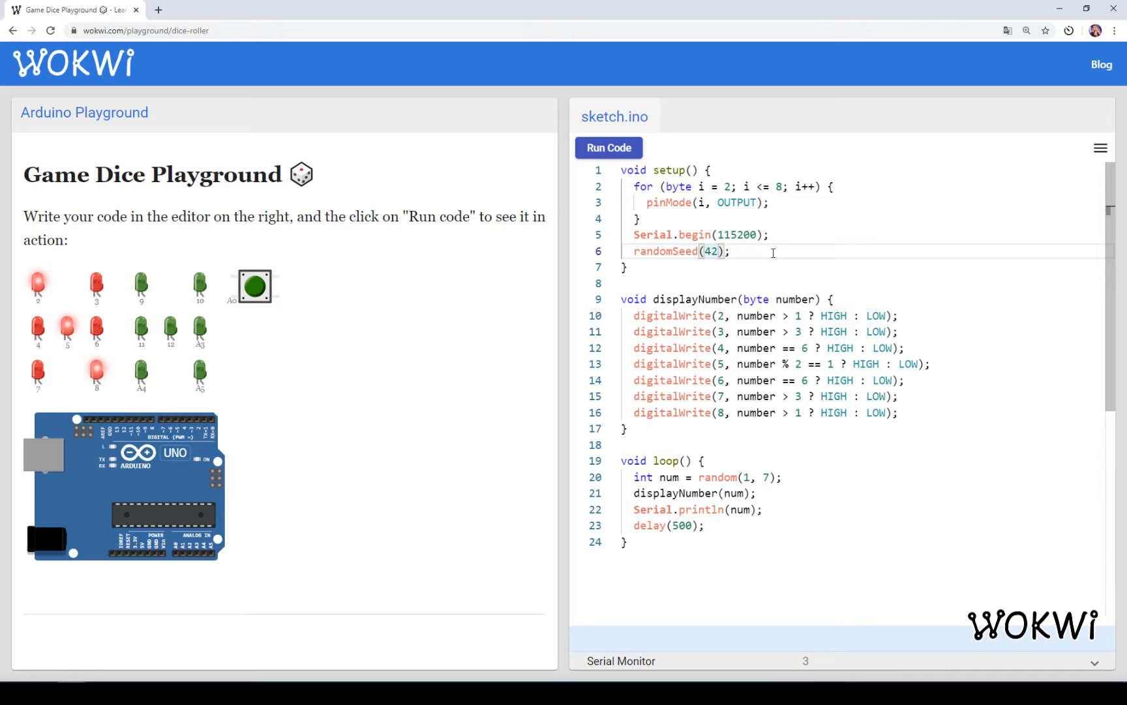
Seed with randomSeed(analogRead(A1)) instead of 42 and run the sketch twice.
{"action": "type", "text": "analo"}
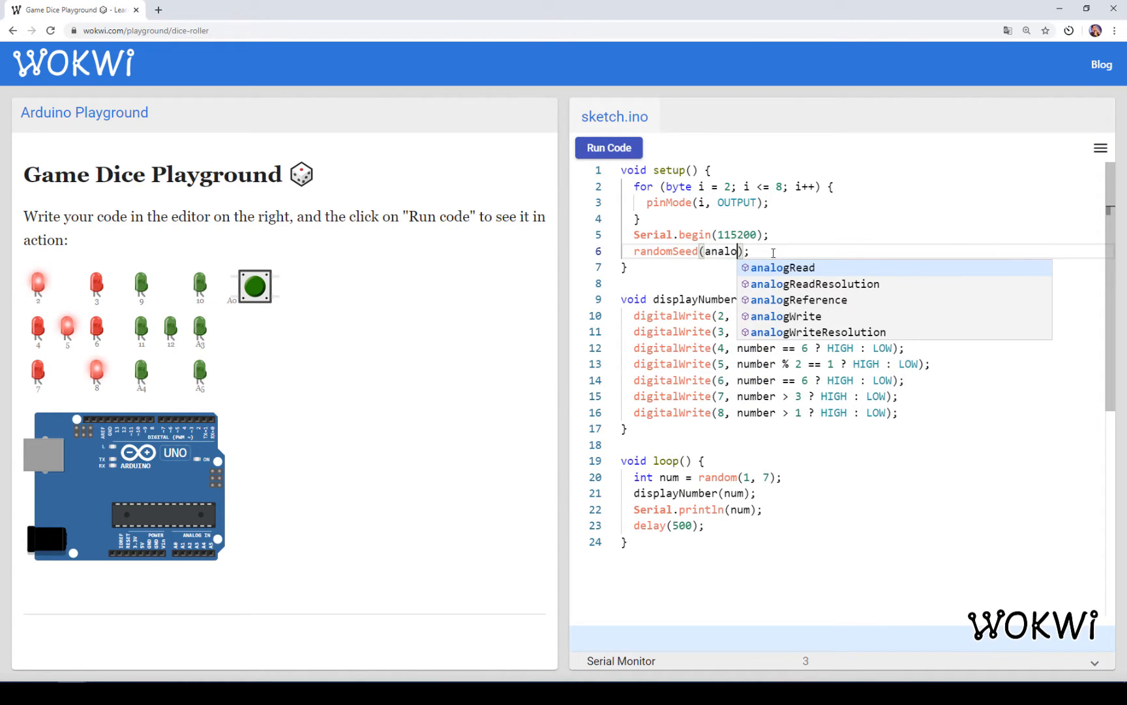
{"action": "left_click", "coordinate": [782, 267]}
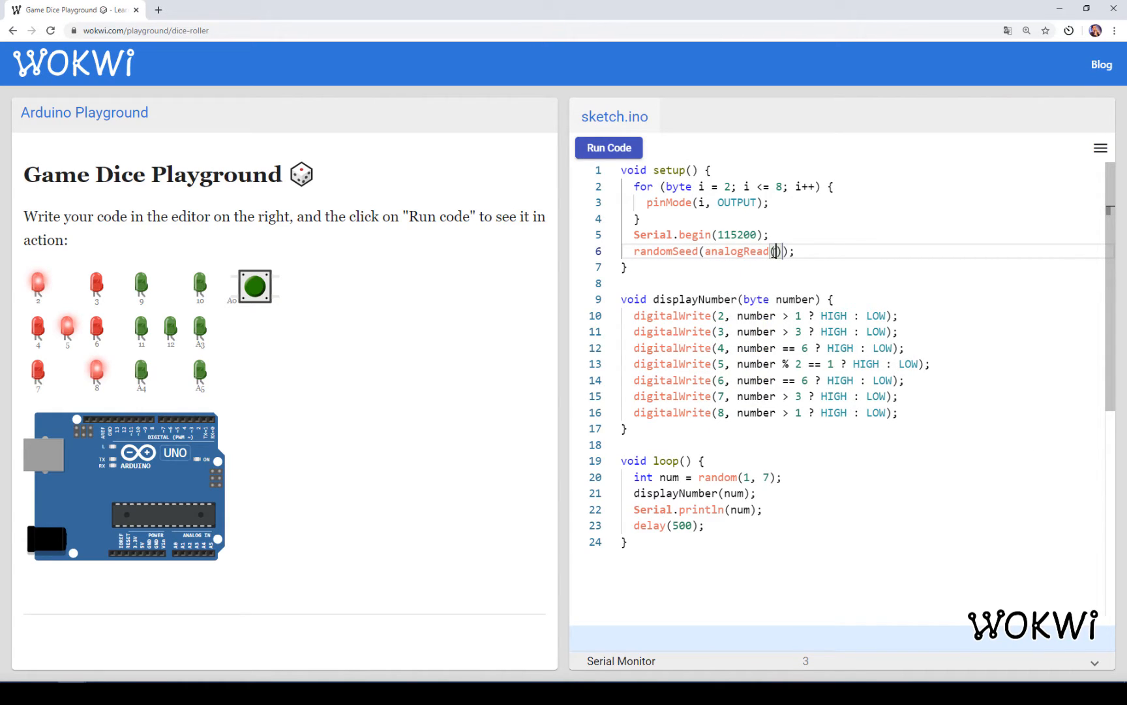
{"action": "mouse_move", "coordinate": [480, 299]}
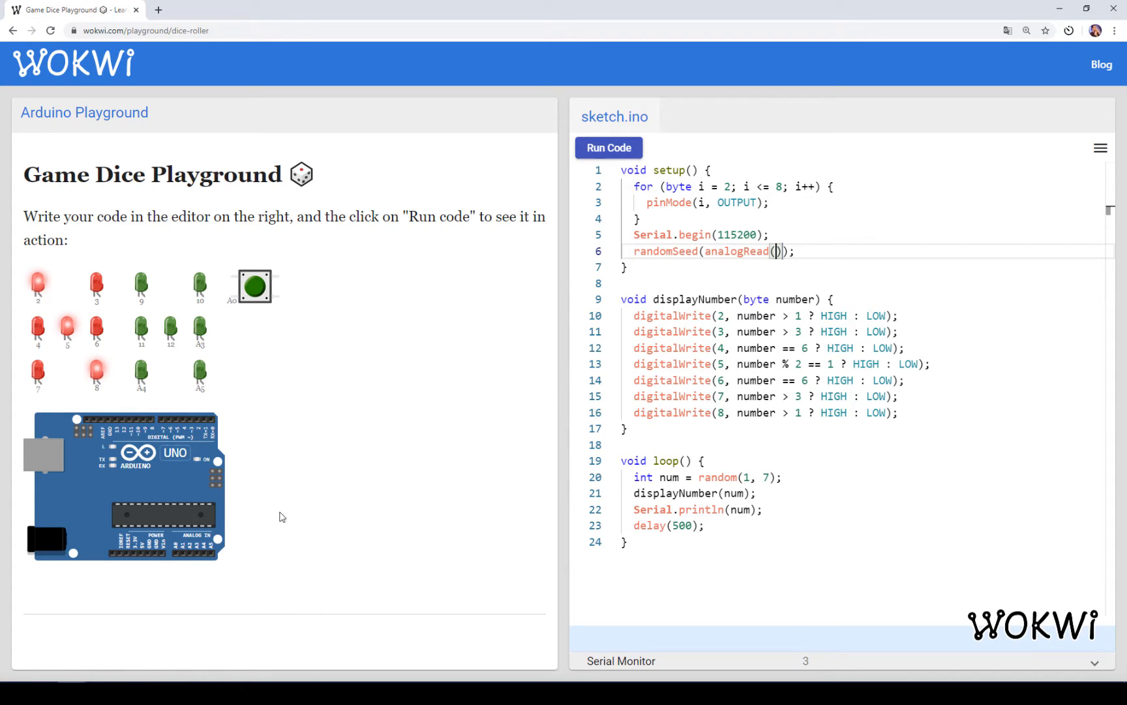
{"action": "type", "text": "A"}
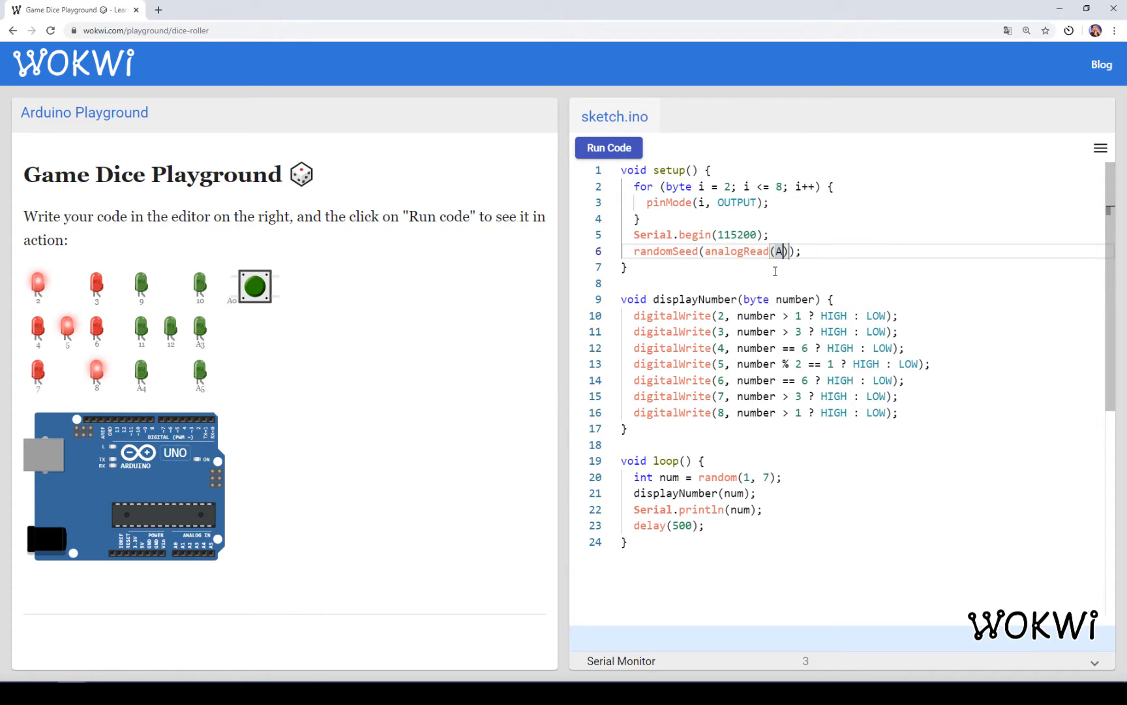
{"action": "type", "text": "1"}
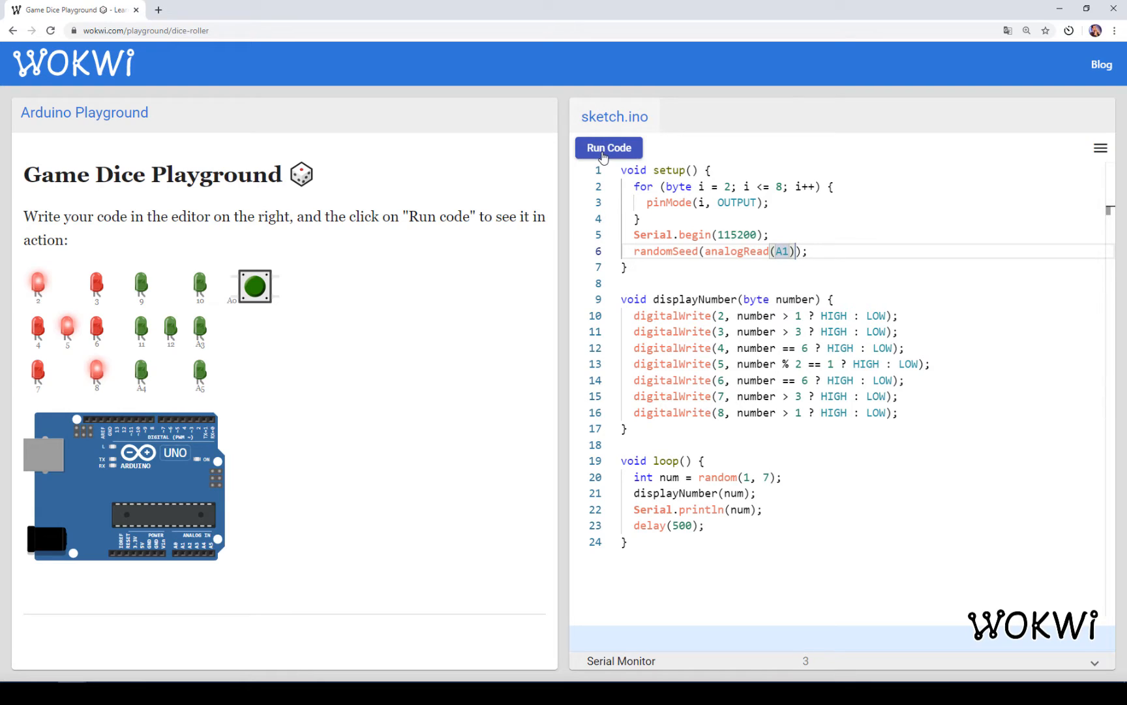
{"action": "left_click", "coordinate": [608, 147]}
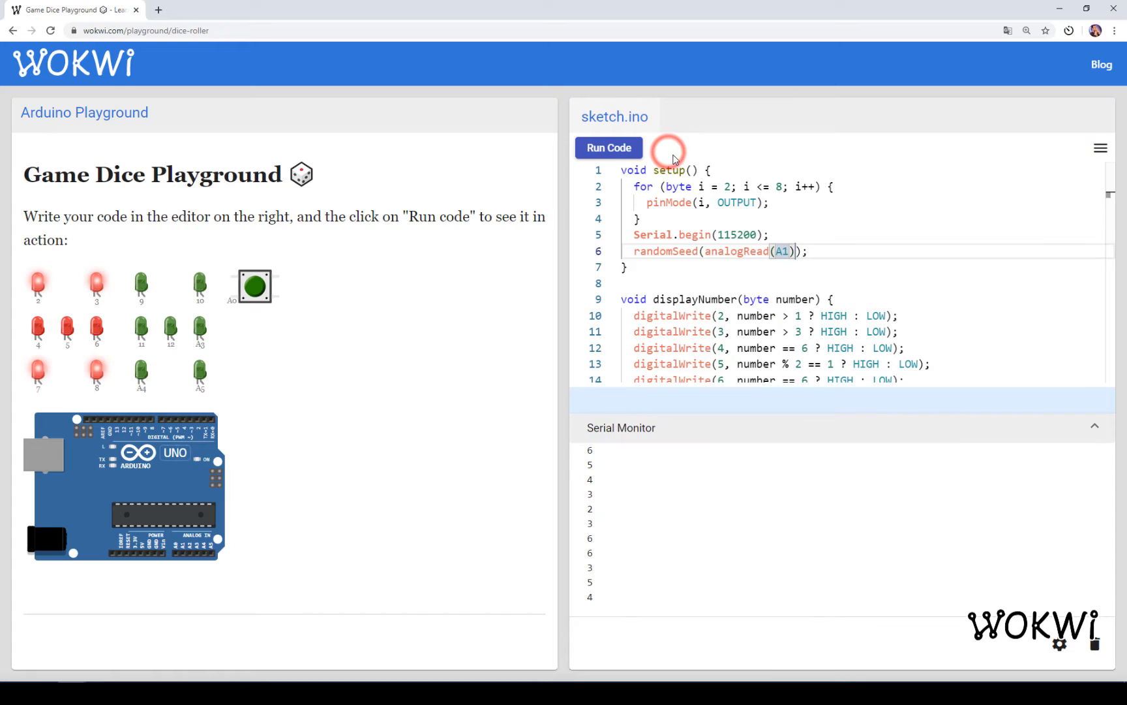
{"action": "mouse_move", "coordinate": [609, 148]}
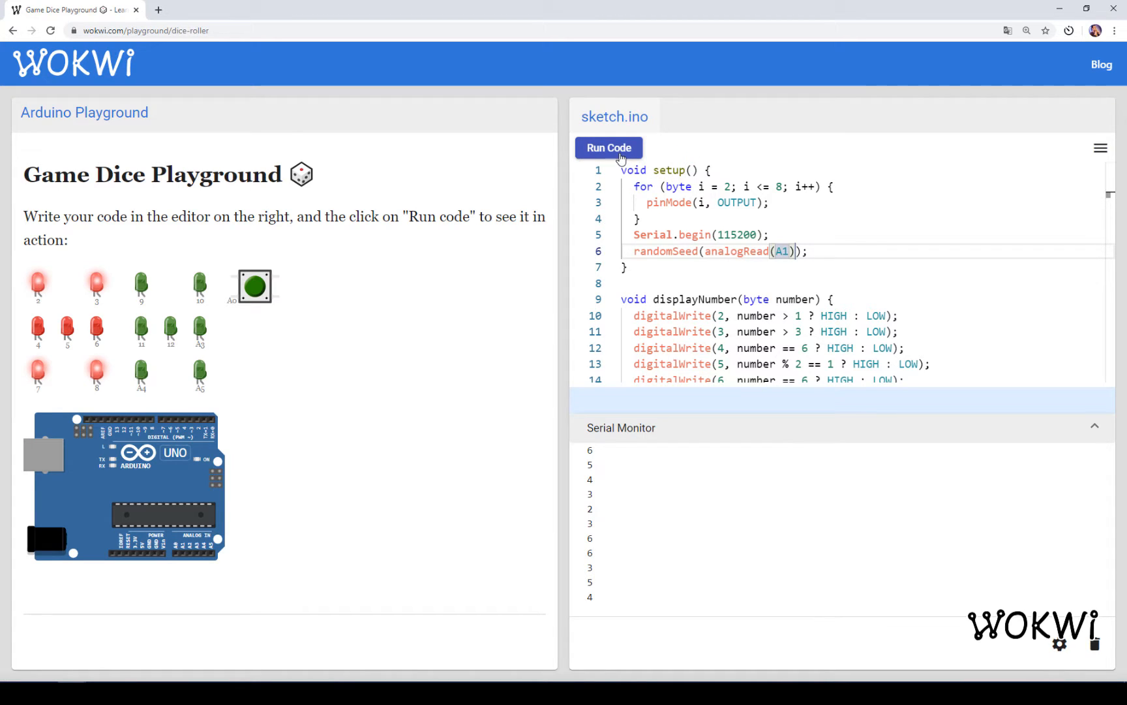
{"action": "left_click", "coordinate": [608, 148]}
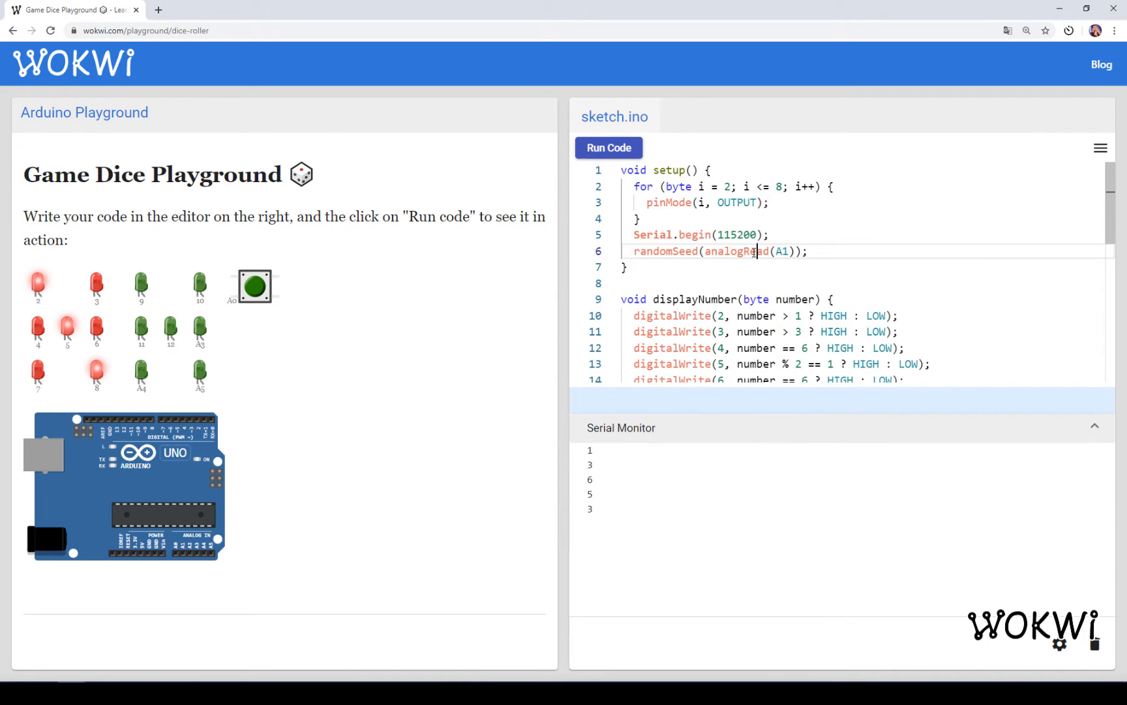
Highlight the randomSeed line and the analogRead(A1) call while explaining.
{"action": "triple_click", "coordinate": [719, 251]}
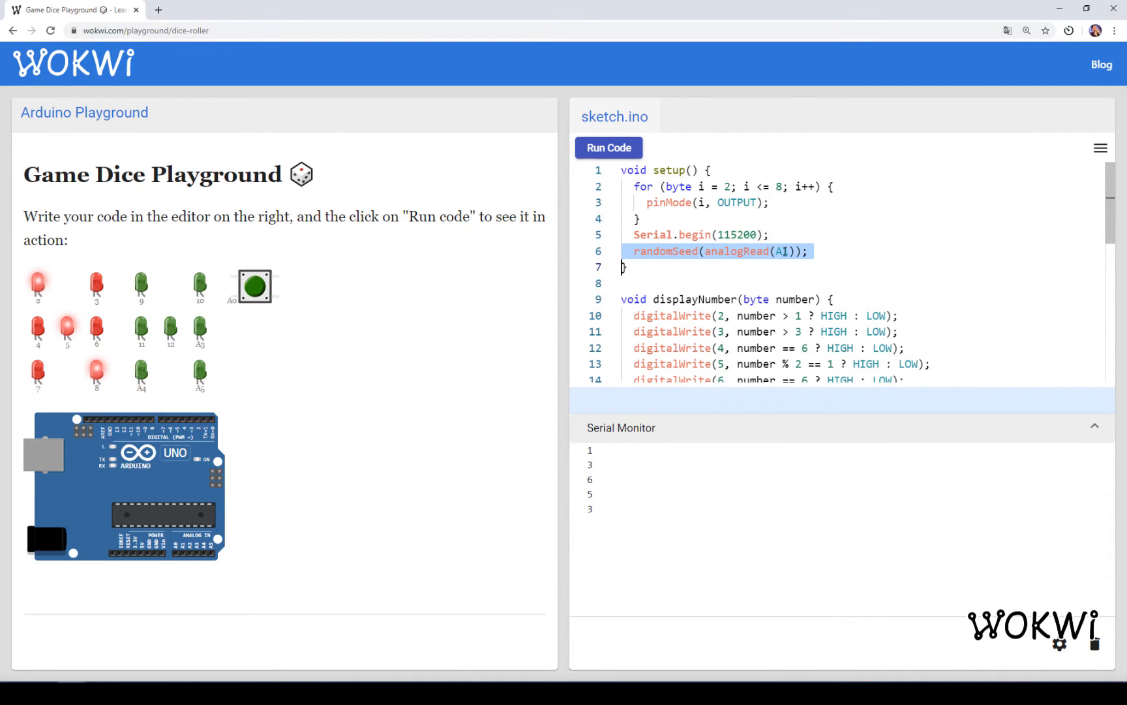
{"action": "mouse_move", "coordinate": [182, 582]}
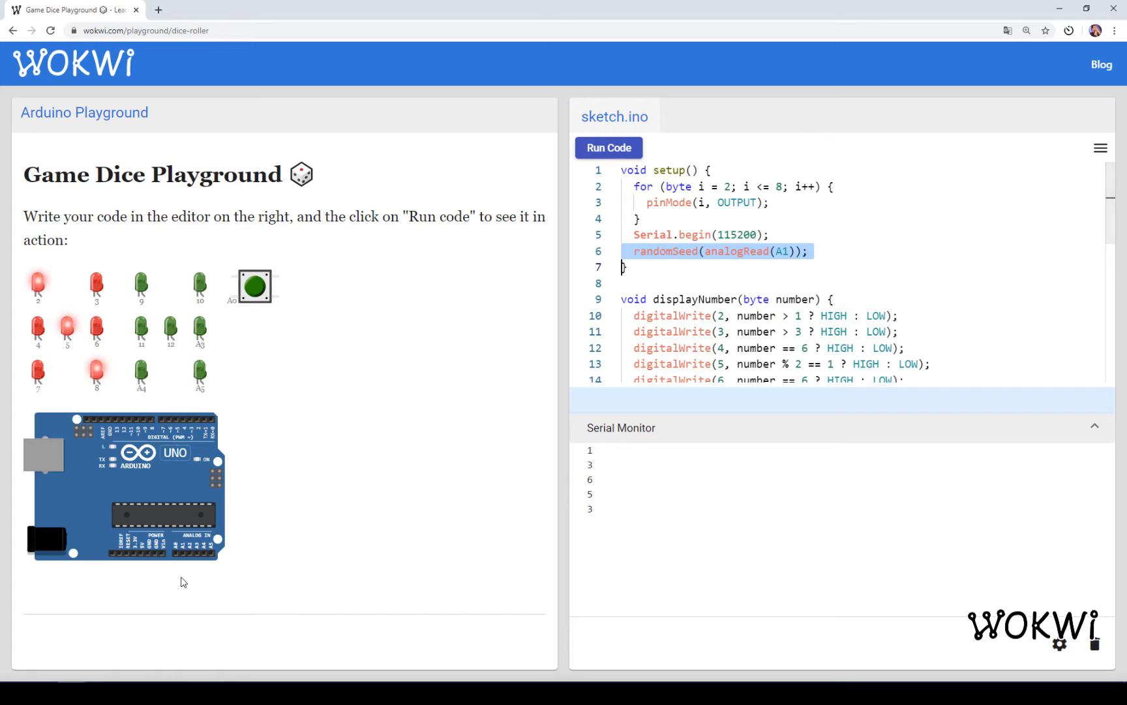
{"action": "mouse_move", "coordinate": [186, 565]}
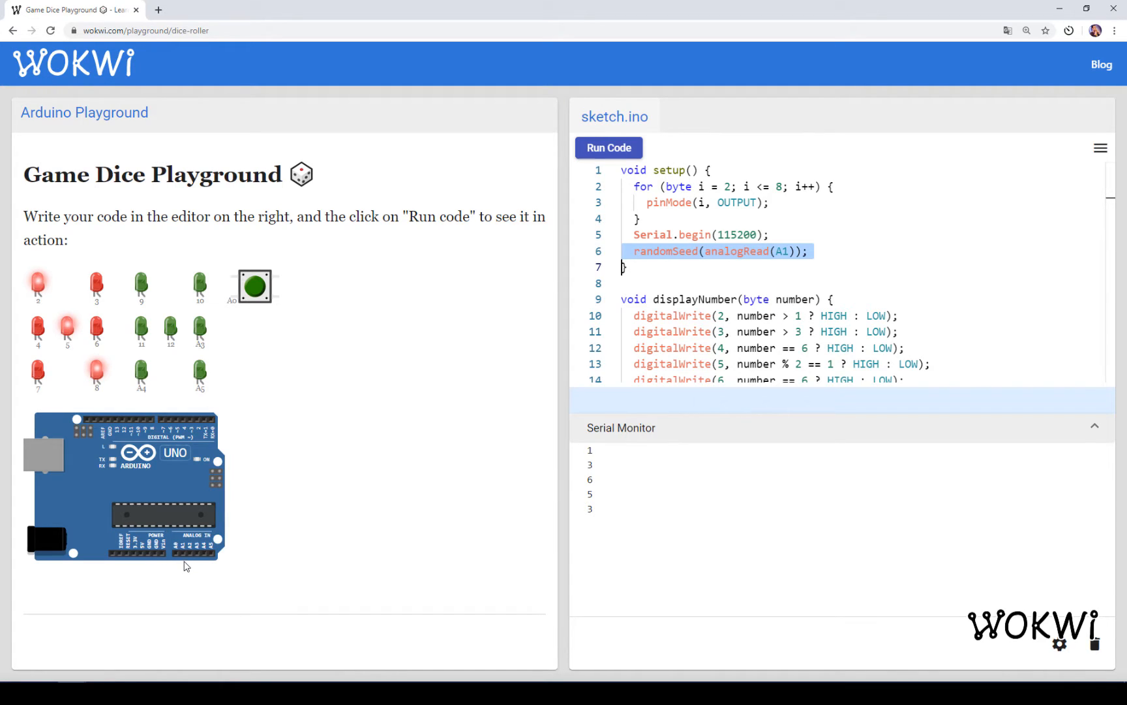
{"action": "mouse_move", "coordinate": [753, 261]}
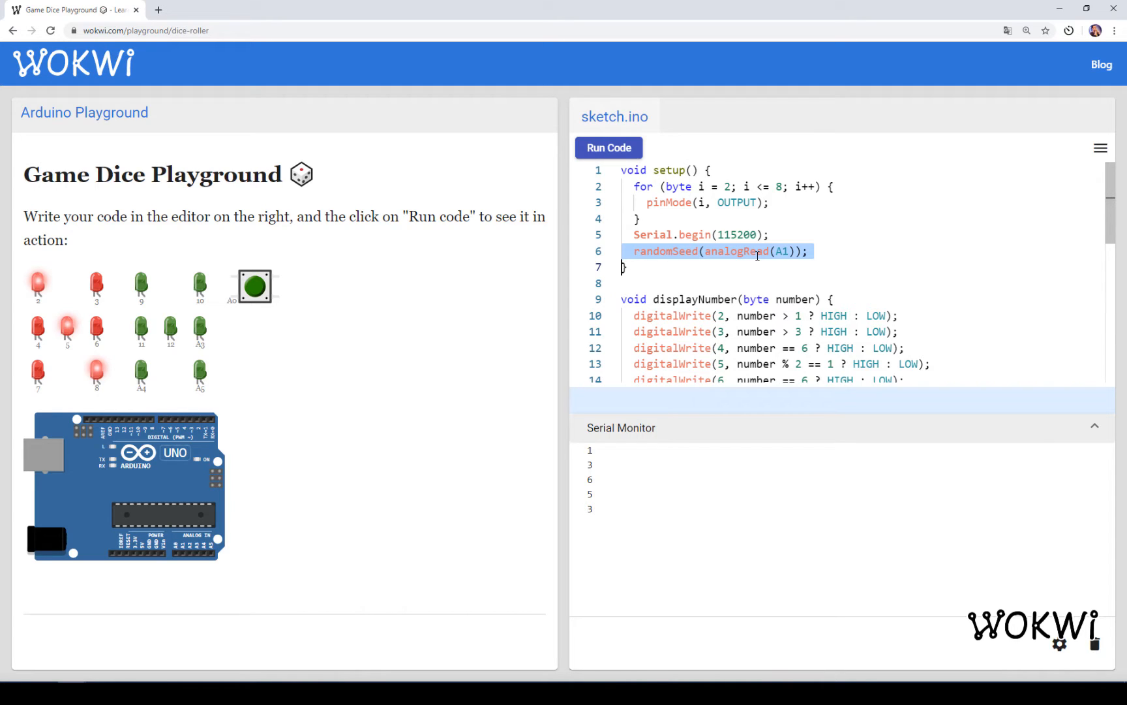
{"action": "left_click", "coordinate": [757, 251]}
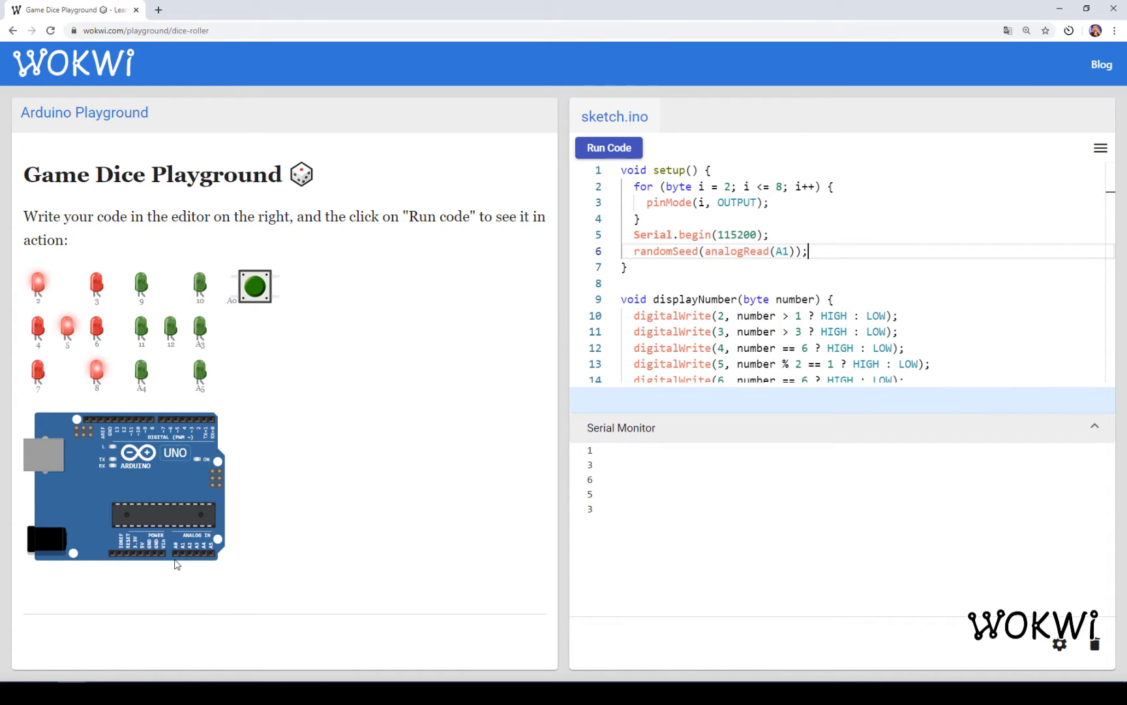
{"action": "mouse_move", "coordinate": [183, 557]}
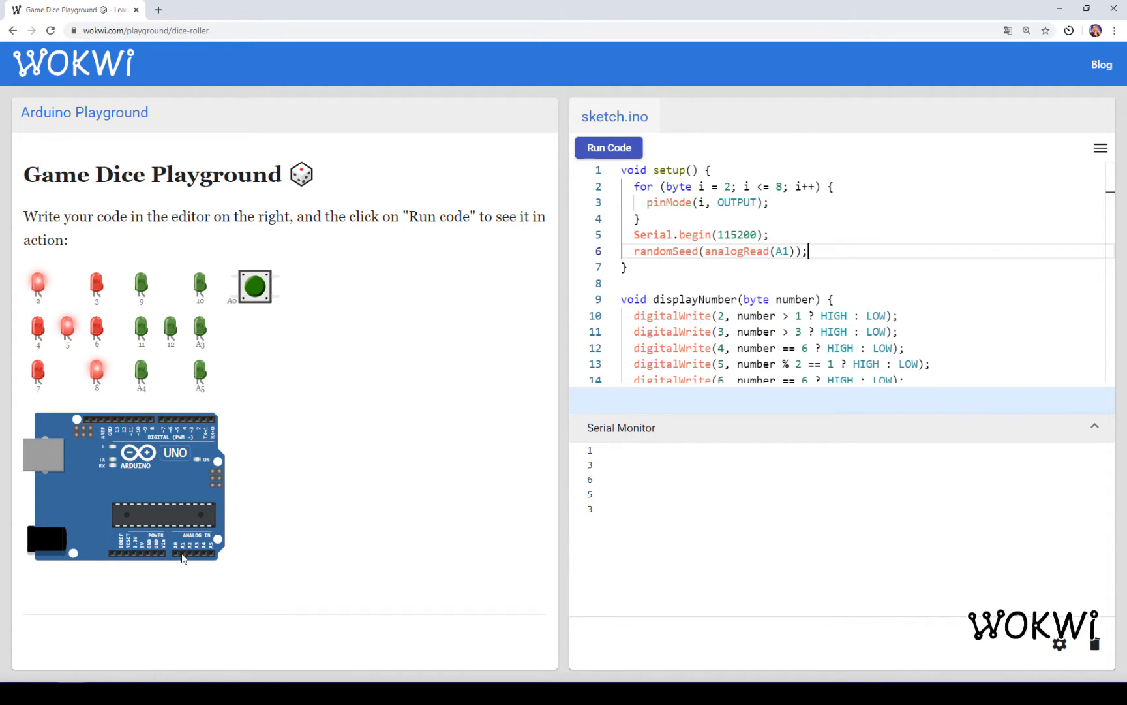
{"action": "mouse_move", "coordinate": [765, 229]}
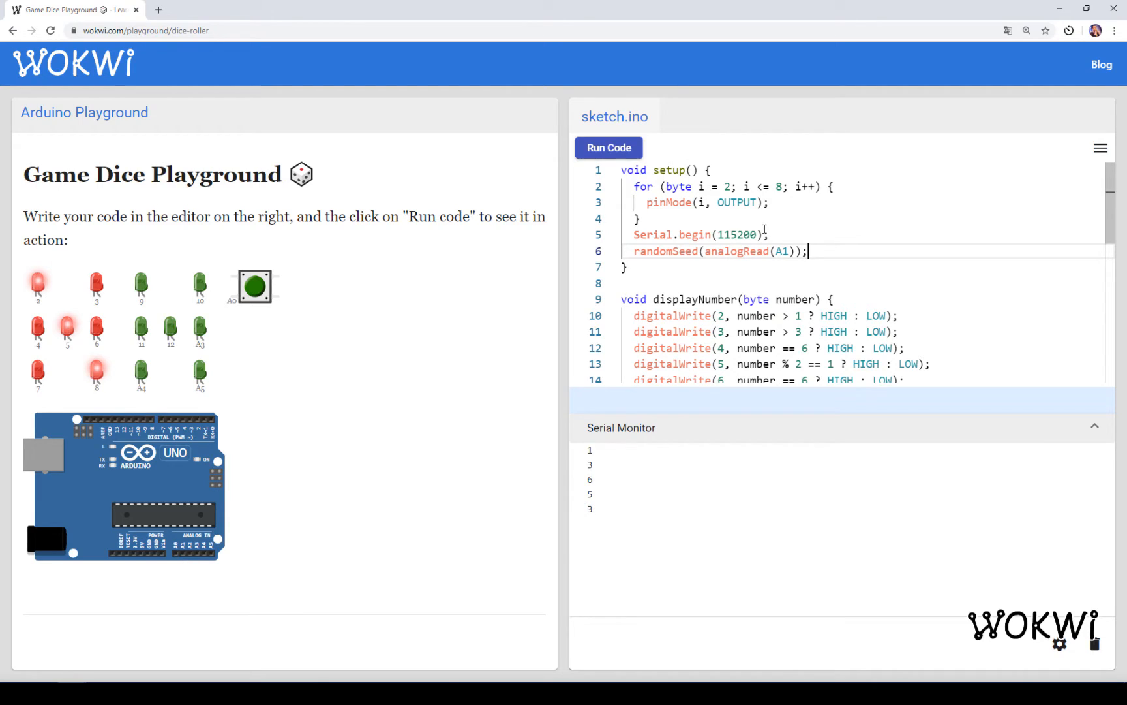
{"action": "double_click", "coordinate": [736, 251]}
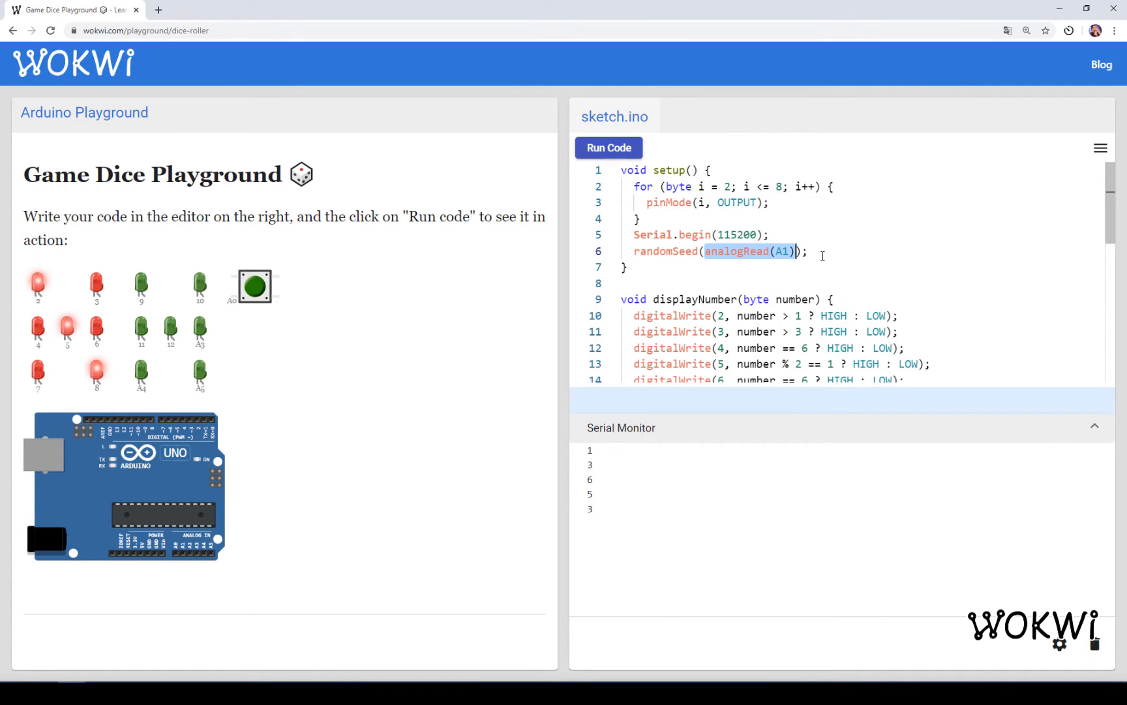
{"action": "left_click", "coordinate": [808, 251]}
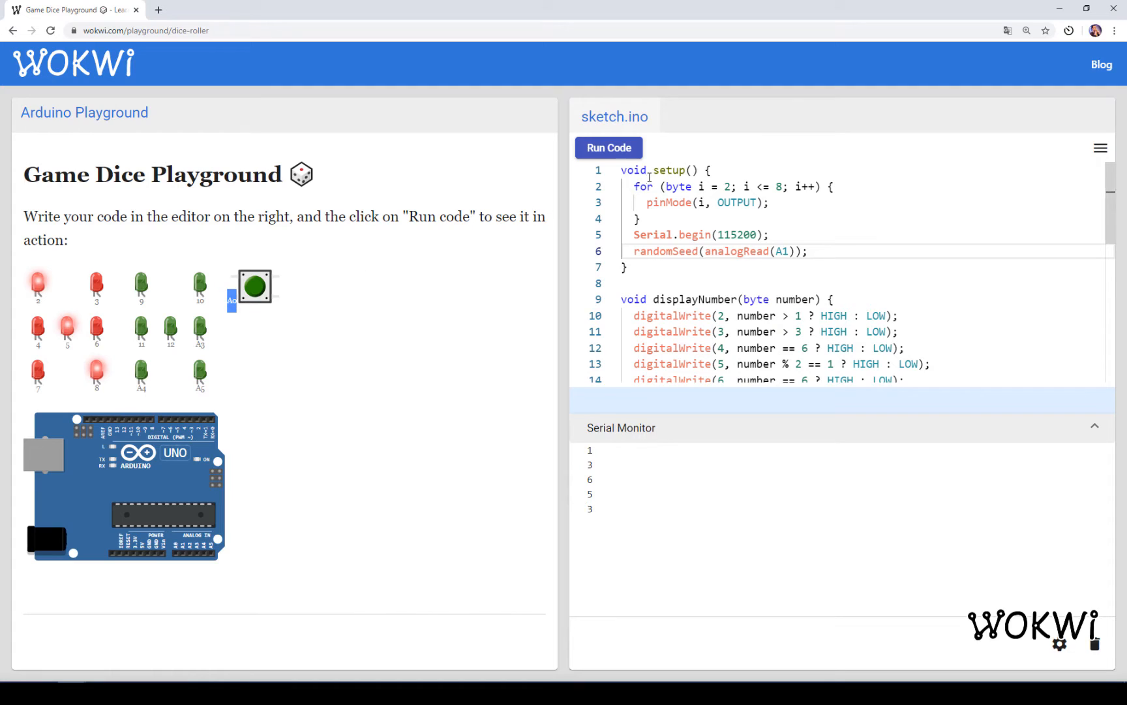
{"action": "mouse_move", "coordinate": [382, 271]}
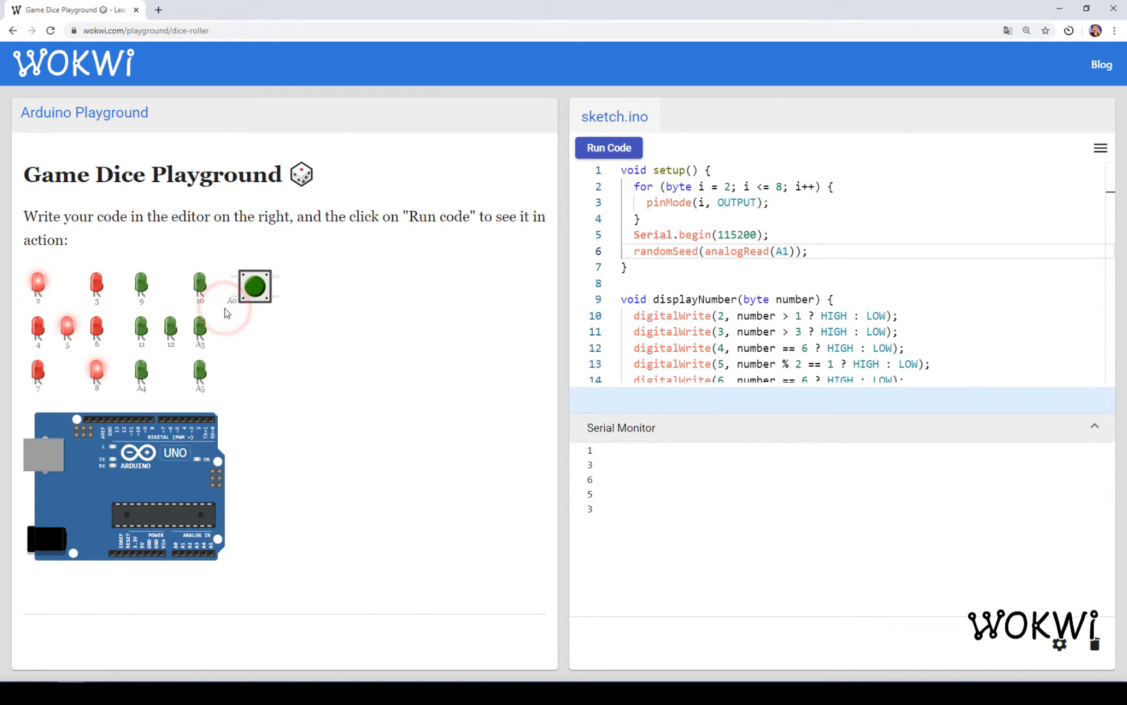
Wire the pushbutton's pin down to the Uno's analog header in the circuit.
{"action": "left_click_drag", "start_coordinate": [223, 302], "coordinate": [259, 402]}
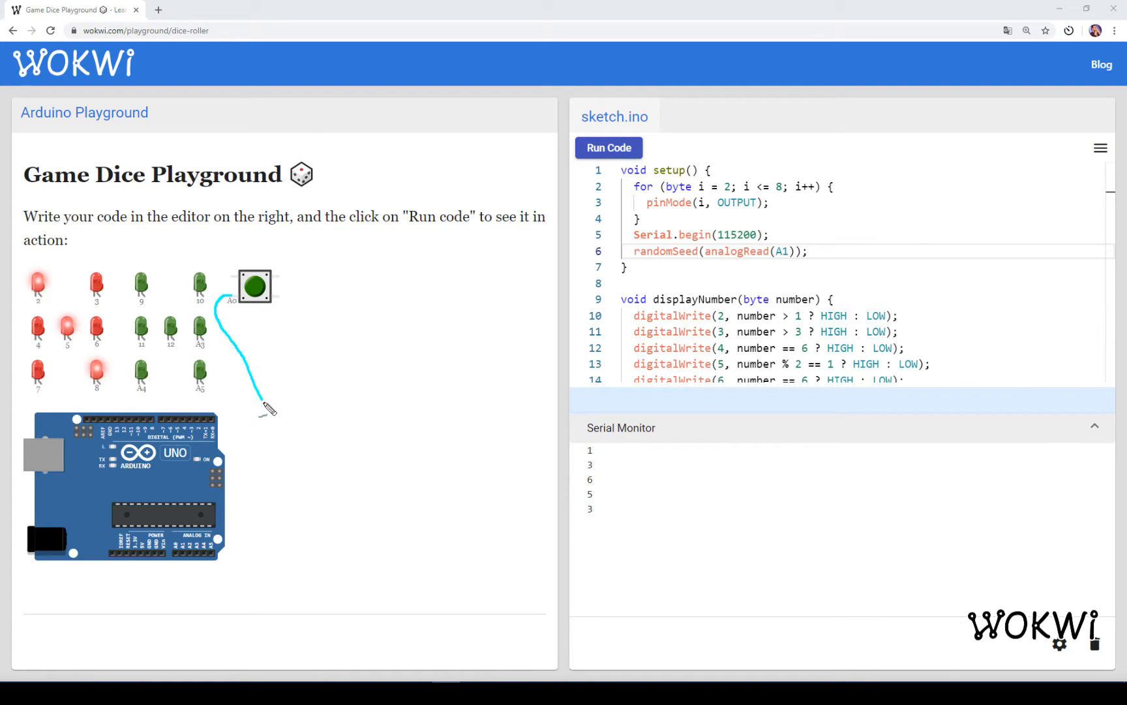
{"action": "left_click_drag", "start_coordinate": [262, 407], "coordinate": [178, 575]}
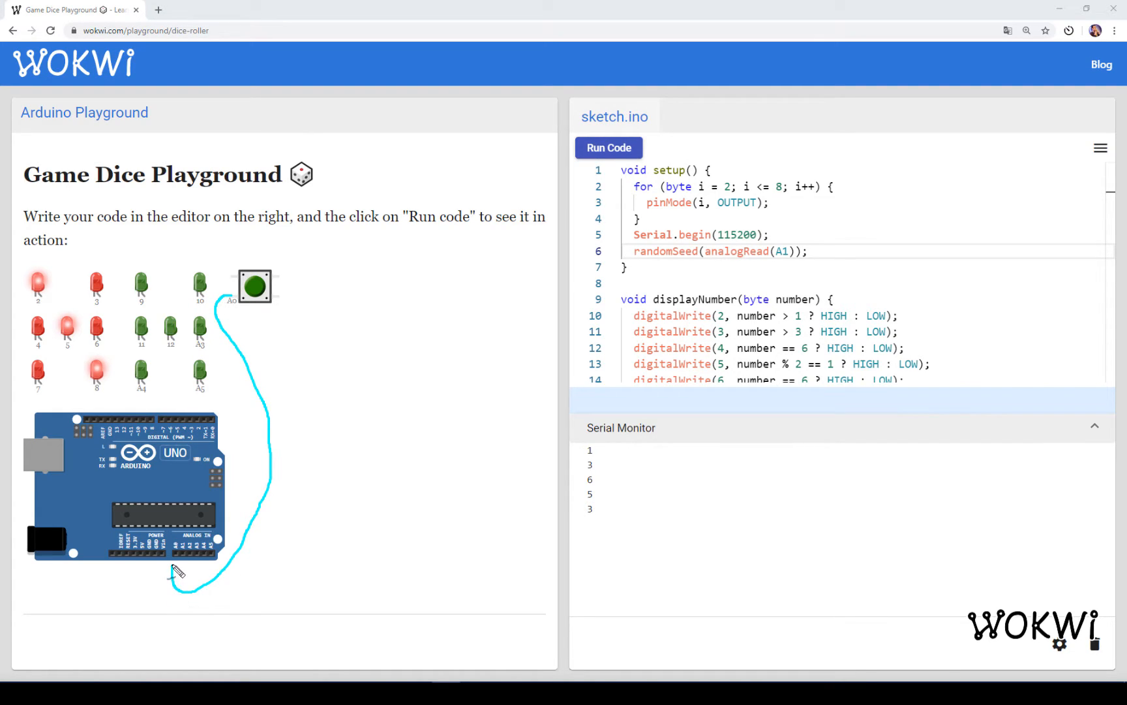
{"action": "mouse_move", "coordinate": [190, 536]}
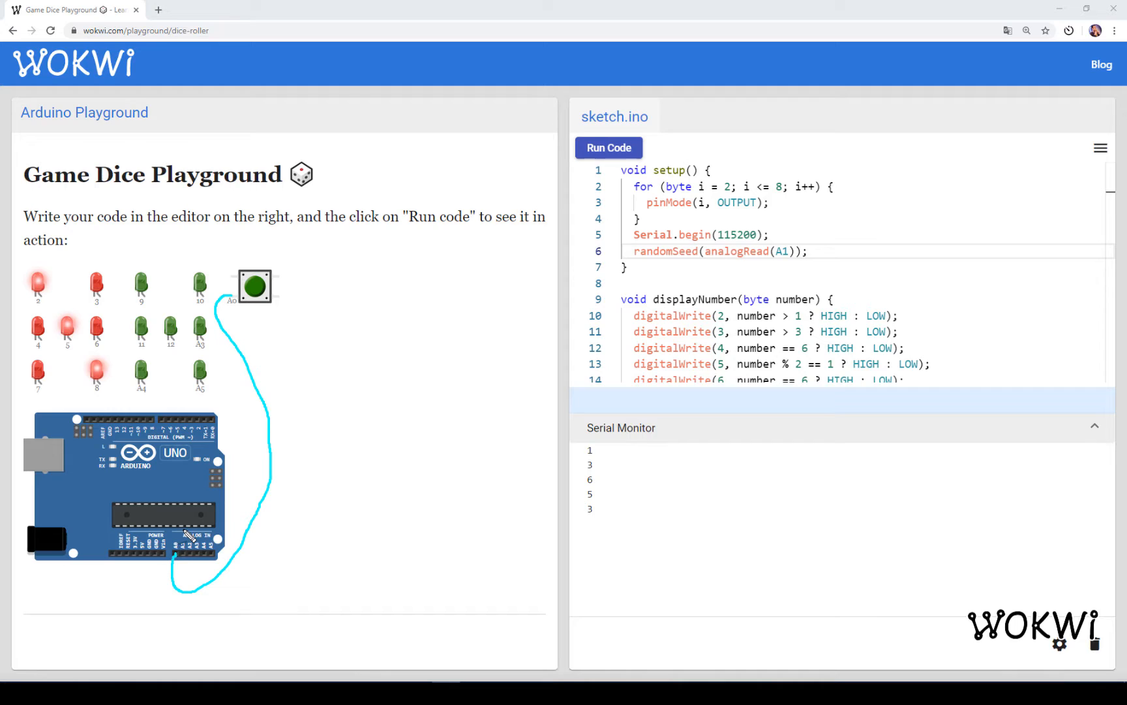
{"action": "mouse_move", "coordinate": [237, 281]}
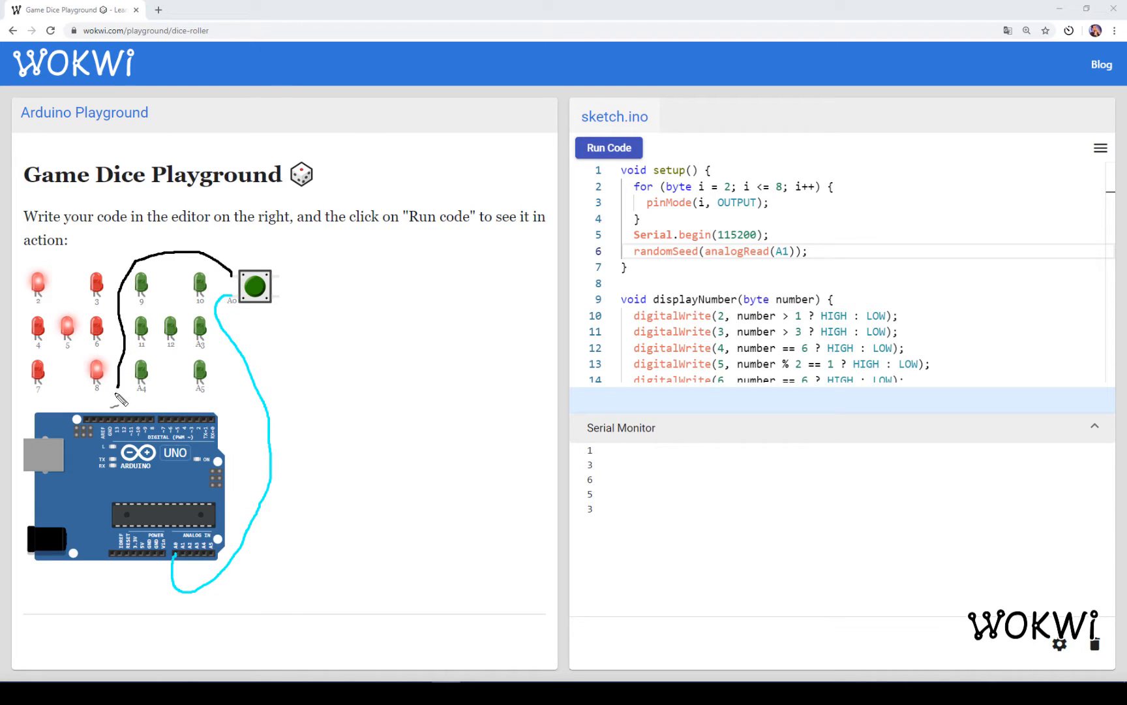
{"action": "mouse_move", "coordinate": [282, 331]}
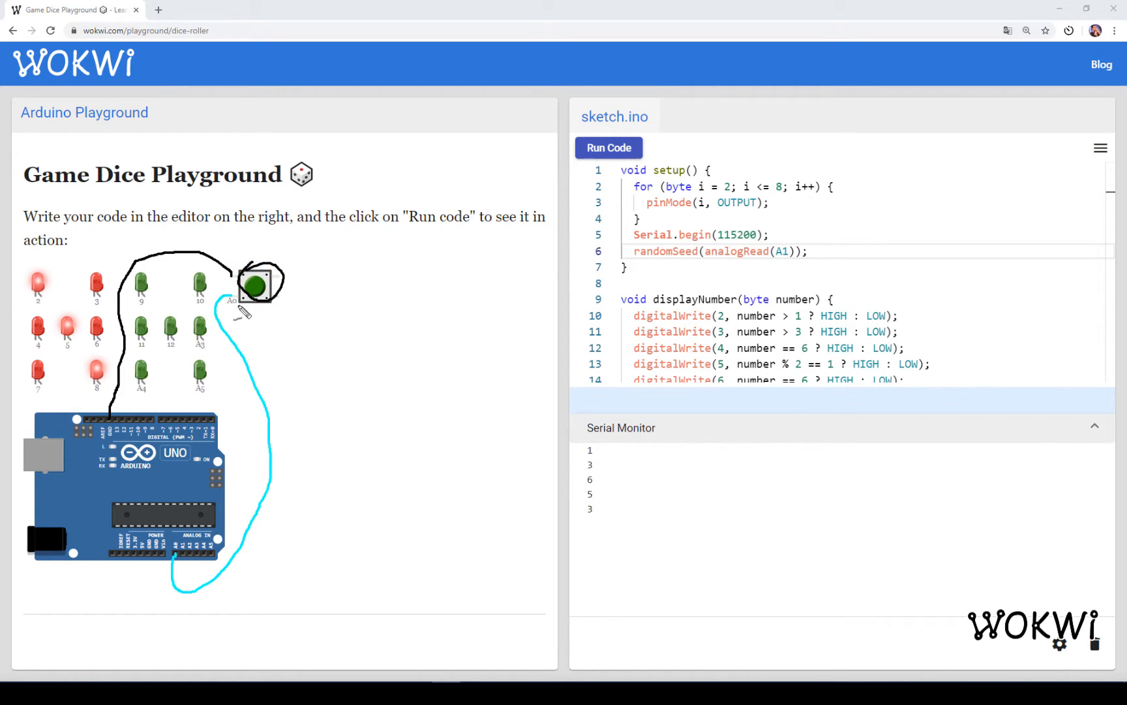
{"action": "mouse_move", "coordinate": [118, 424]}
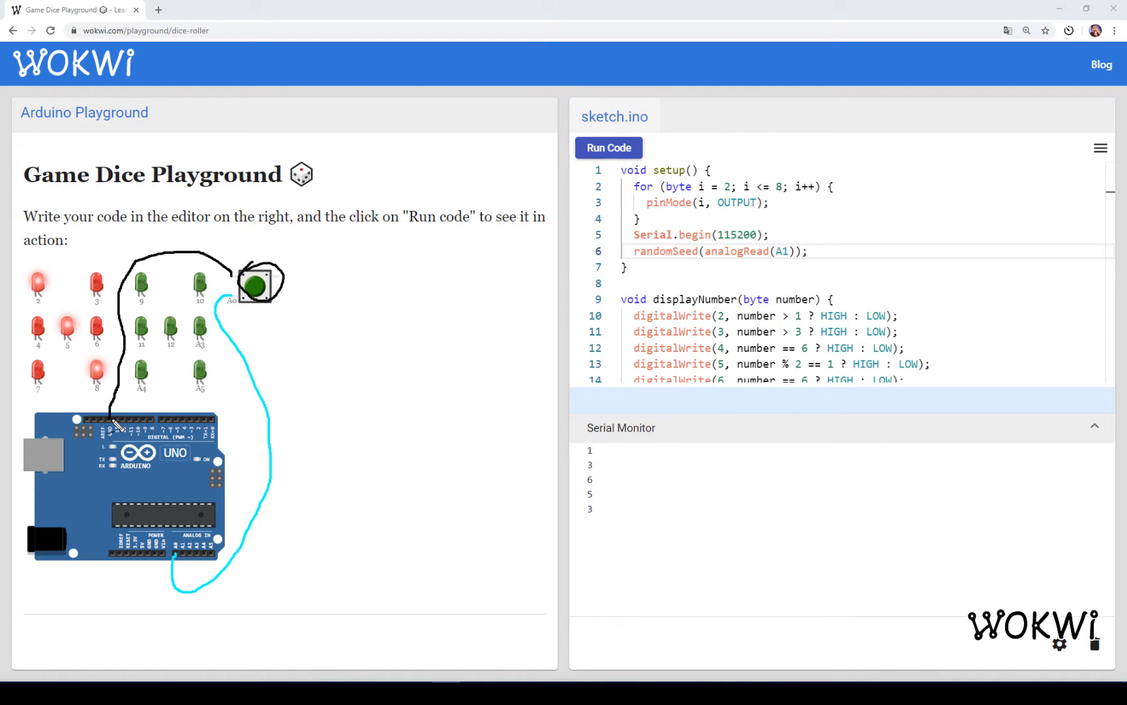
{"action": "mouse_move", "coordinate": [172, 571]}
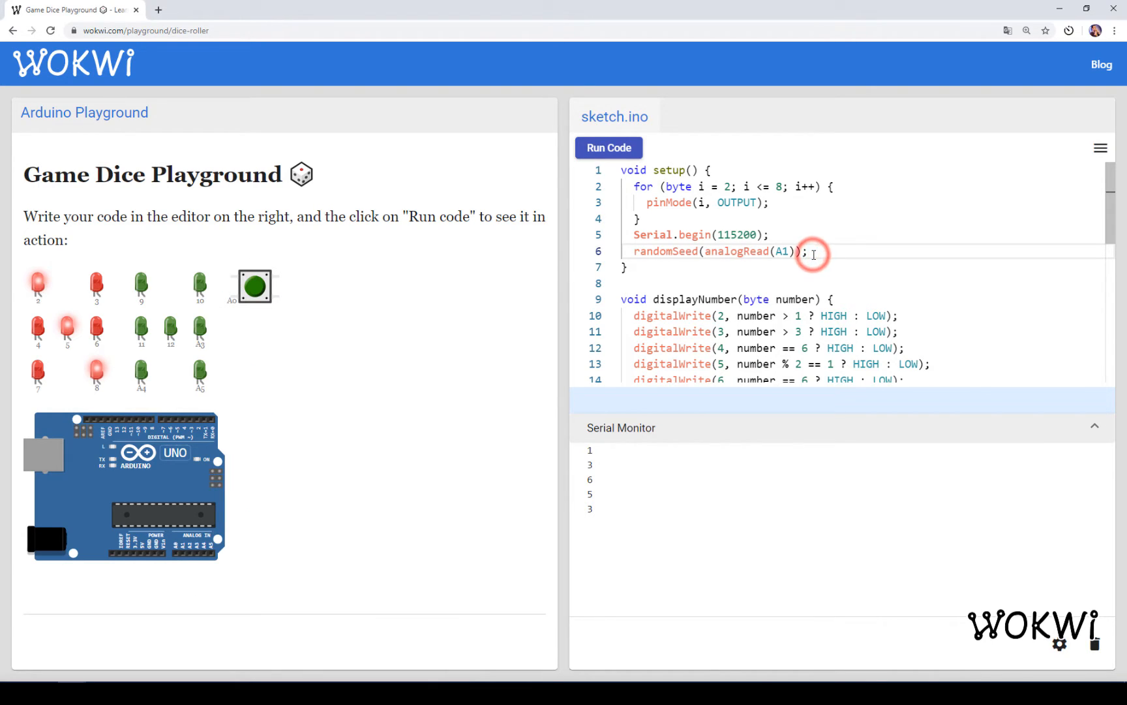
Add pinMode(A0, INPUT_PULLUP) in setup() for the pushbutton.
{"action": "key", "text": "Enter"}
{"action": "type", "text": "pinMode();"}
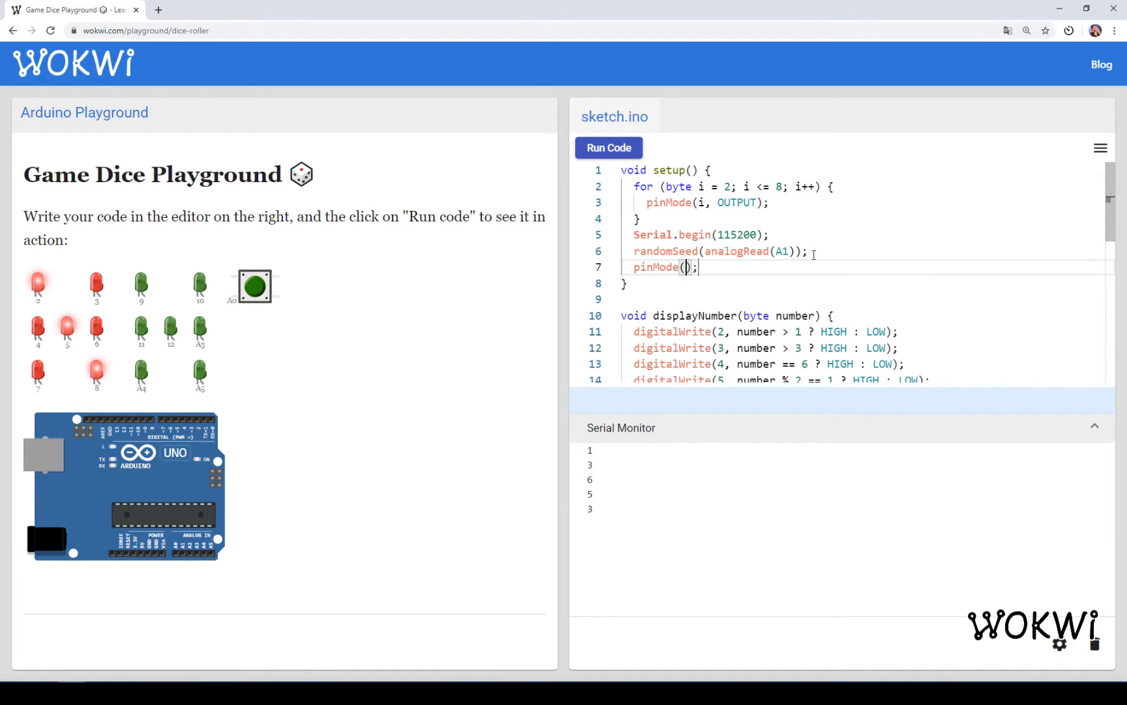
{"action": "type", "text": "A0,"}
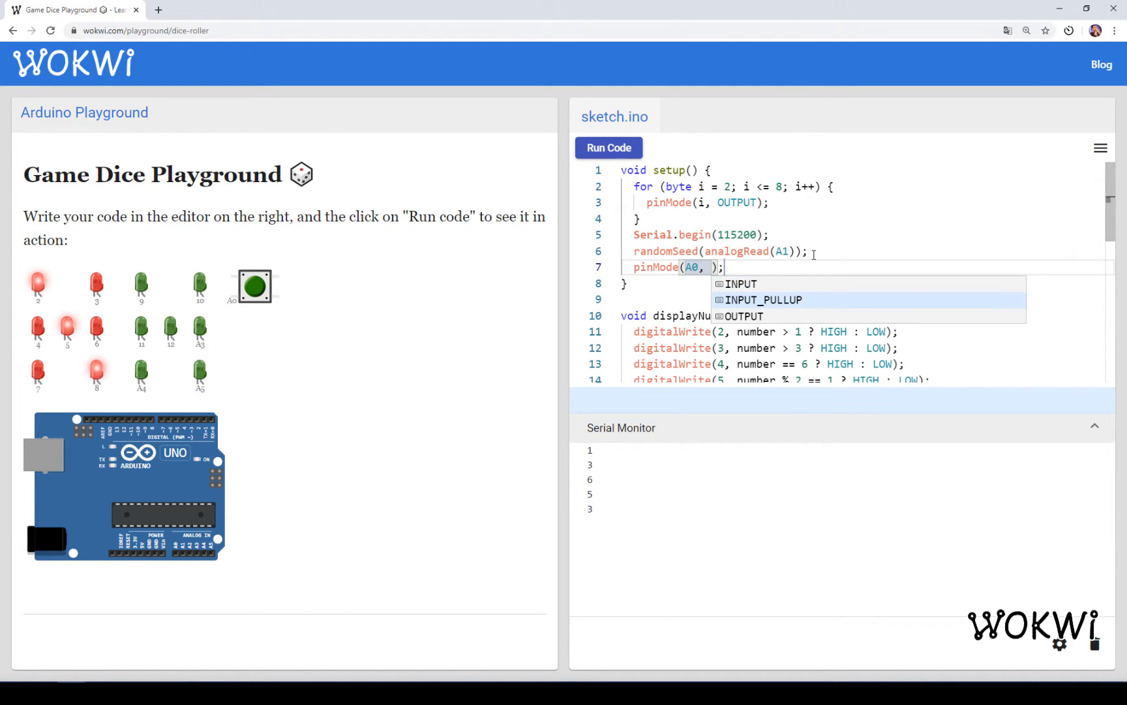
{"action": "left_click", "coordinate": [766, 300]}
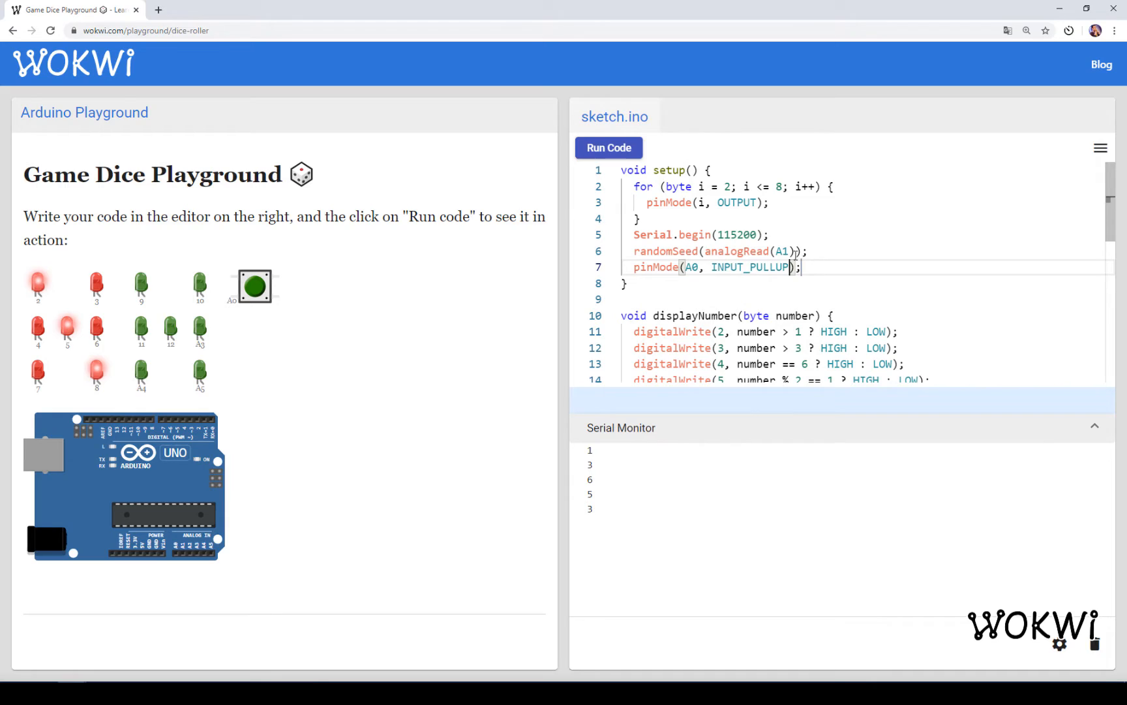
{"action": "double_click", "coordinate": [750, 267]}
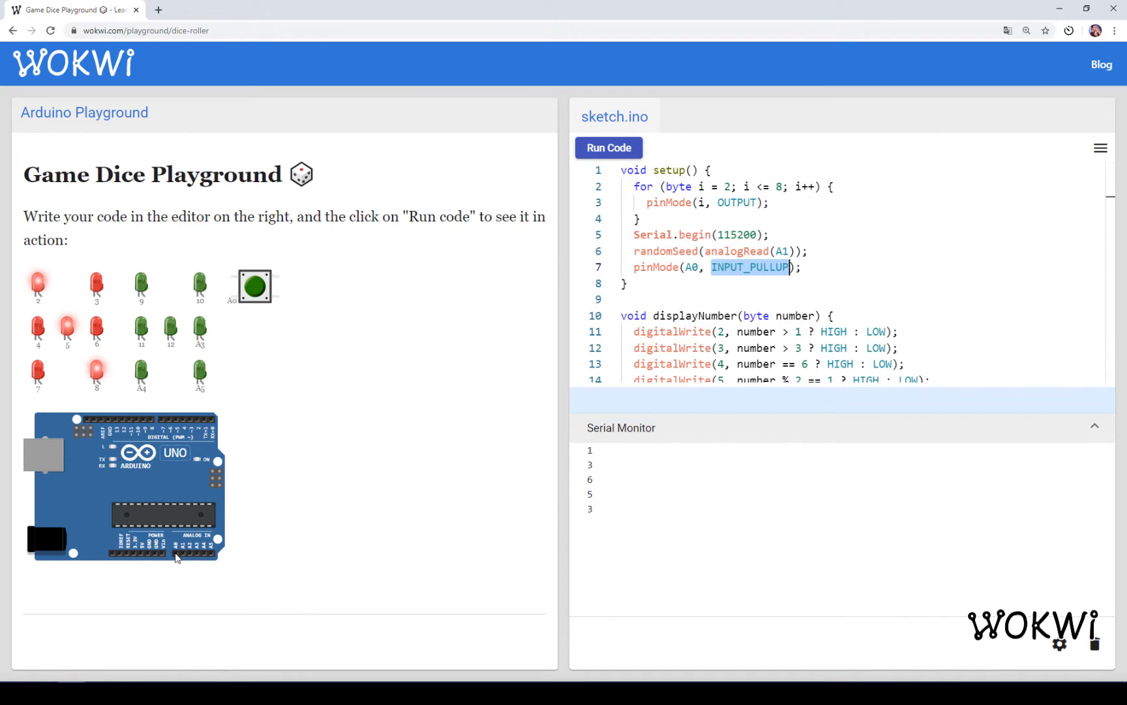
{"action": "mouse_move", "coordinate": [267, 317]}
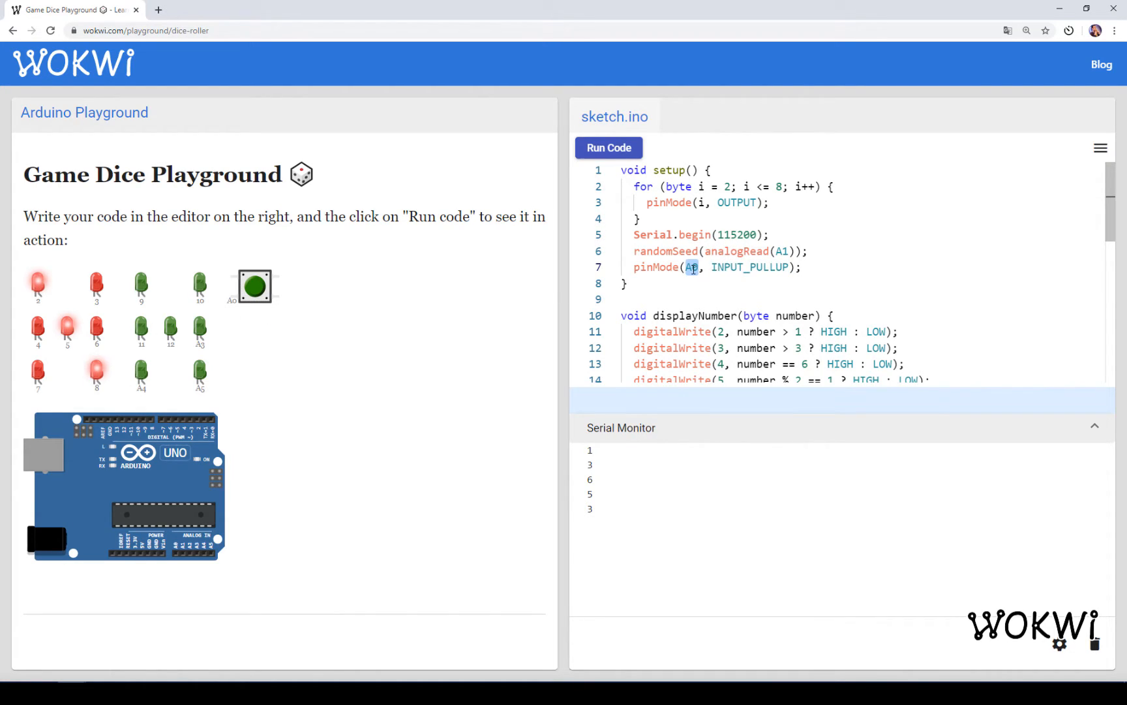
{"action": "type", "text": "A0"}
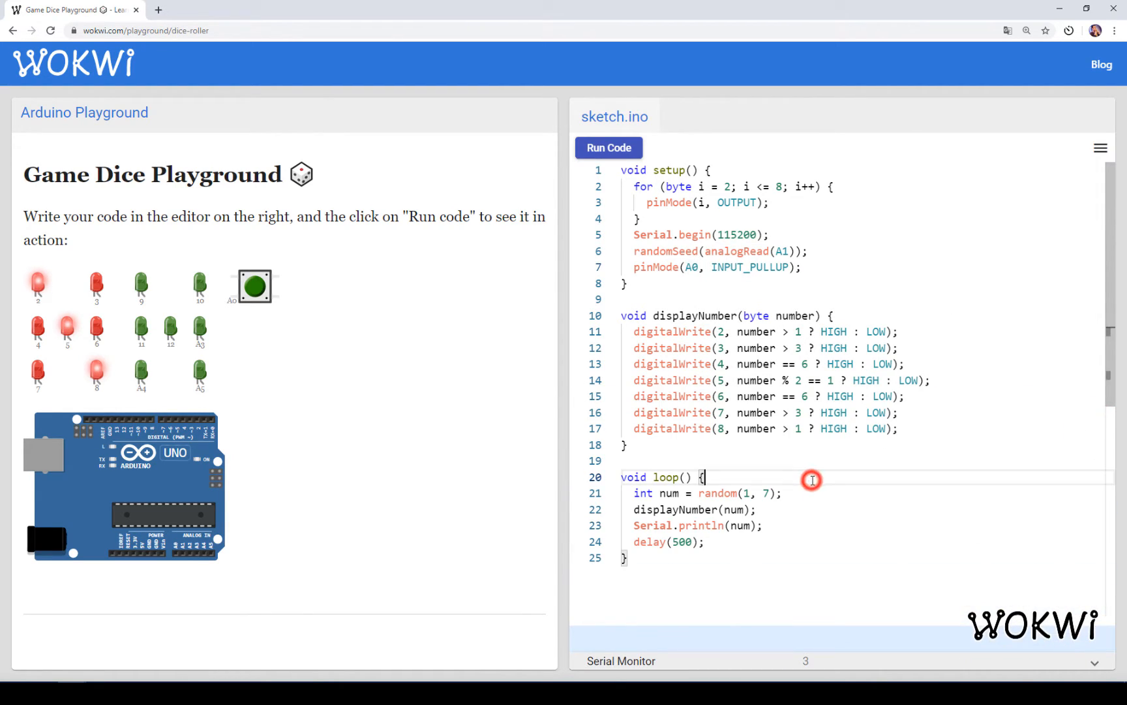
Start loop() with while (digitalRead(A0) == HIGH) { // do nothing } to wait for a press.
{"action": "key", "text": "Enter"}
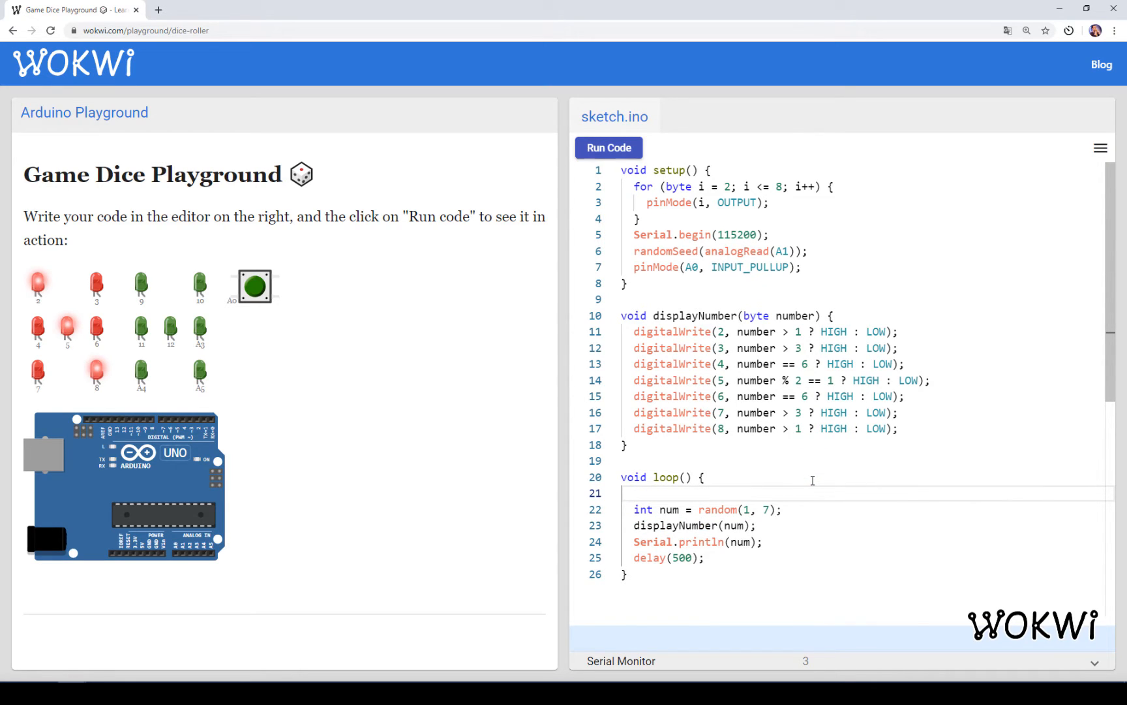
{"action": "type", "text": "while (digitalRead(A"}
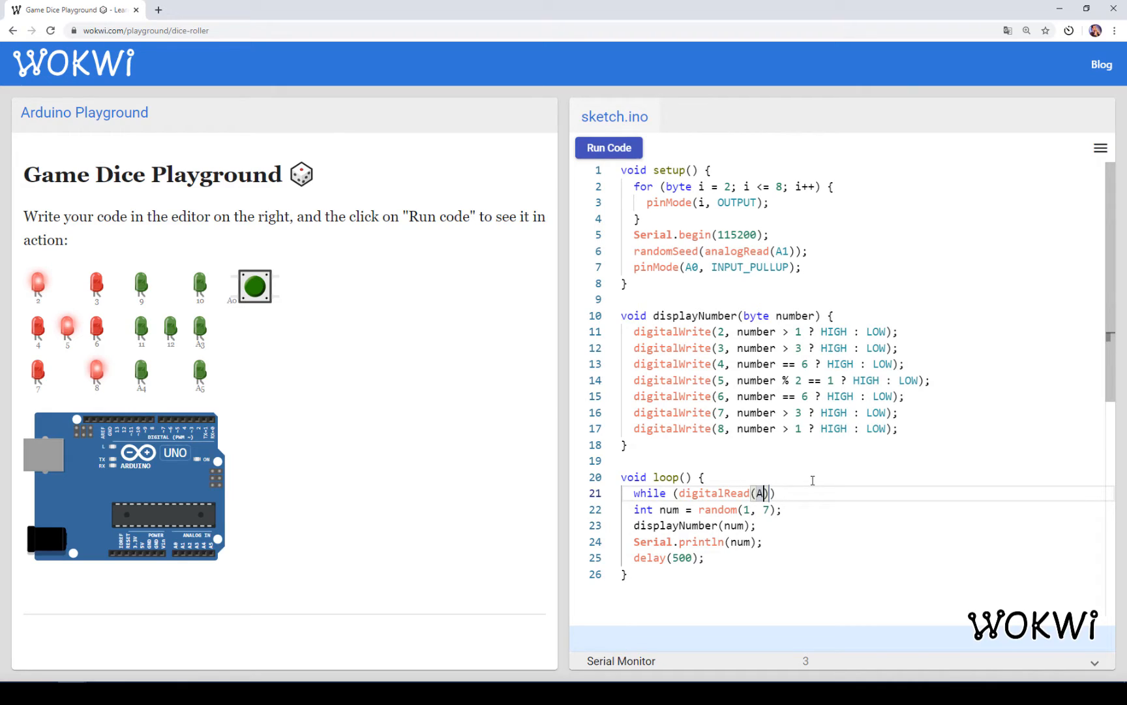
{"action": "type", "text": "0)"}
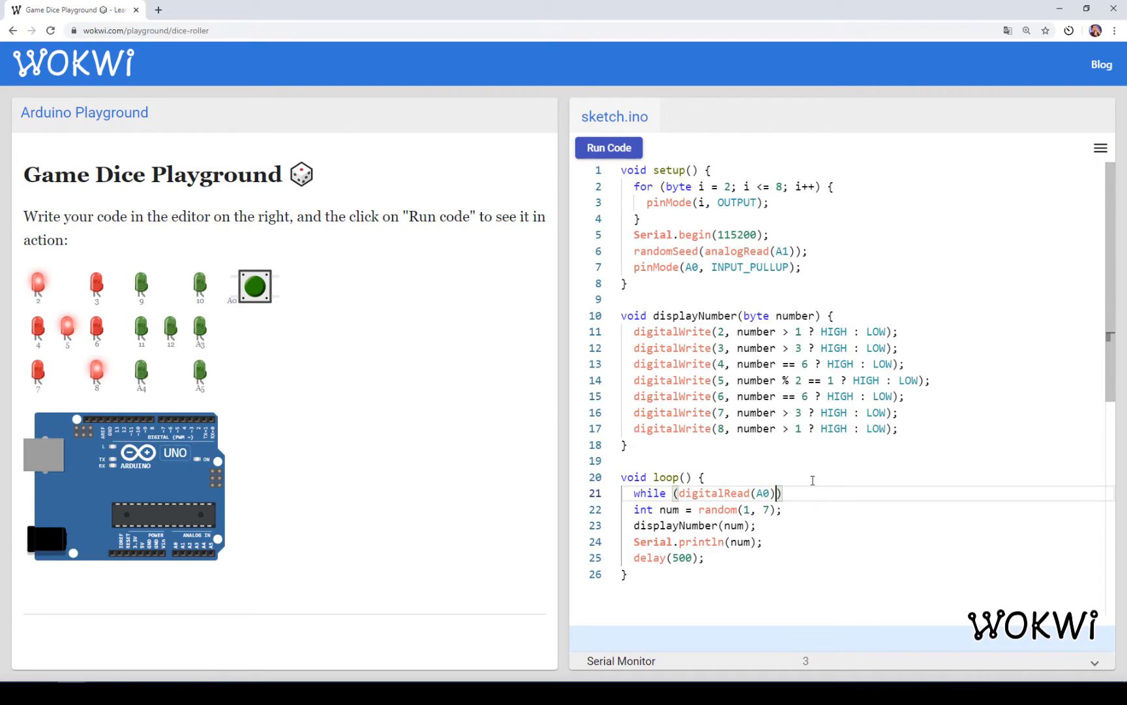
{"action": "type", "text": "== HIGH"}
{"action": "type", "text": "// do n"}
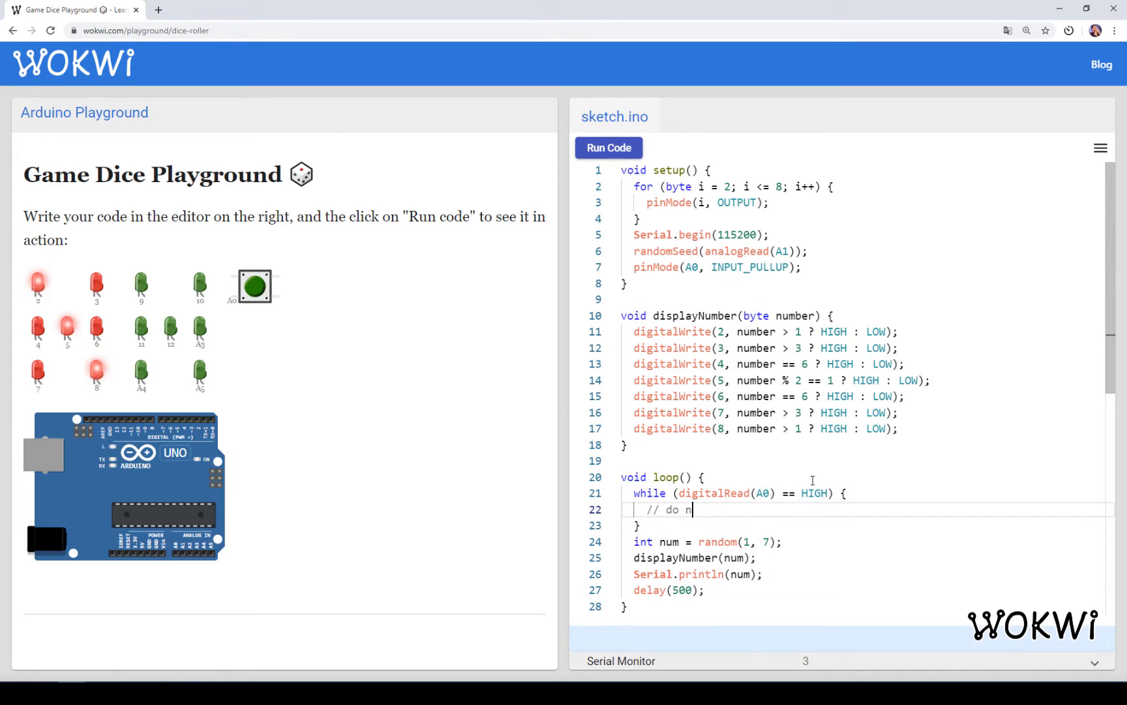
{"action": "type", "text": "othing"}
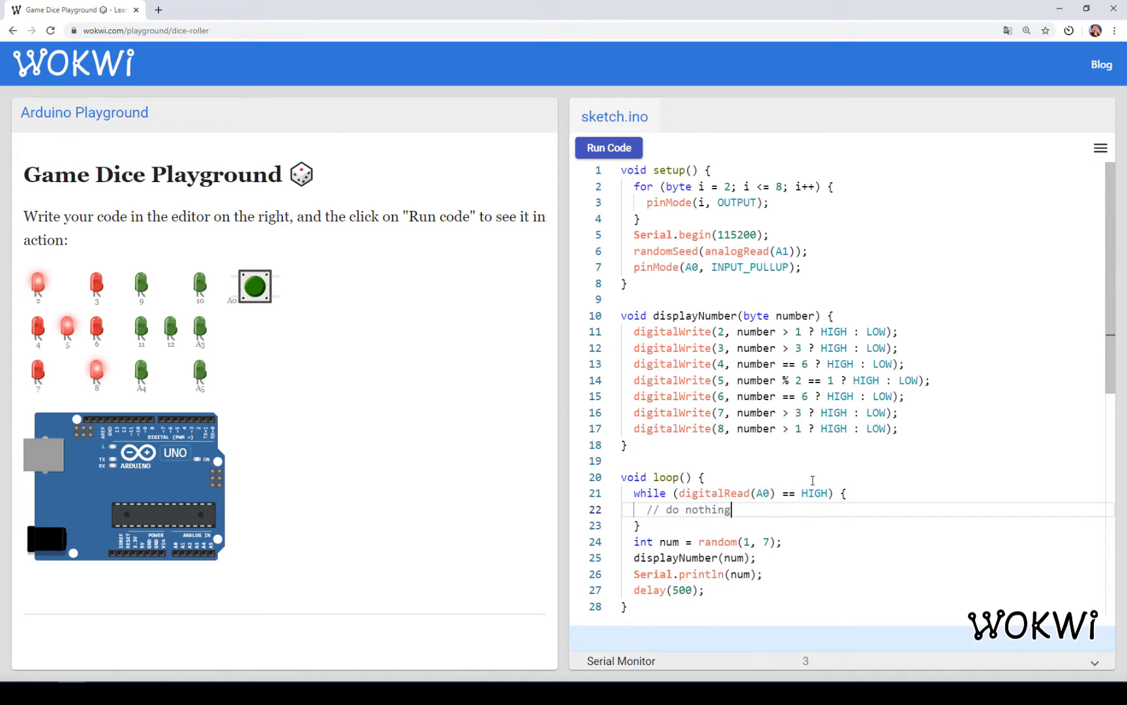
{"action": "mouse_move", "coordinate": [254, 286]}
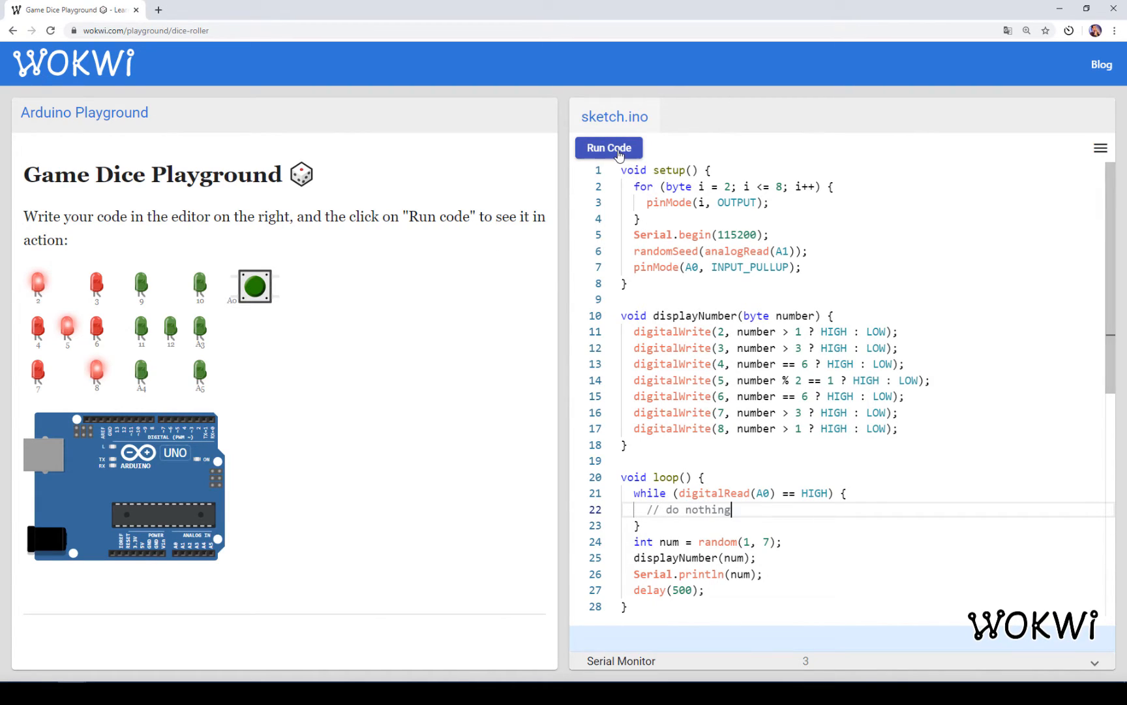
{"action": "left_click", "coordinate": [609, 147]}
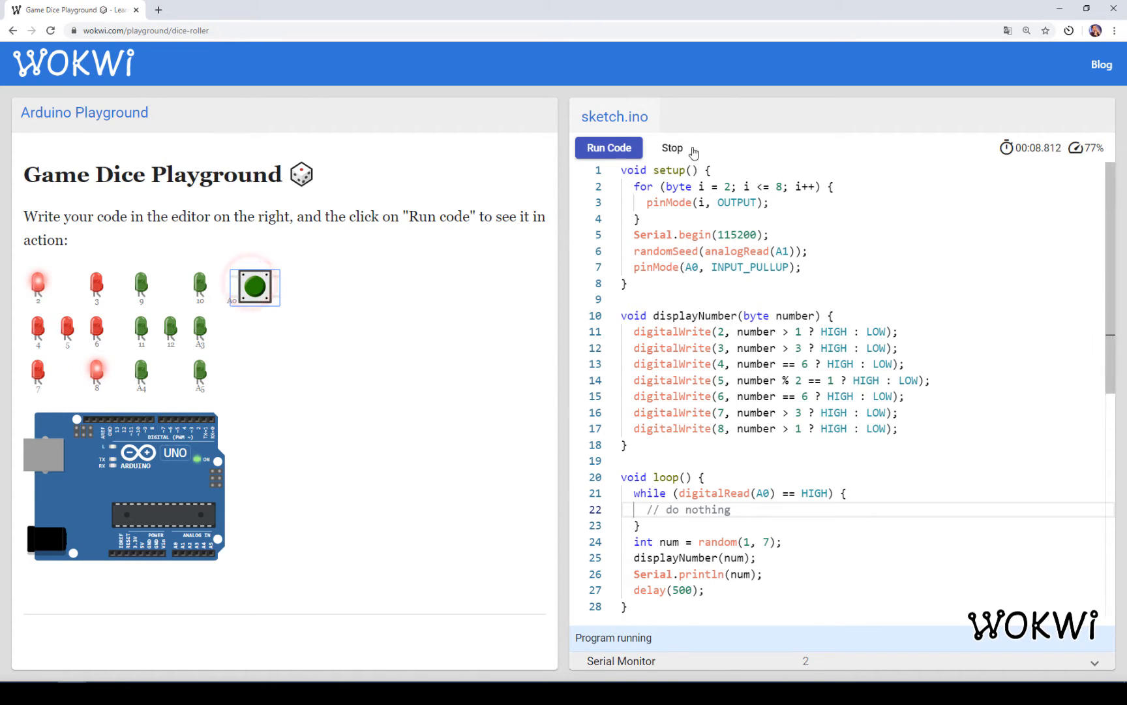
{"action": "left_click", "coordinate": [254, 287]}
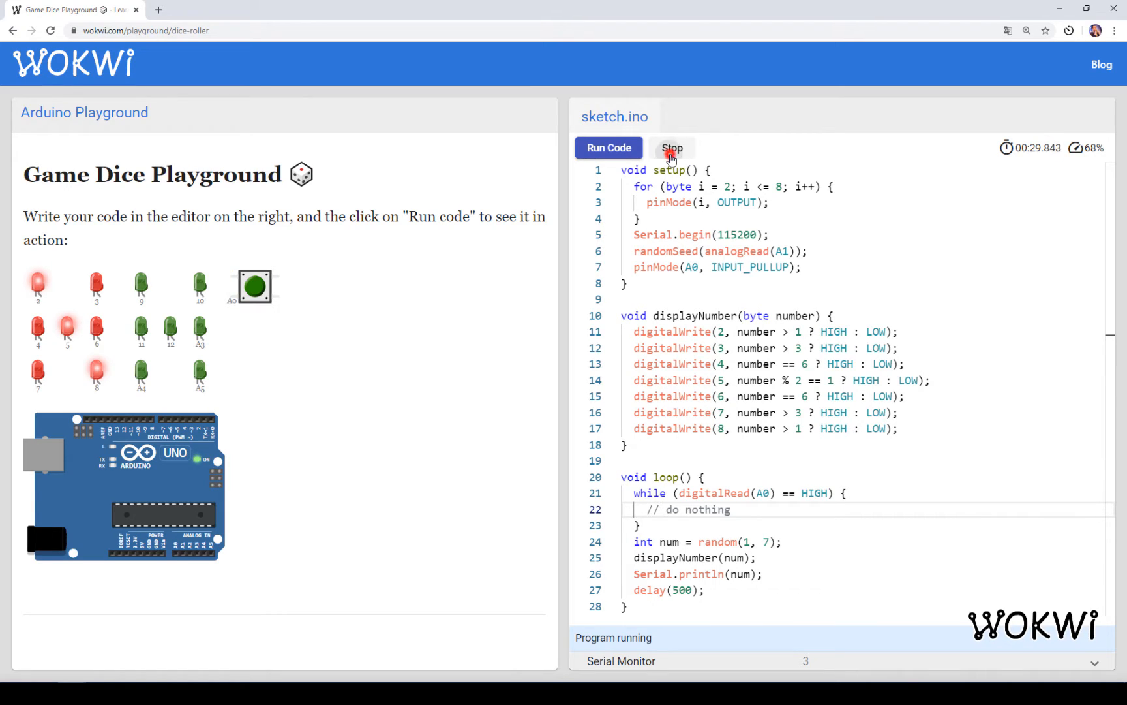
{"action": "left_click", "coordinate": [671, 147]}
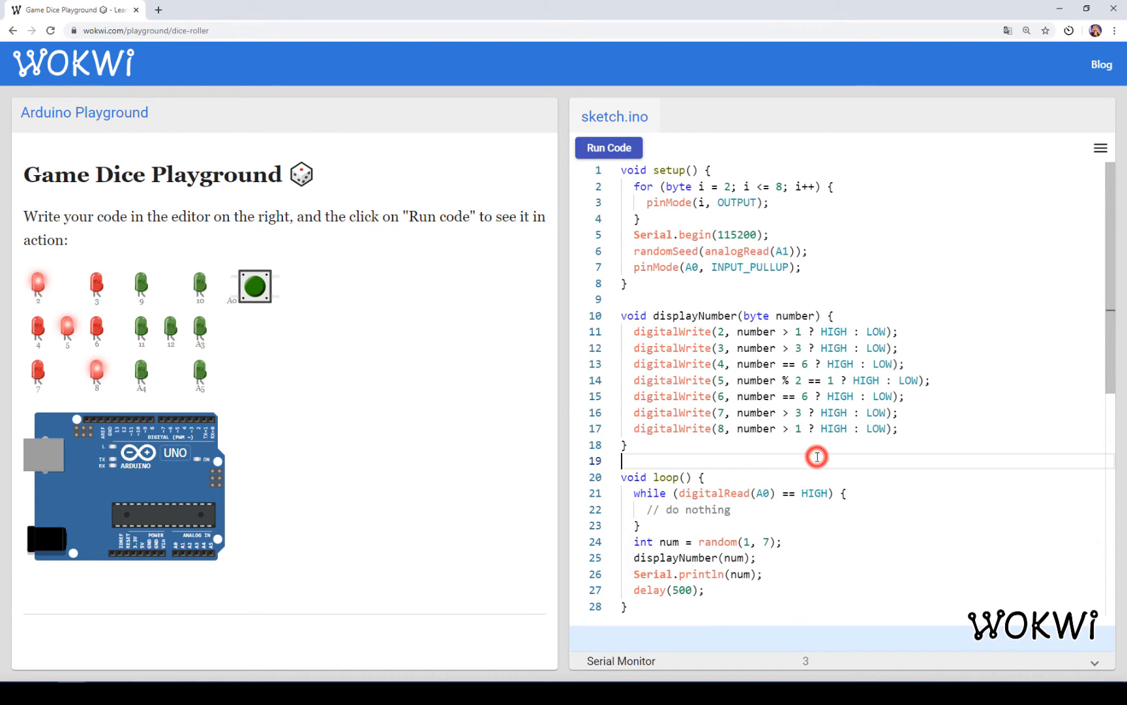
Add a firstTime flag and an if block seeding randomSeed(micros()) then clearing the flag.
{"action": "type", "text": "bool f"}
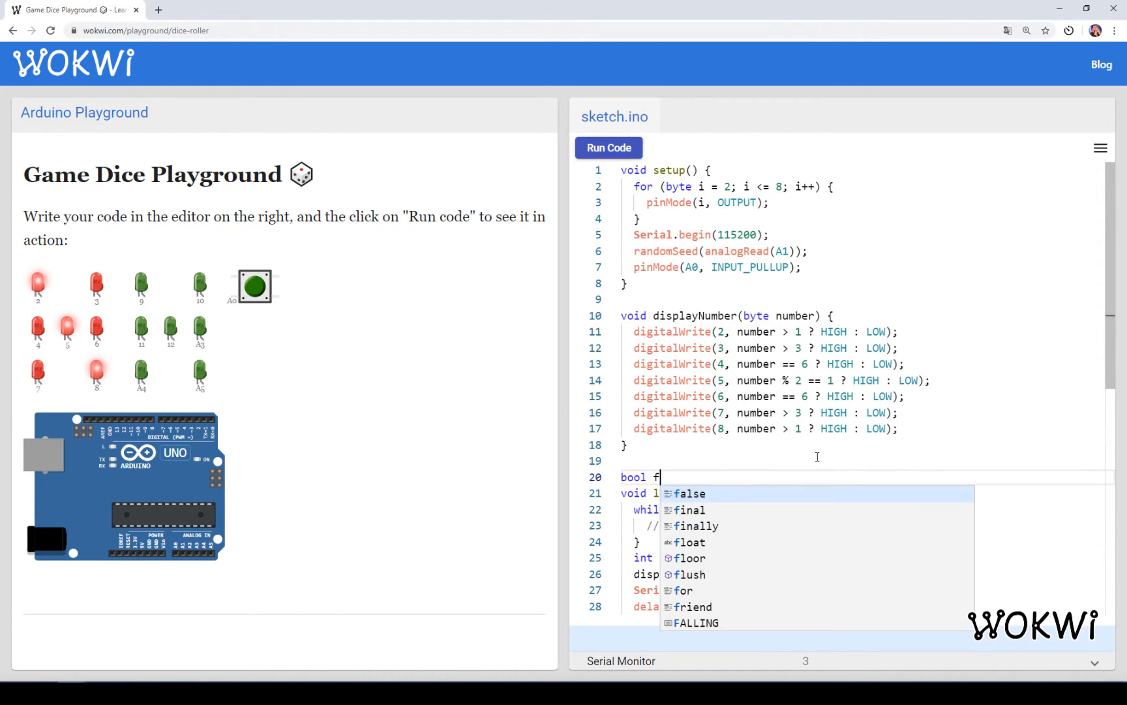
{"action": "type", "text": "irstTime = true;"}
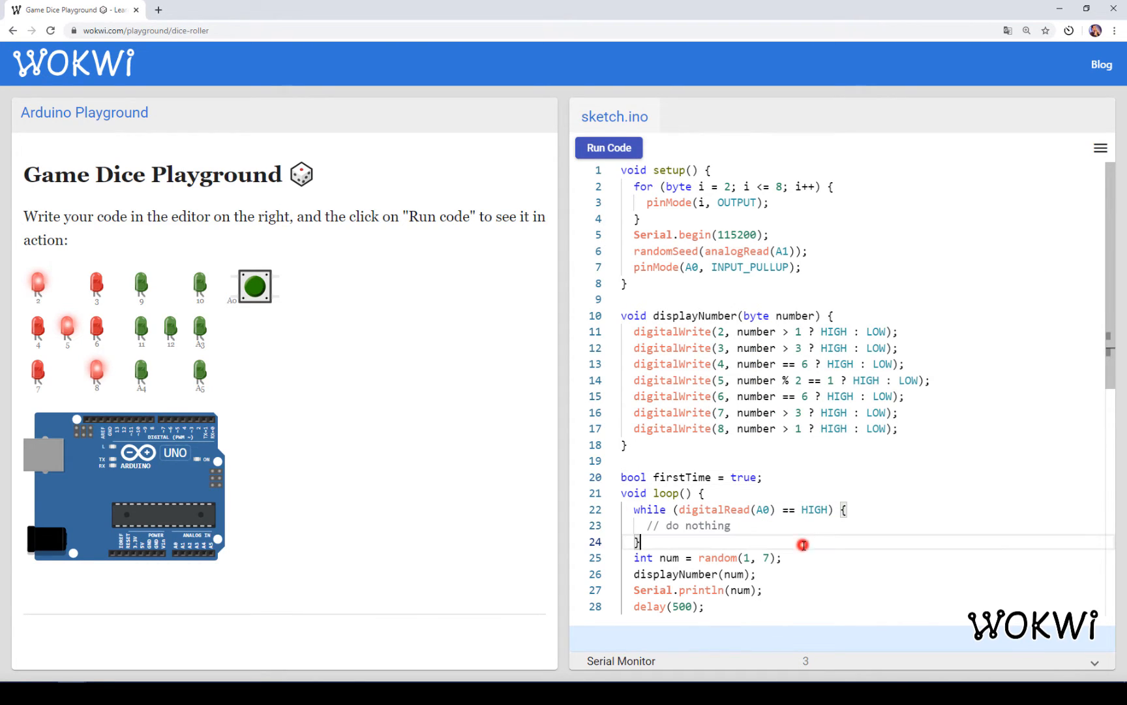
{"action": "type", "text": "if (f"}
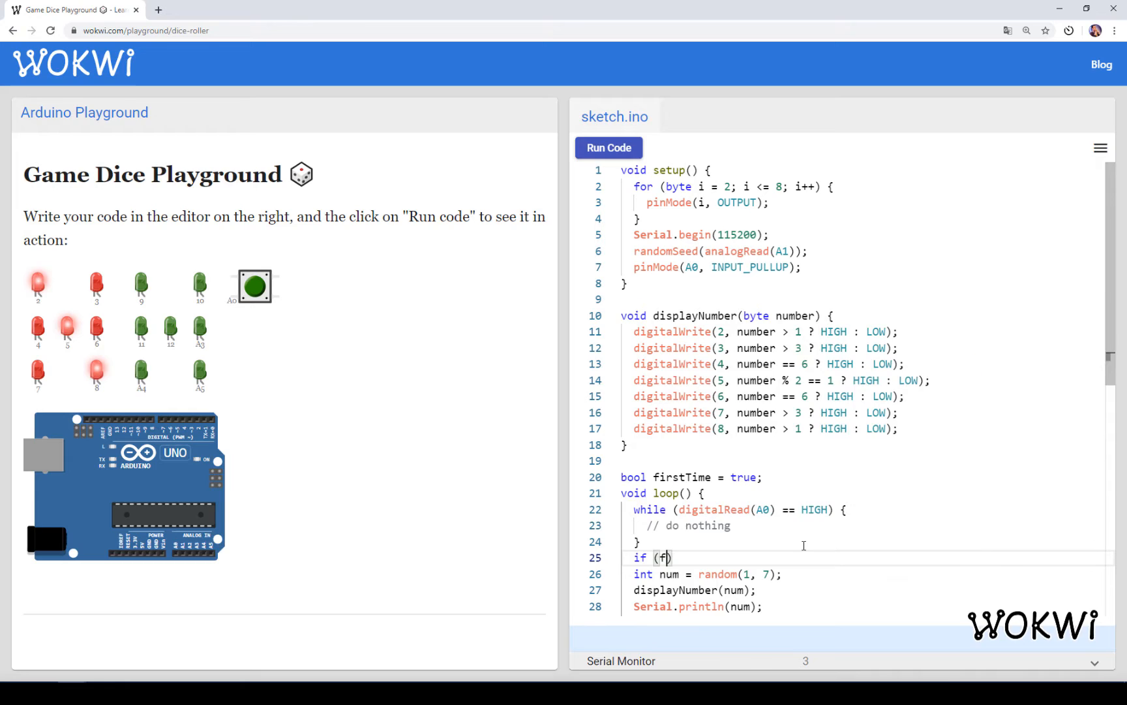
{"action": "type", "text": "irstTime"}
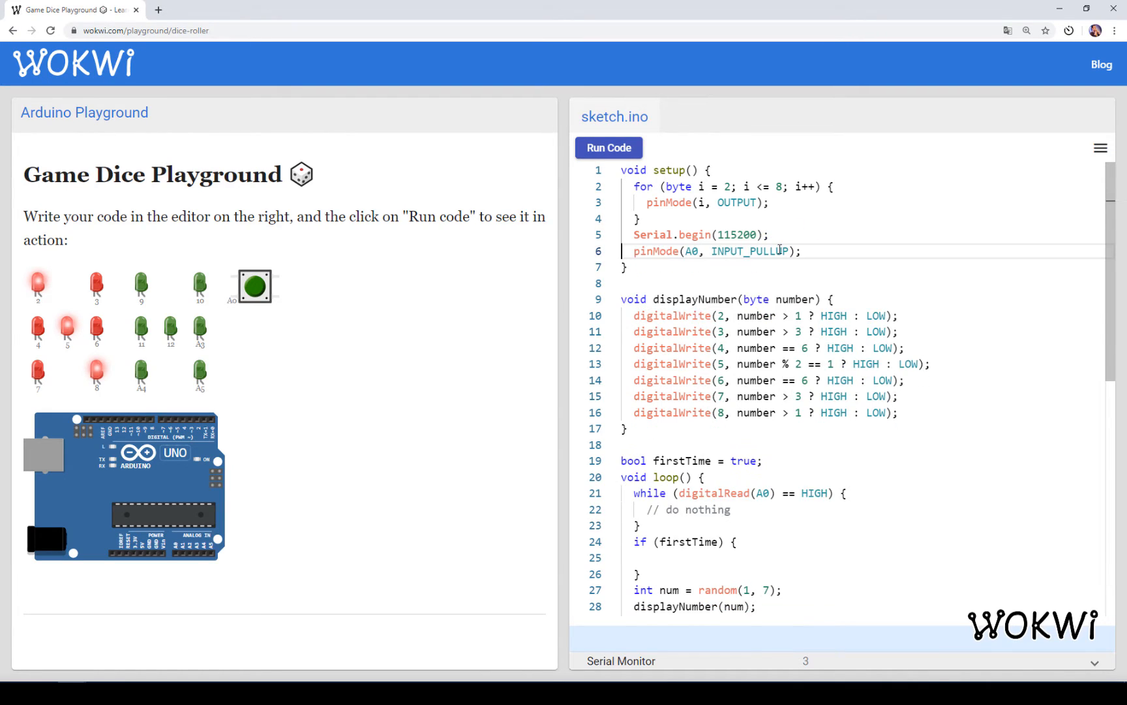
{"action": "type", "text": "randomSeed(analogRead(A1));"}
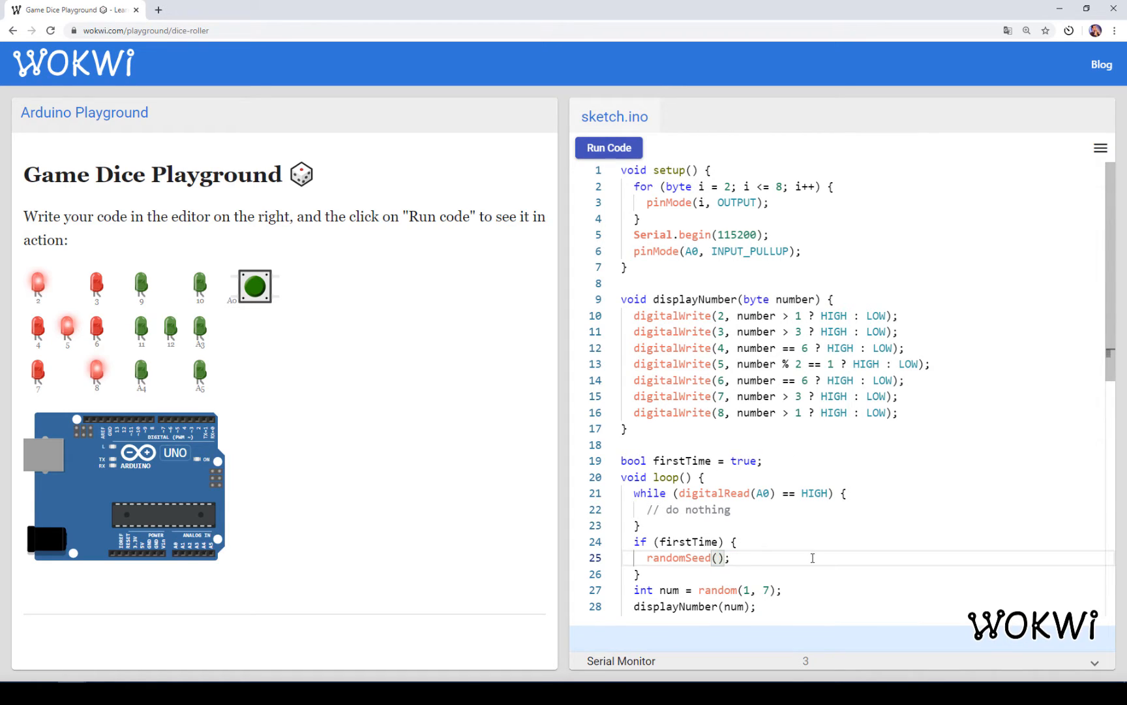
{"action": "type", "text": "mic"}
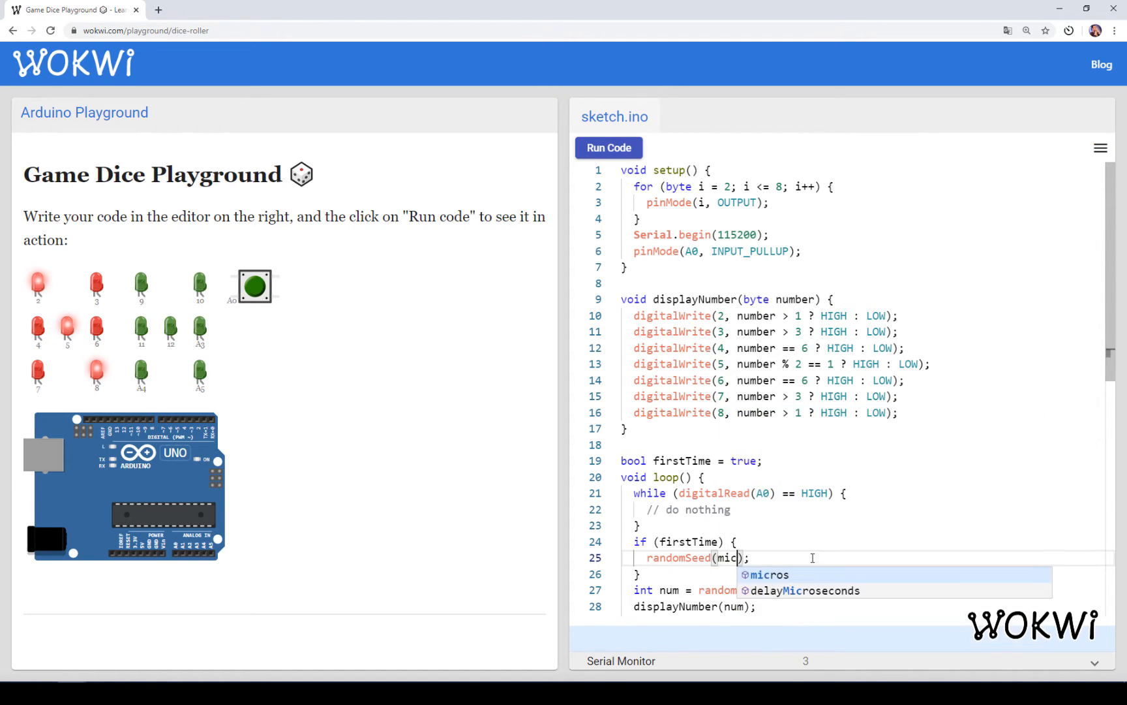
{"action": "left_click", "coordinate": [770, 575]}
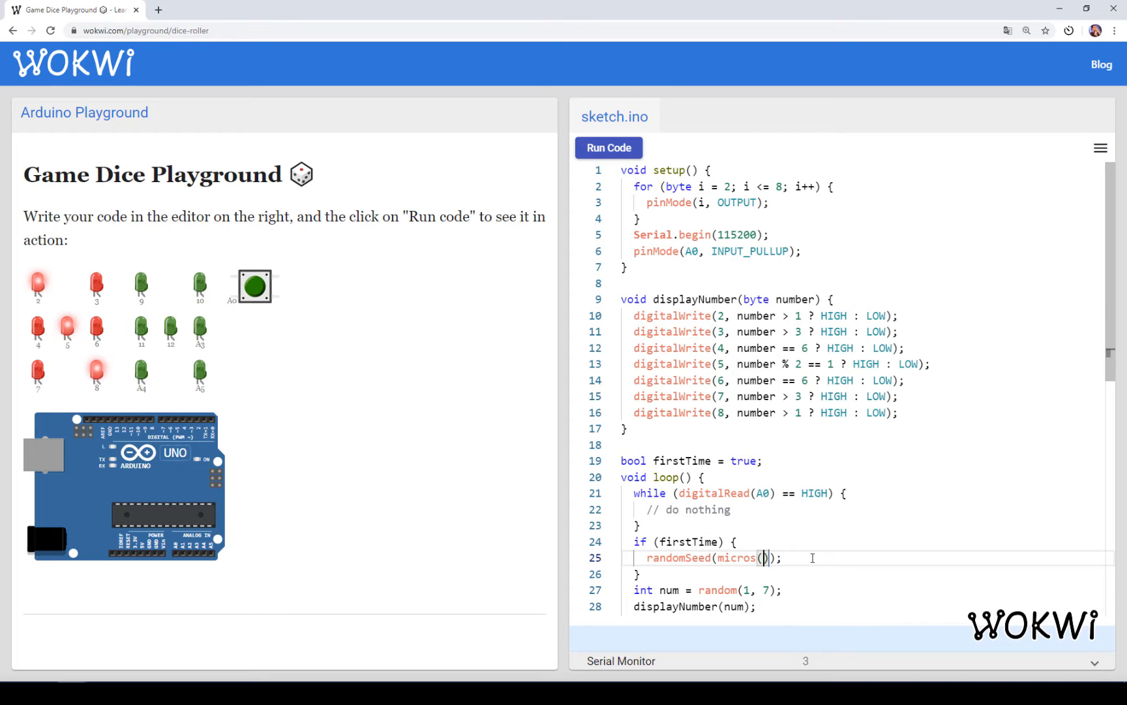
{"action": "type", "text": "firstTime = false;"}
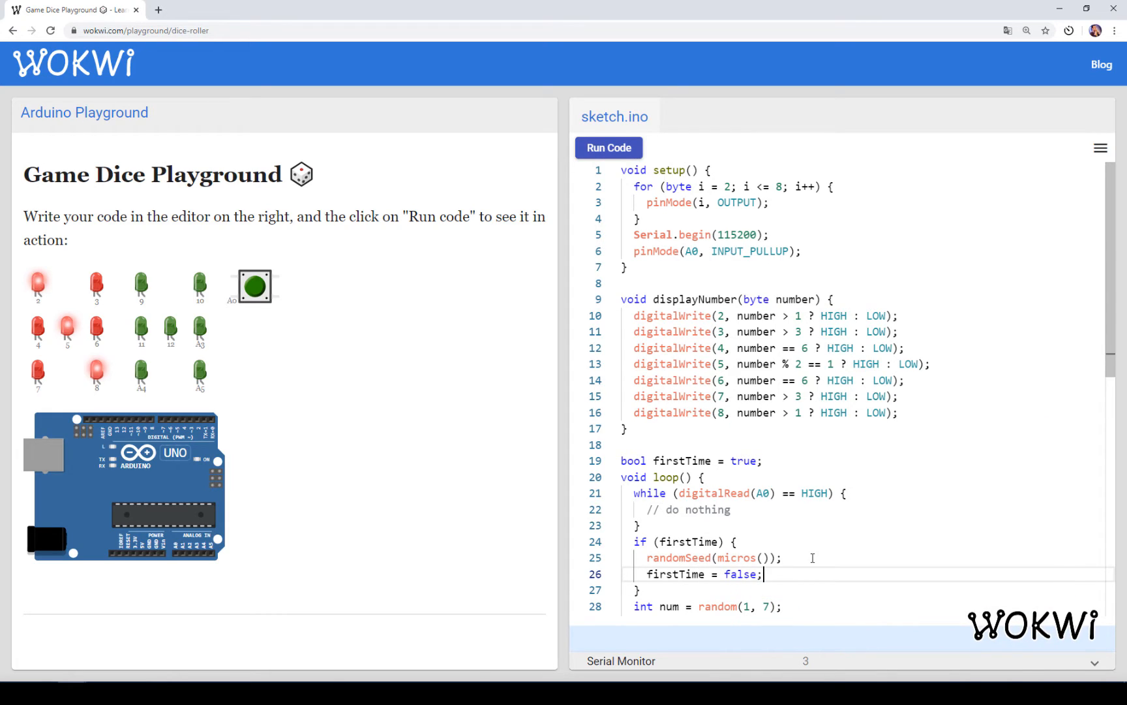
Print micros() with Serial.println above randomSeed(micros()) in the firstTime block.
{"action": "double_click", "coordinate": [733, 558]}
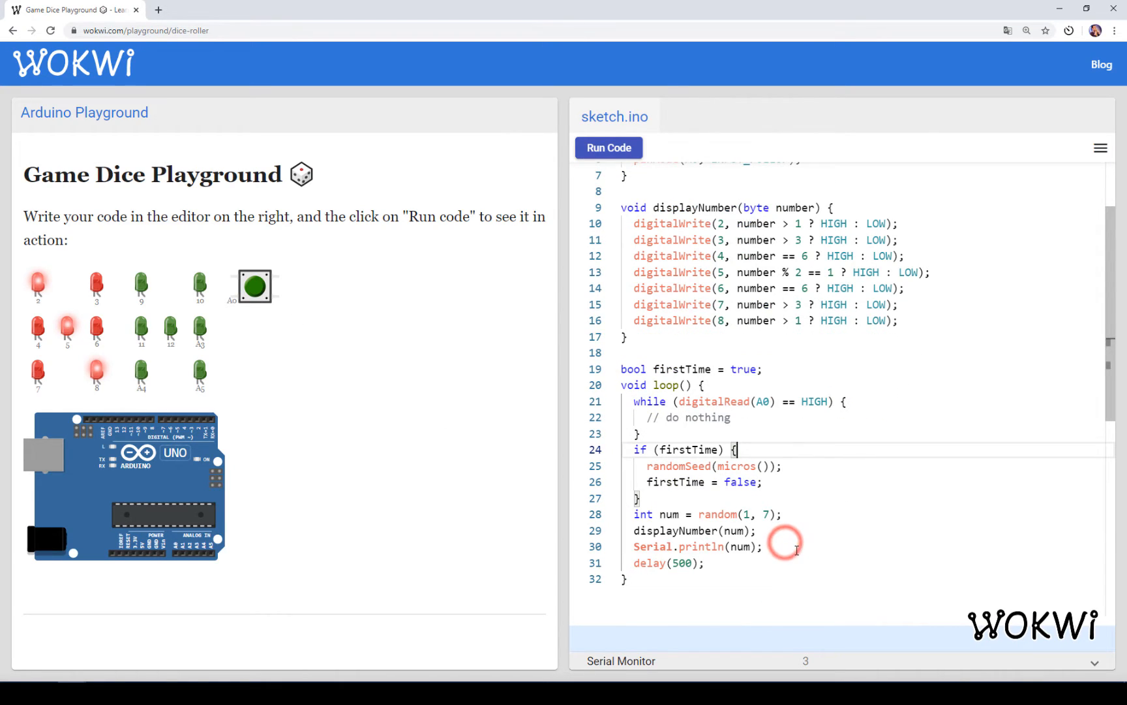
{"action": "type", "text": "Serial"}
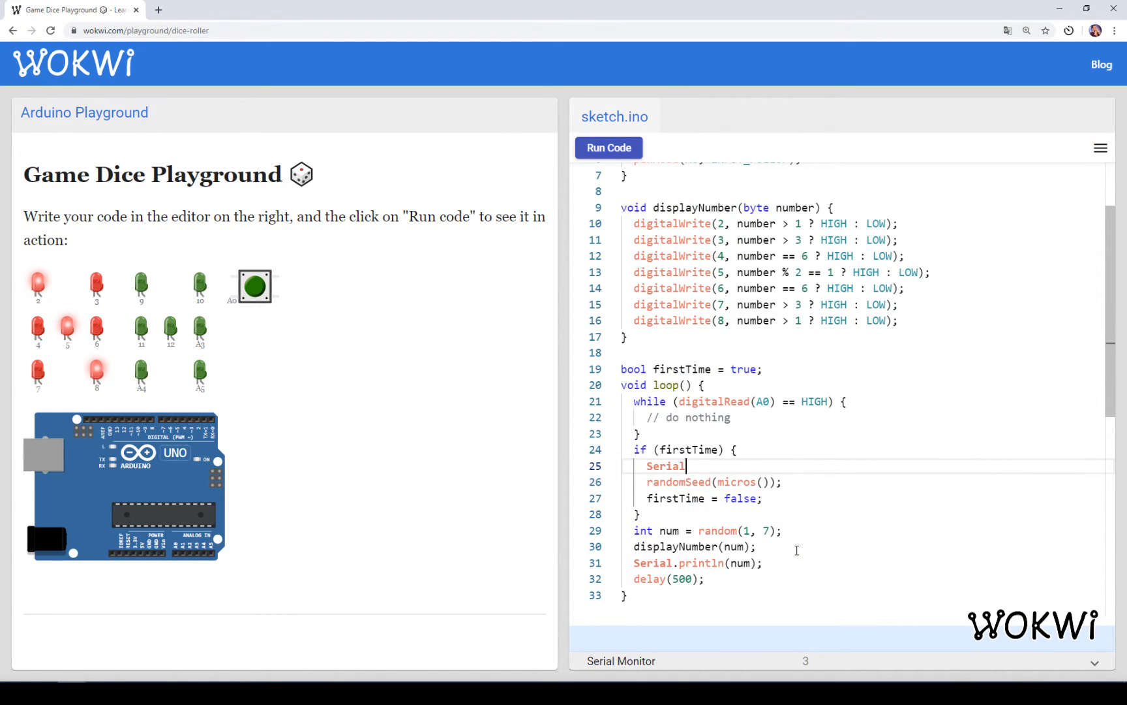
{"action": "type", "text": ".println(micr);"}
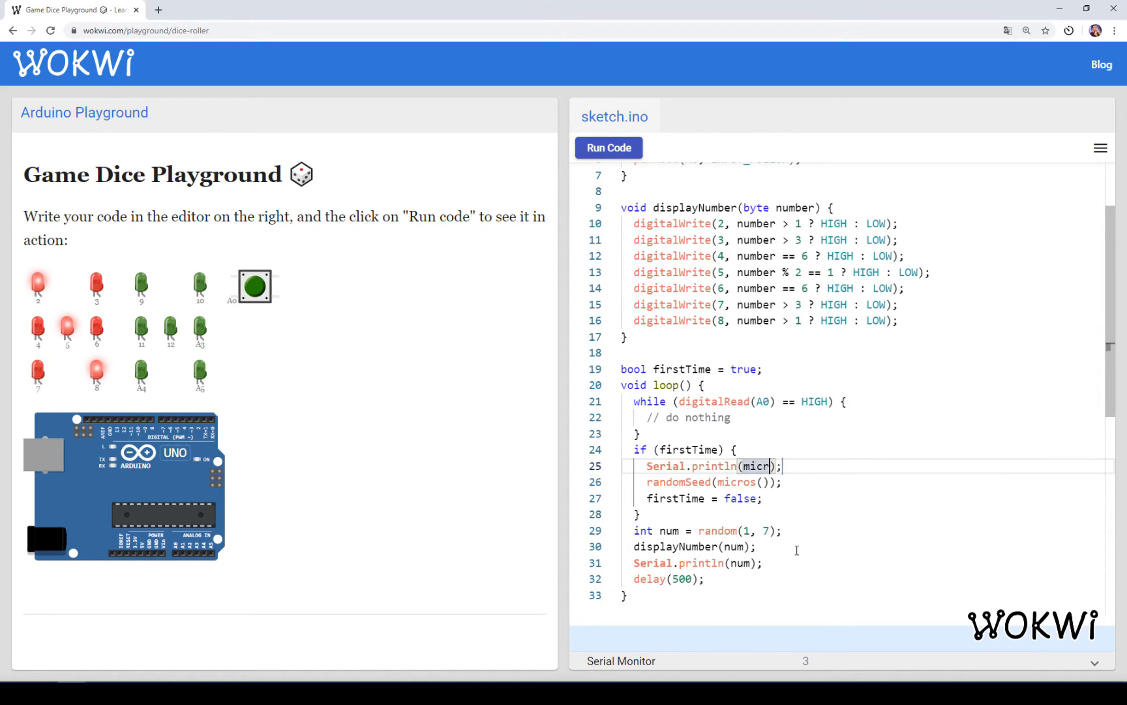
{"action": "type", "text": "os()"}
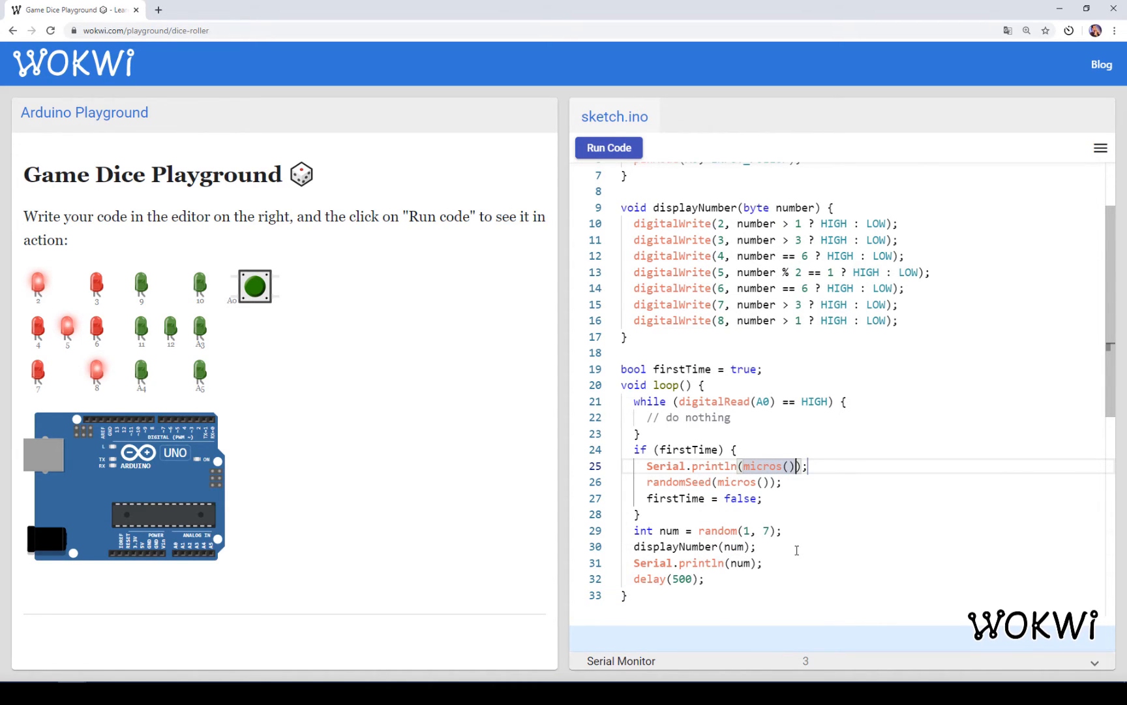
{"action": "mouse_move", "coordinate": [608, 147]}
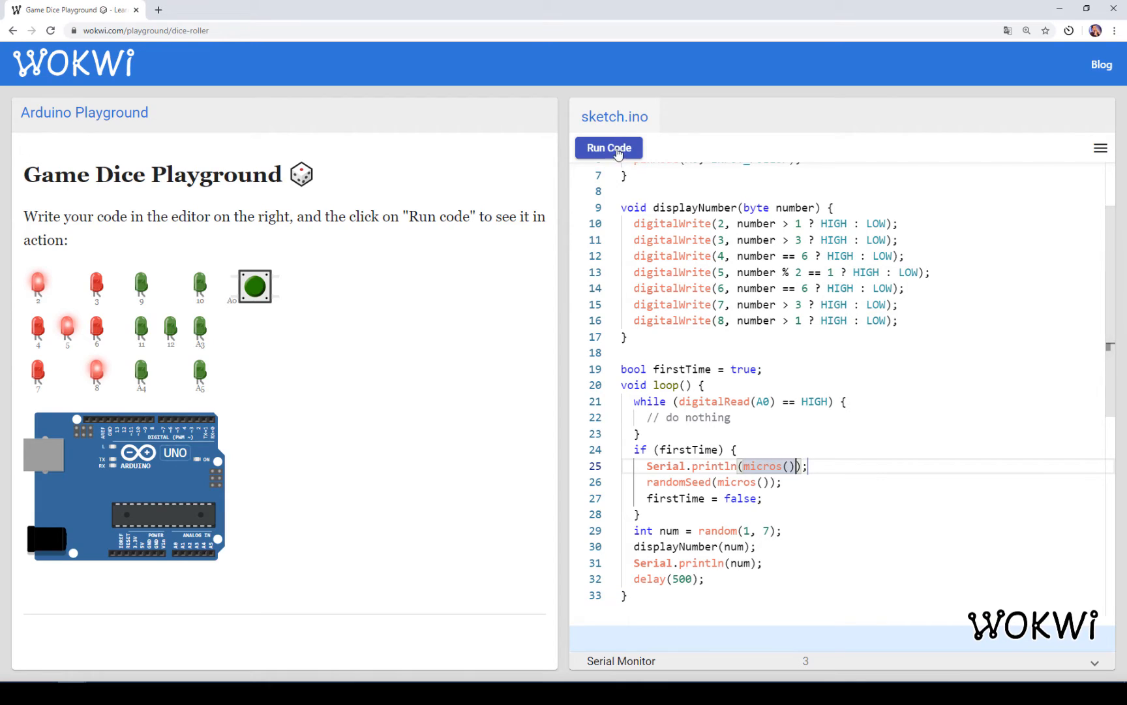
Run the dice simulation twice, pressing the button, to confirm different micros seeds and rolls.
{"action": "left_click", "coordinate": [609, 148]}
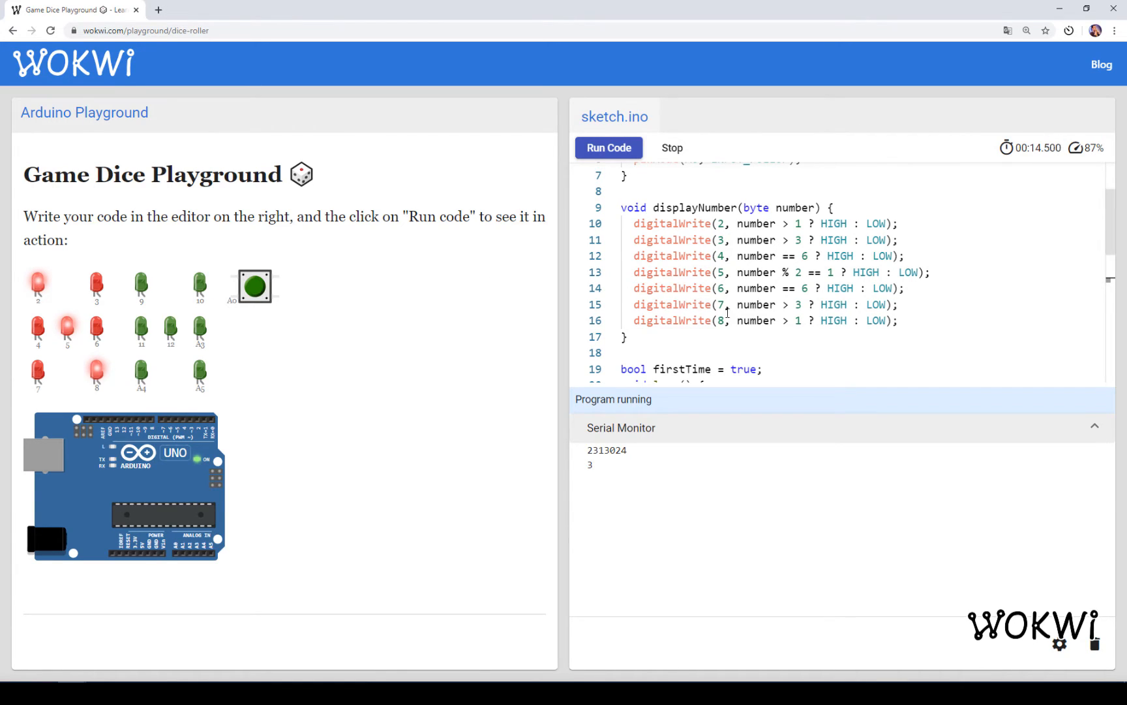
{"action": "scroll", "scroll_direction": "down", "scroll_amount": 3}
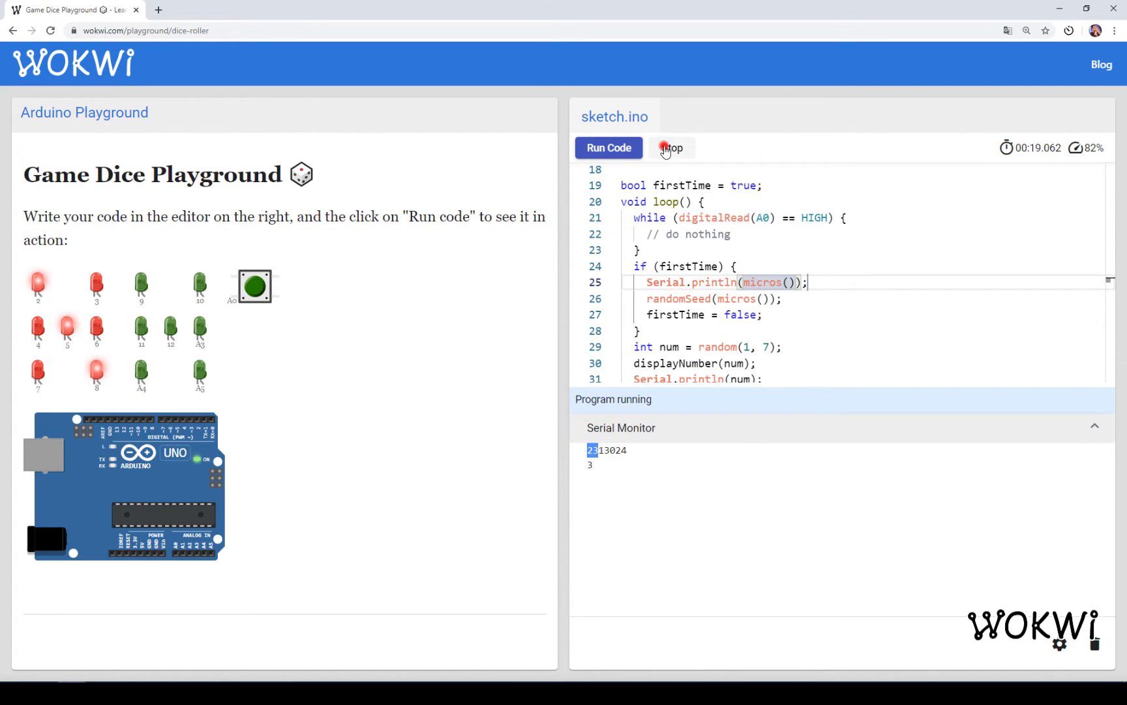
{"action": "left_click", "coordinate": [672, 148]}
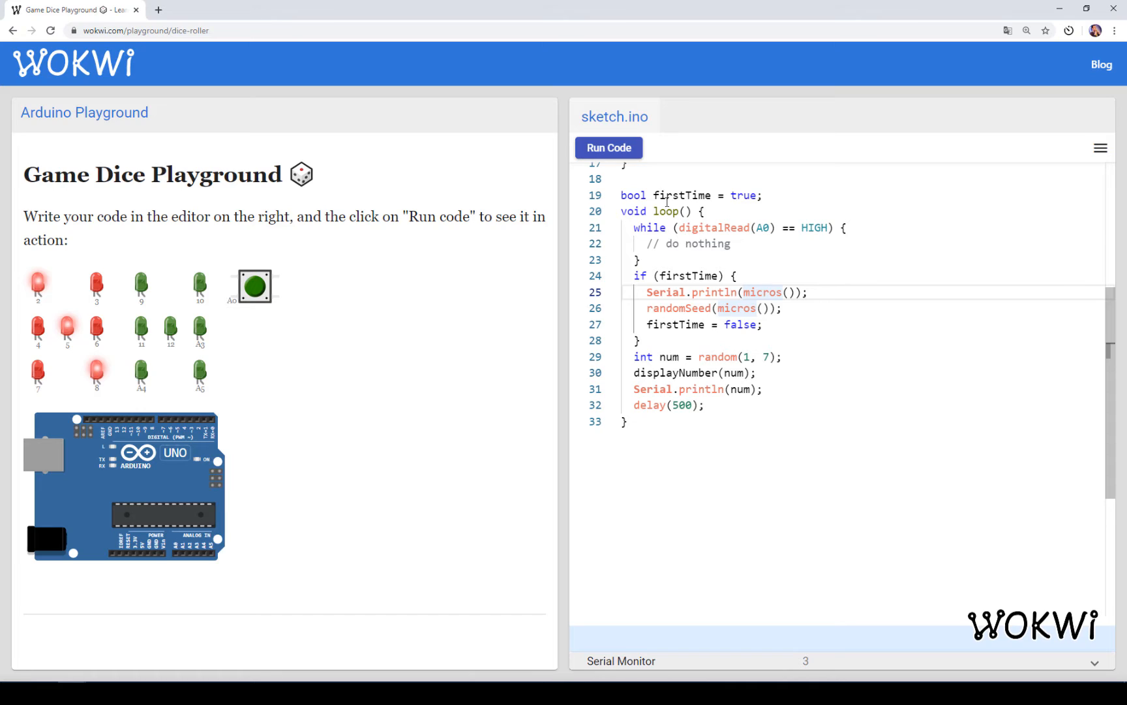
{"action": "left_click", "coordinate": [607, 148]}
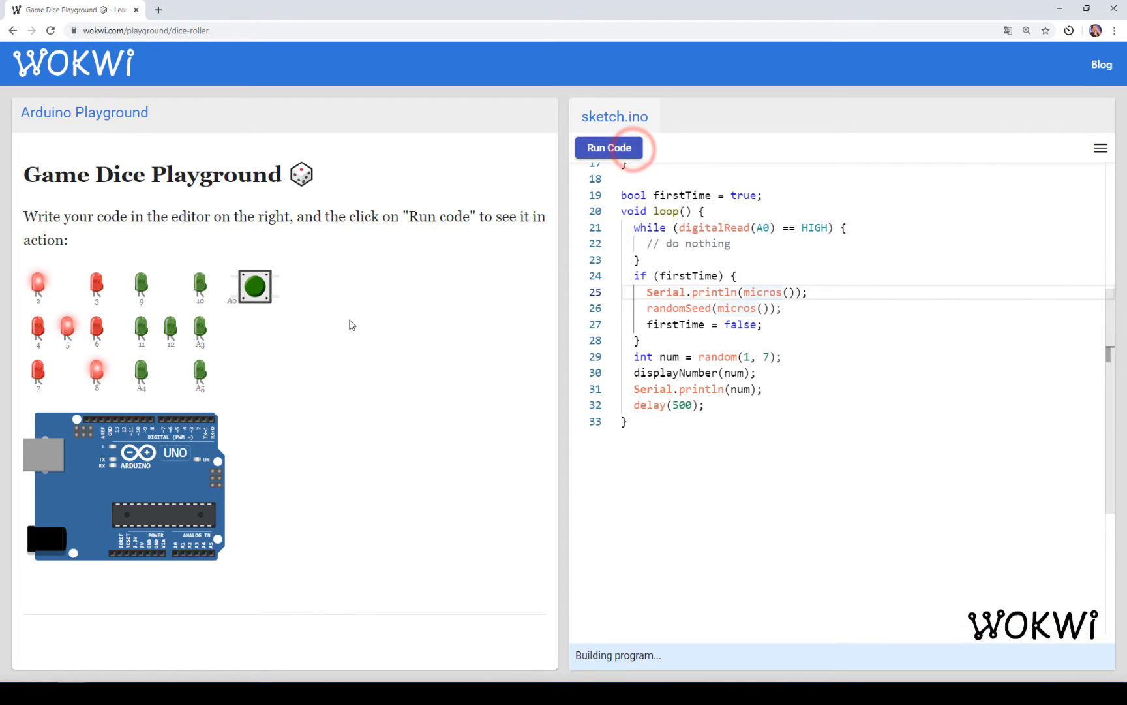
{"action": "left_click", "coordinate": [608, 147]}
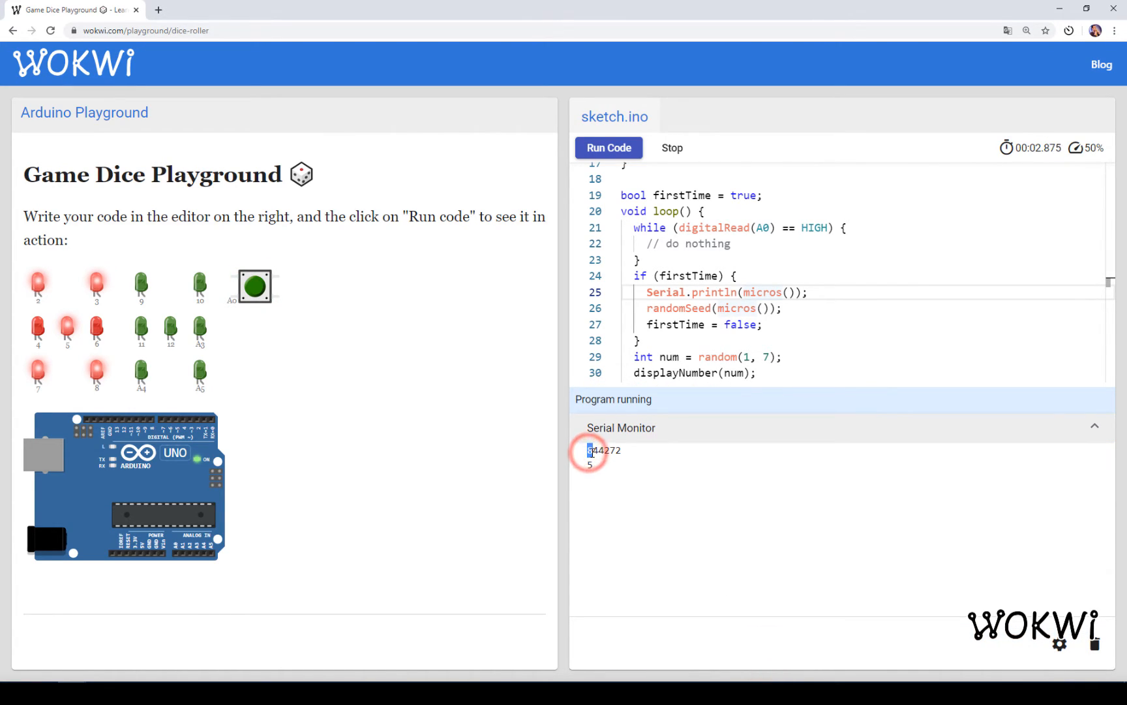
{"action": "mouse_move", "coordinate": [287, 393]}
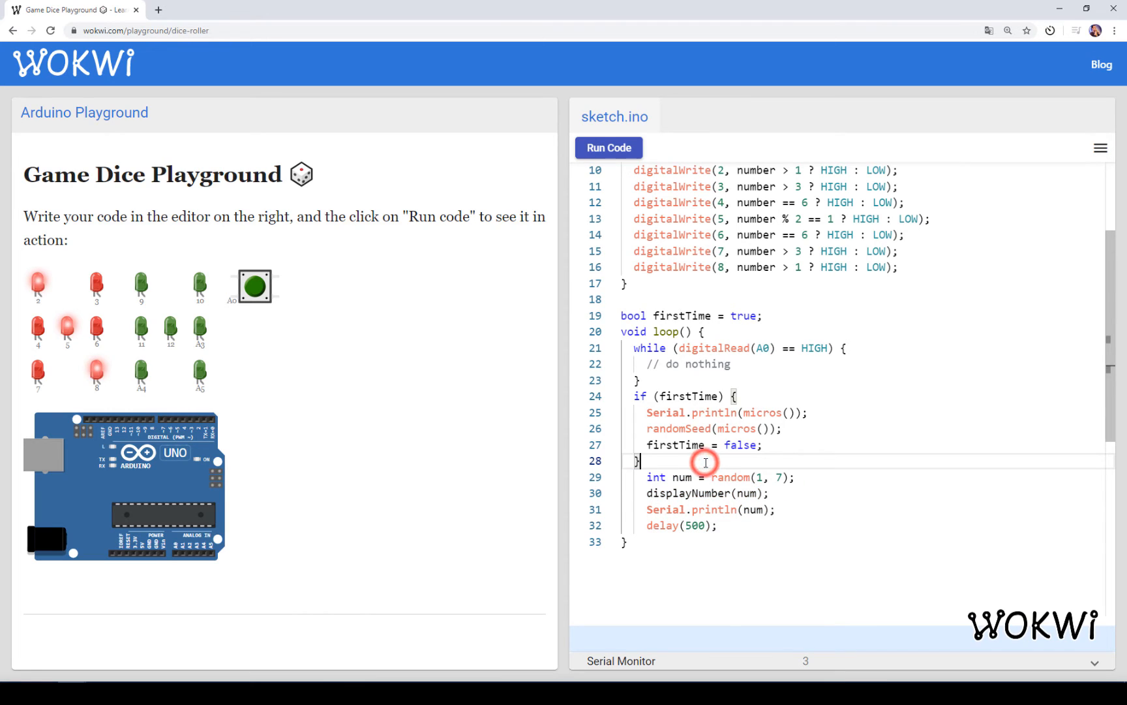
Wrap the roll code in for (byte i = 0; i < 10; i++) { … }.
{"action": "type", "text": "for (byte i ="}
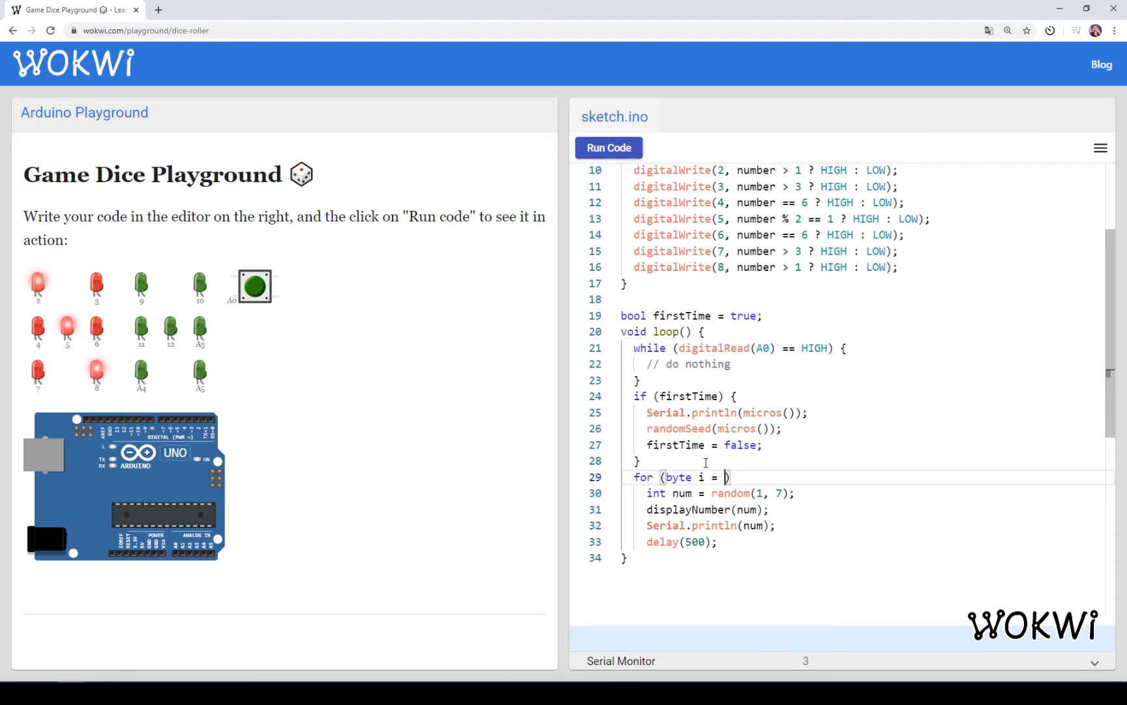
{"action": "type", "text": "0;"}
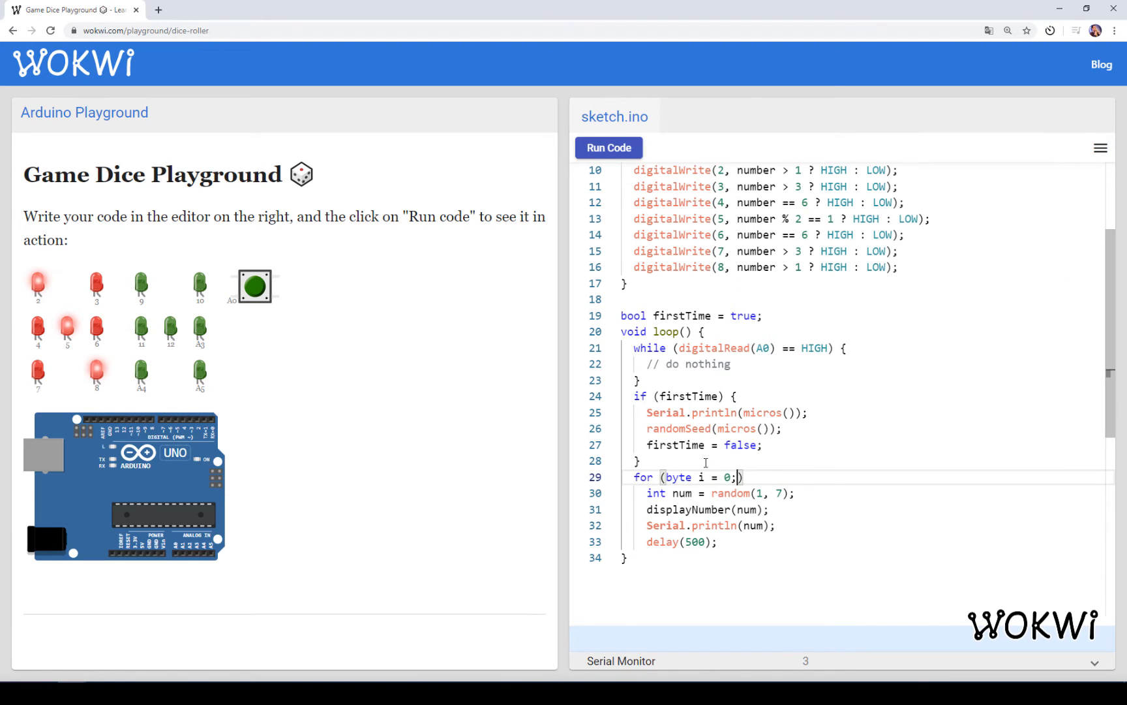
{"action": "type", "text": "i < 10; i"}
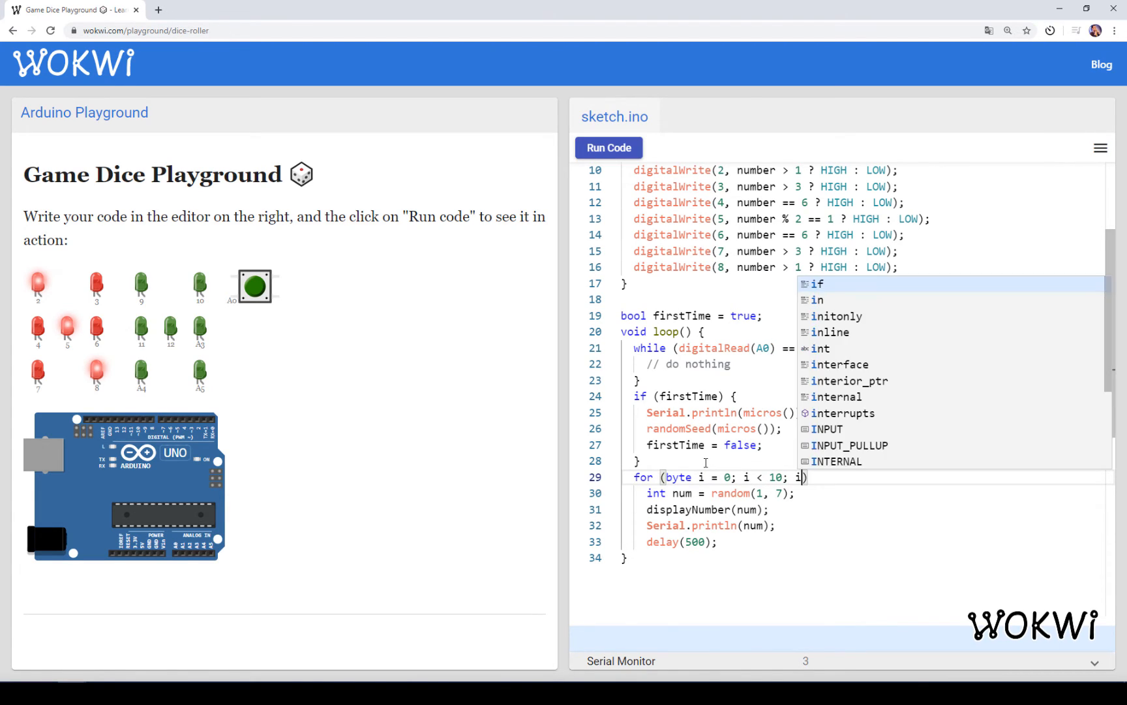
{"action": "type", "text": "++) {"}
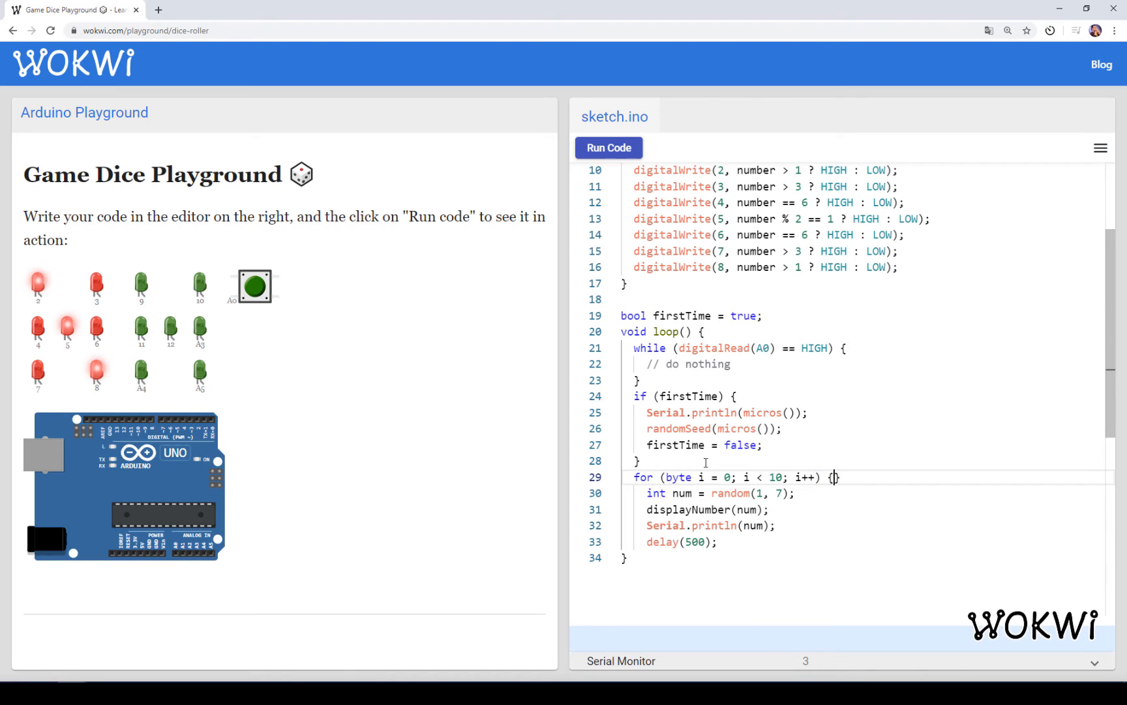
{"action": "type", "text": "}"}
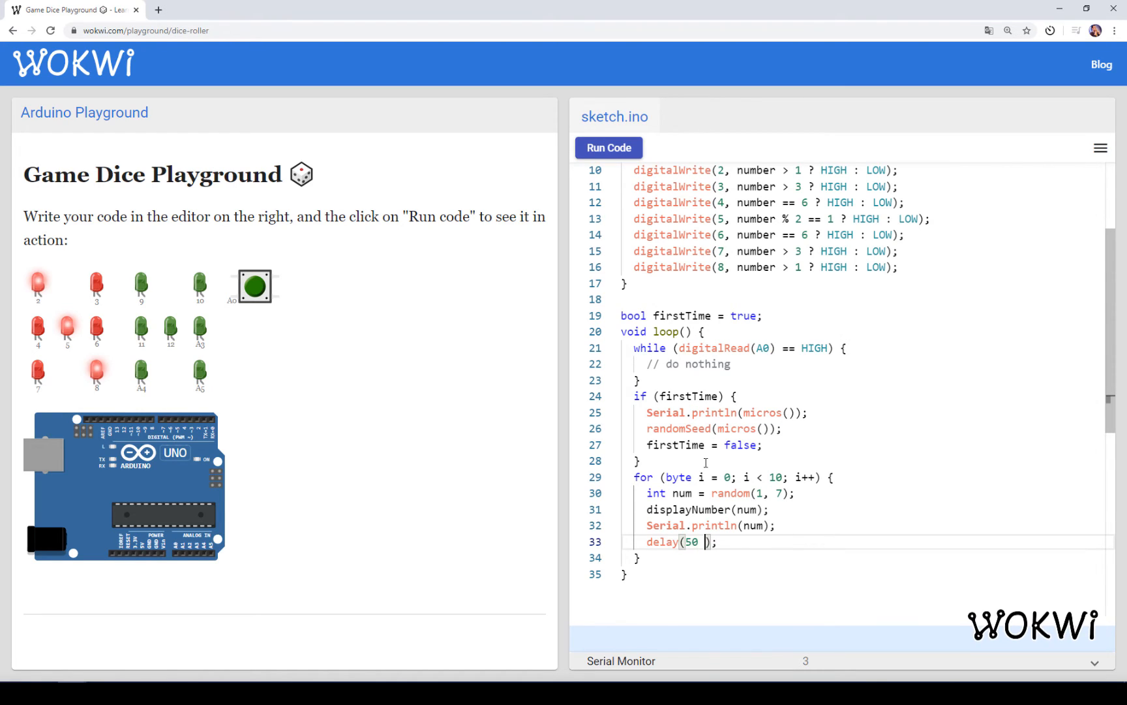
Change the delay to delay(50 + 20 * i) so each roll slows down.
{"action": "type", "text": "+ 20 *"}
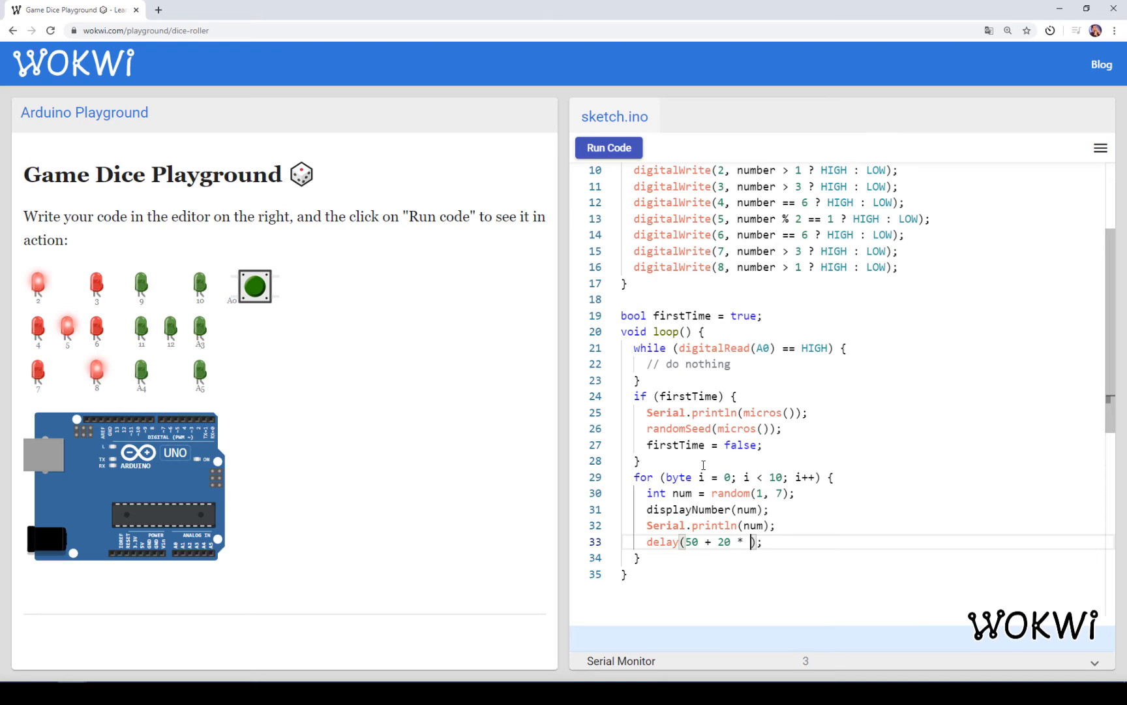
{"action": "type", "text": "i"}
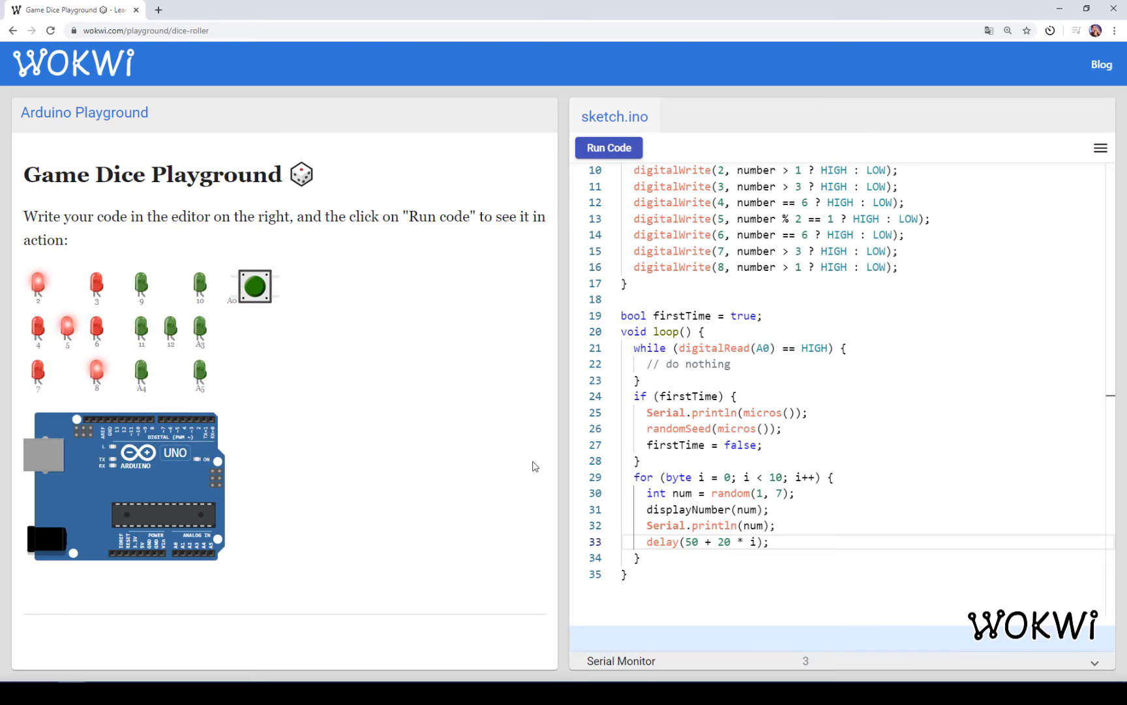
{"action": "mouse_move", "coordinate": [697, 388]}
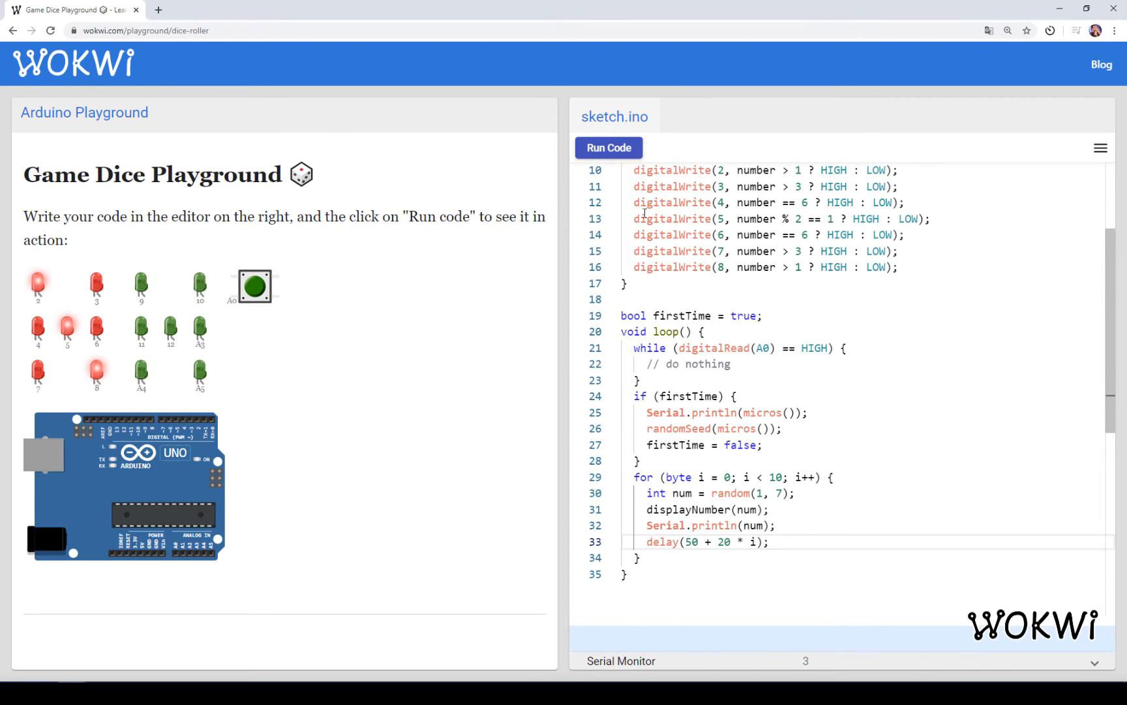
Run the simulation, roll the dice to watch the slowing animation land on six, then stop.
{"action": "left_click", "coordinate": [607, 147]}
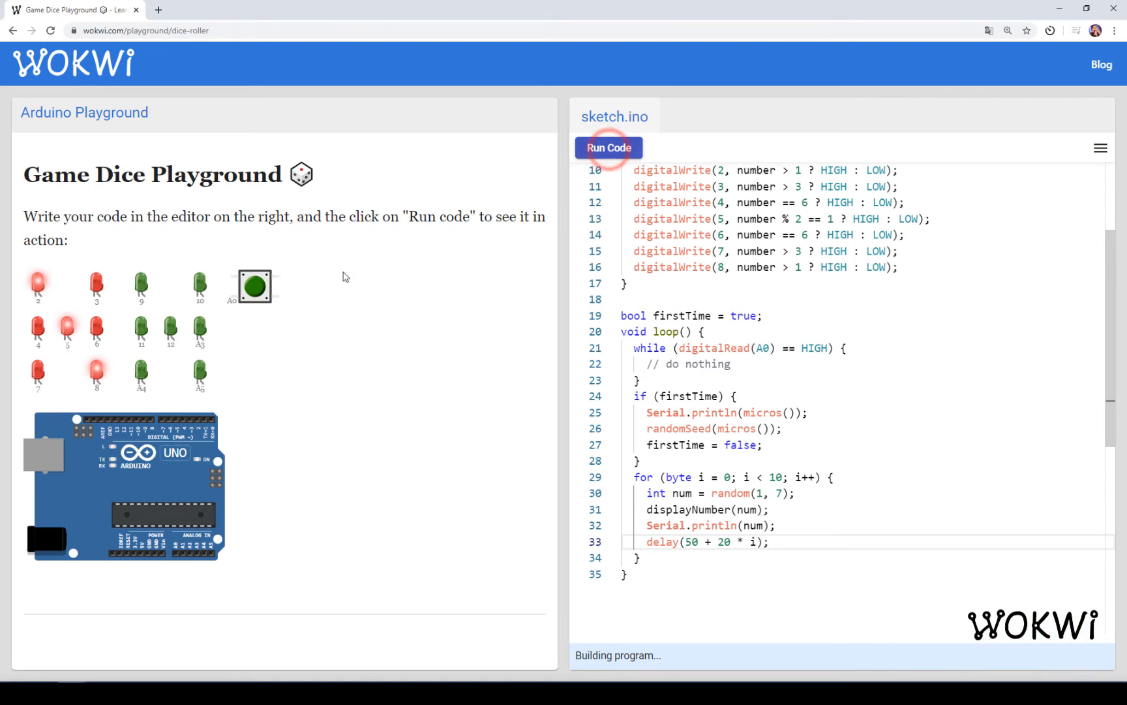
{"action": "left_click", "coordinate": [608, 147]}
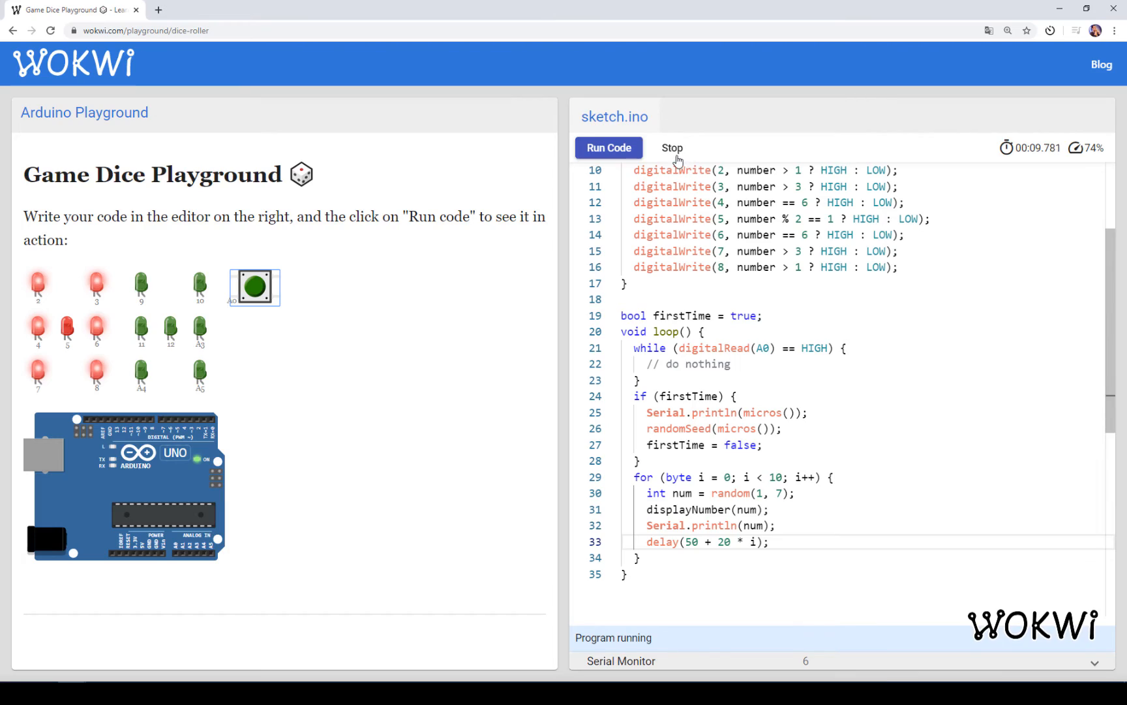
{"action": "left_click", "coordinate": [671, 147]}
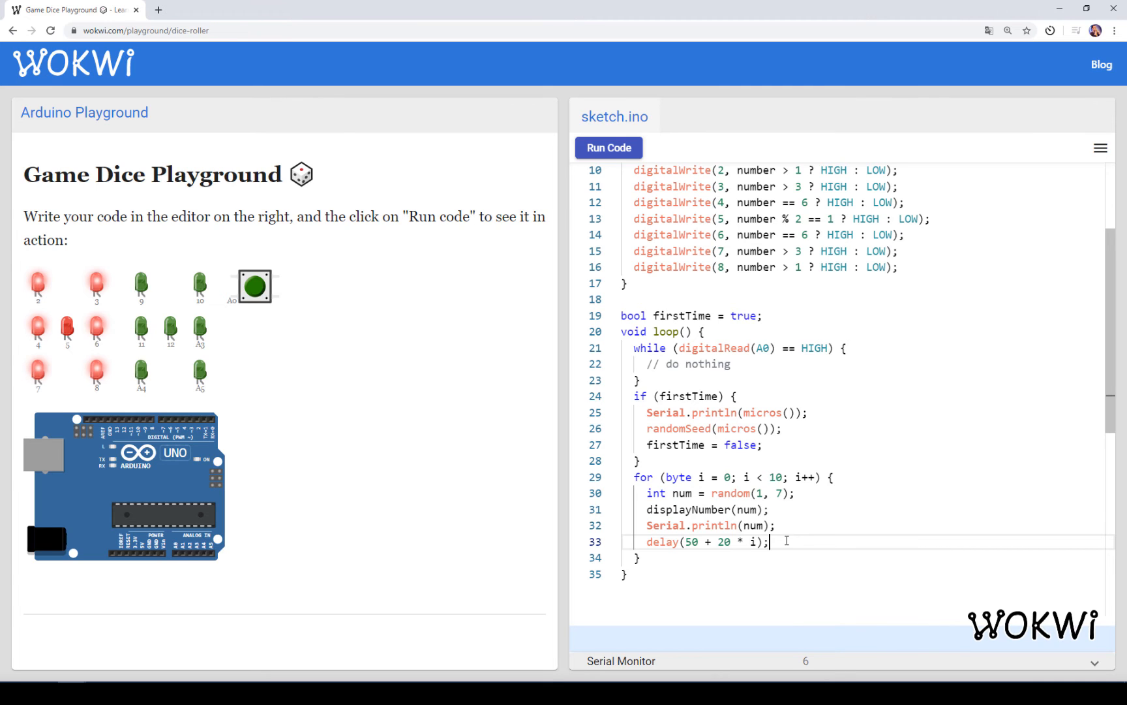
{"action": "left_click", "coordinate": [608, 148]}
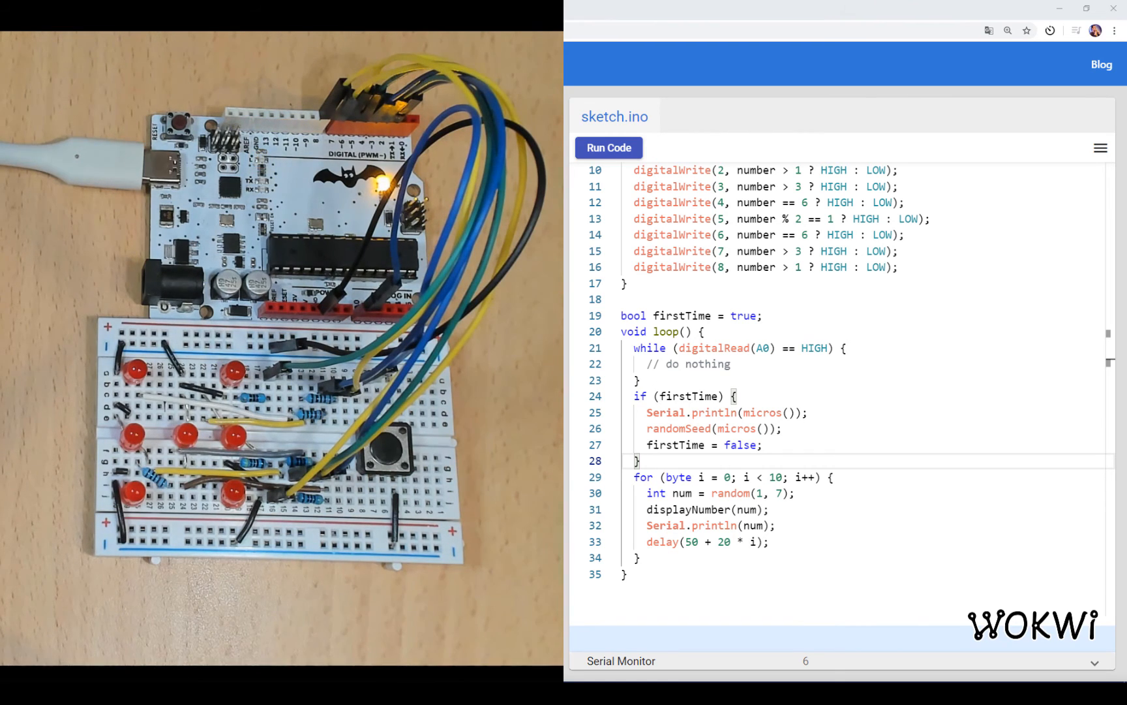
Upload the sketch to the real Arduino via the ☰ menu, selecting the port.
{"action": "left_click", "coordinate": [1101, 148]}
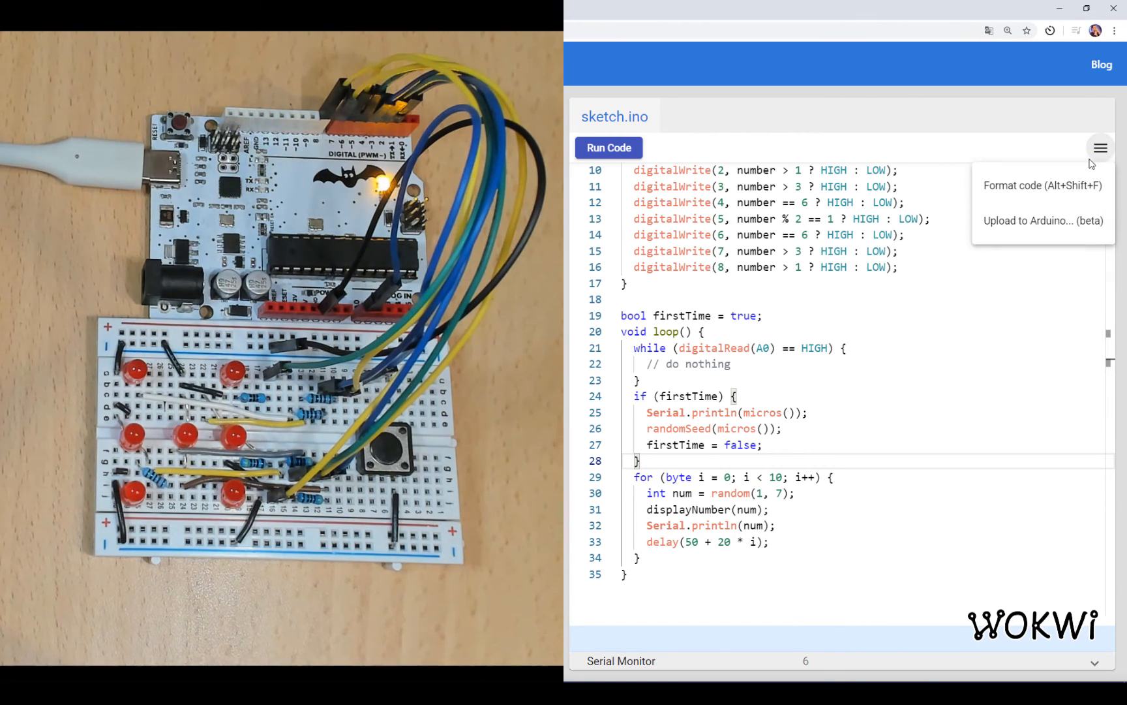
{"action": "left_click", "coordinate": [1042, 221]}
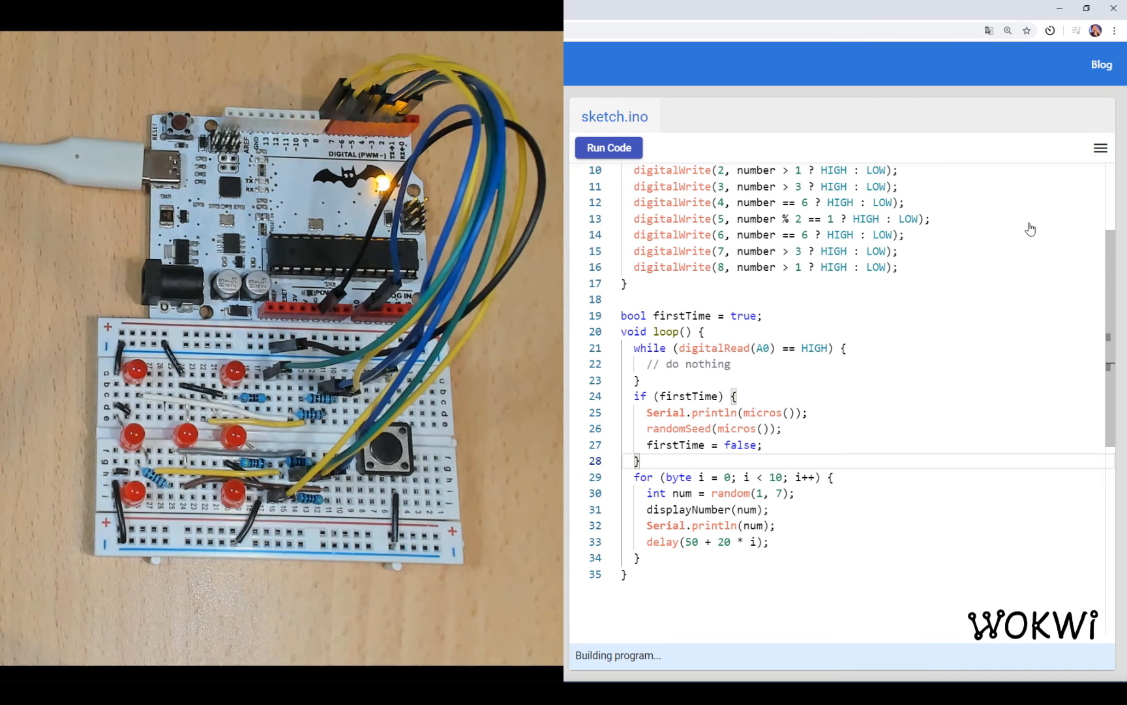
{"action": "left_click", "coordinate": [608, 148]}
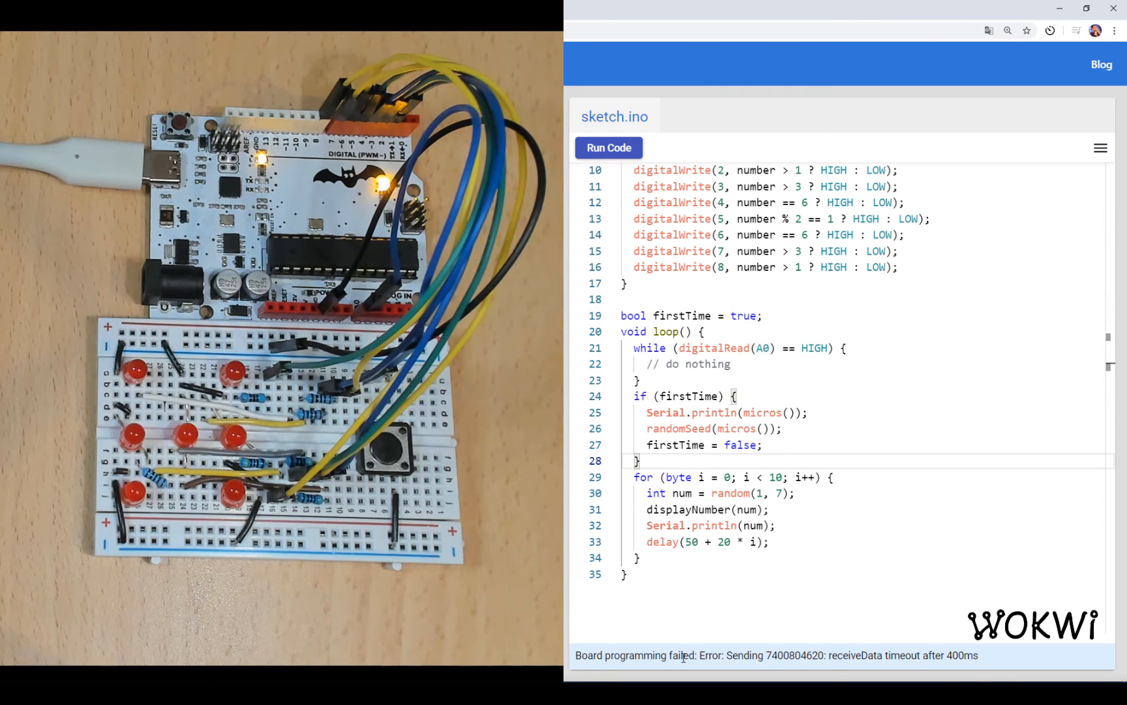
Retry Upload to Arduino after the receiveData timeout error.
{"action": "left_click", "coordinate": [1100, 148]}
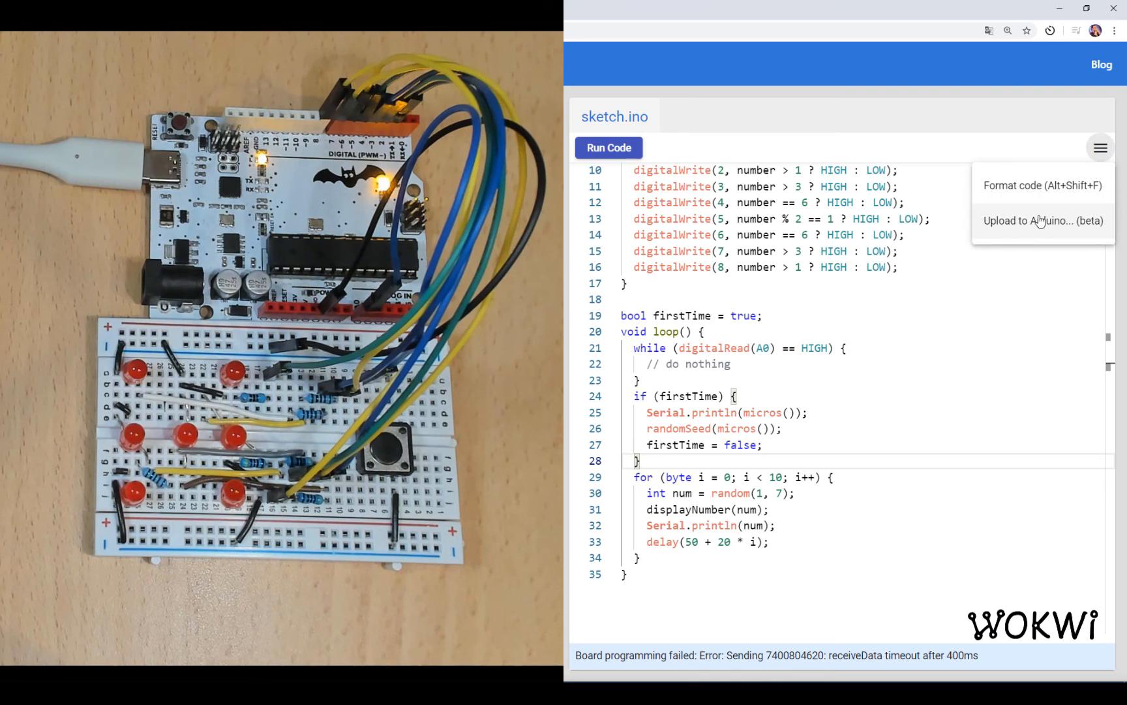
{"action": "left_click", "coordinate": [692, 657]}
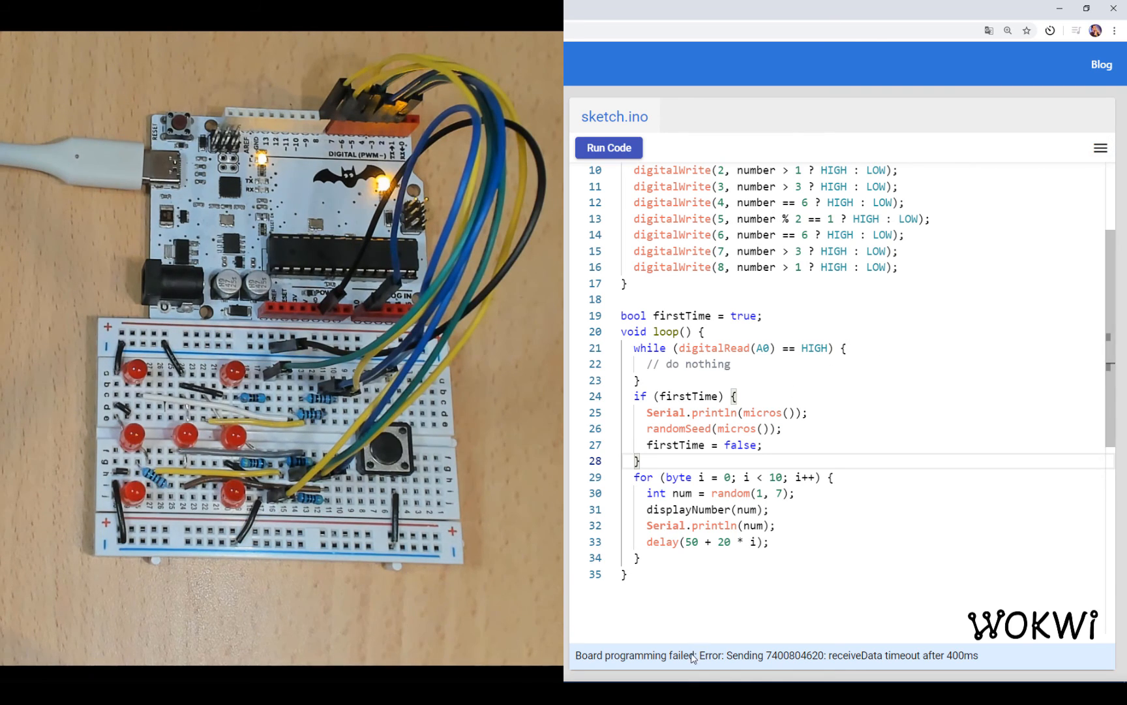